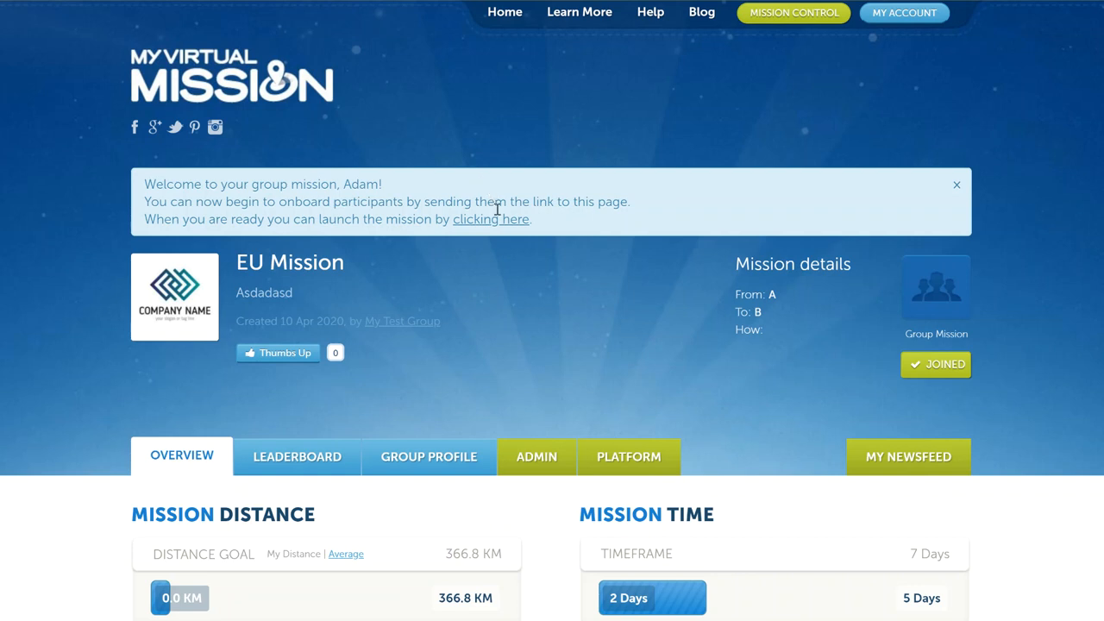
mouse_move(559, 378)
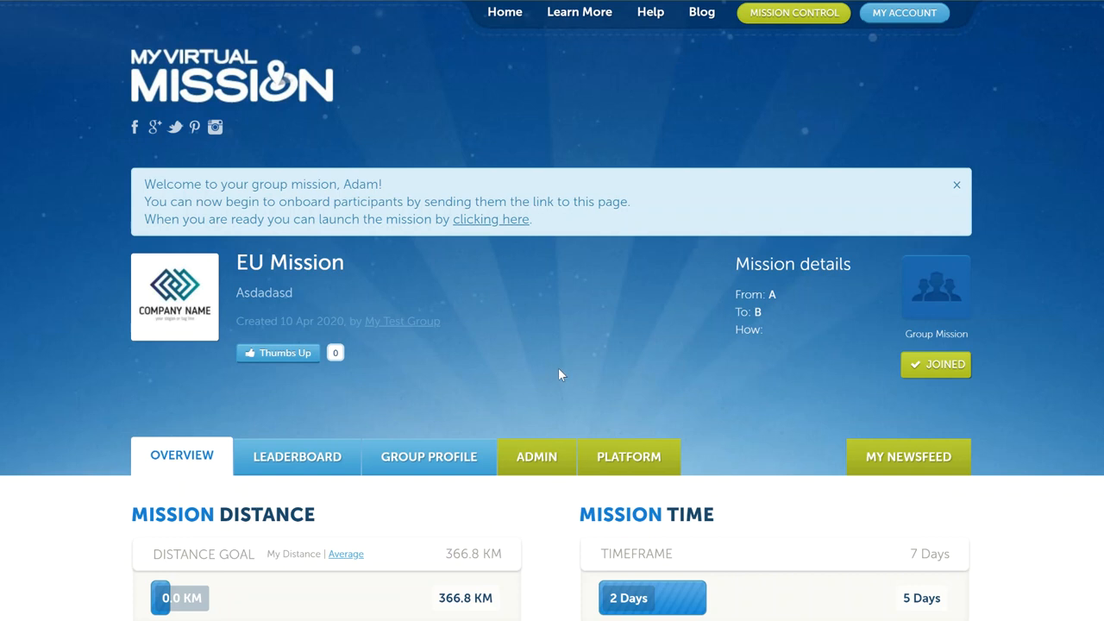
- Look over the EU Mission page and switch to its Admin tab showing Export Raw Data
scroll("down", 3)
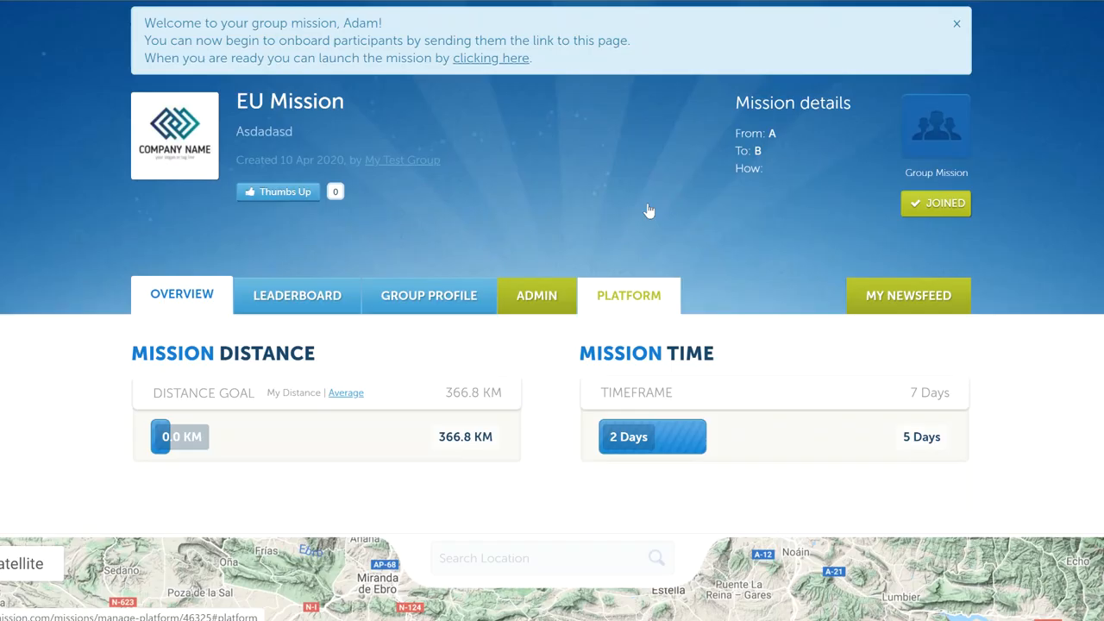
scroll("up", 3)
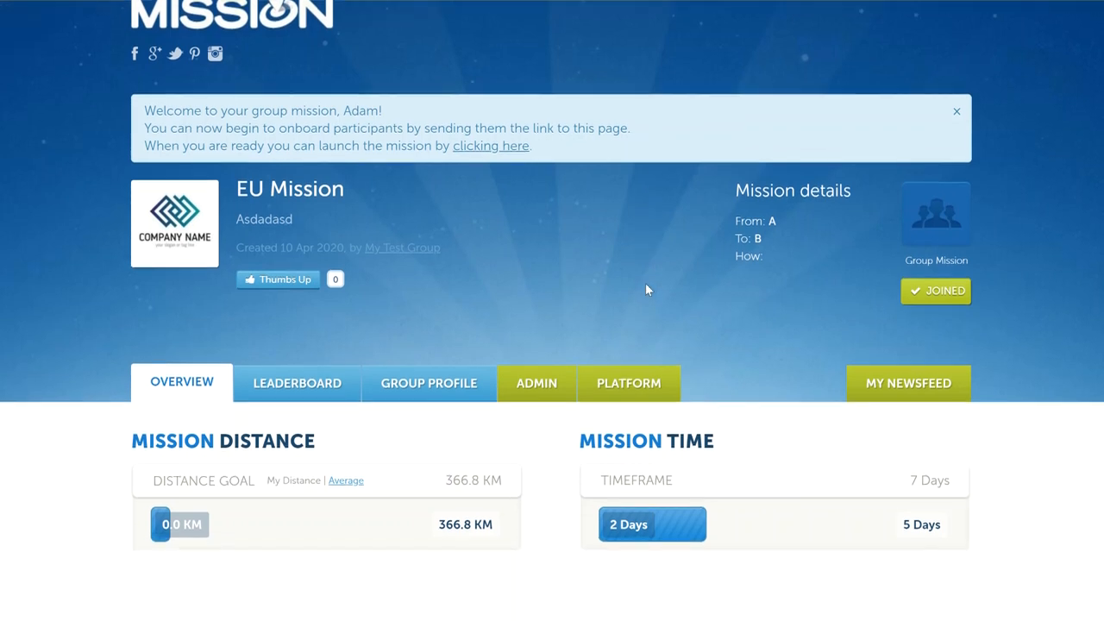
scroll("down", 3)
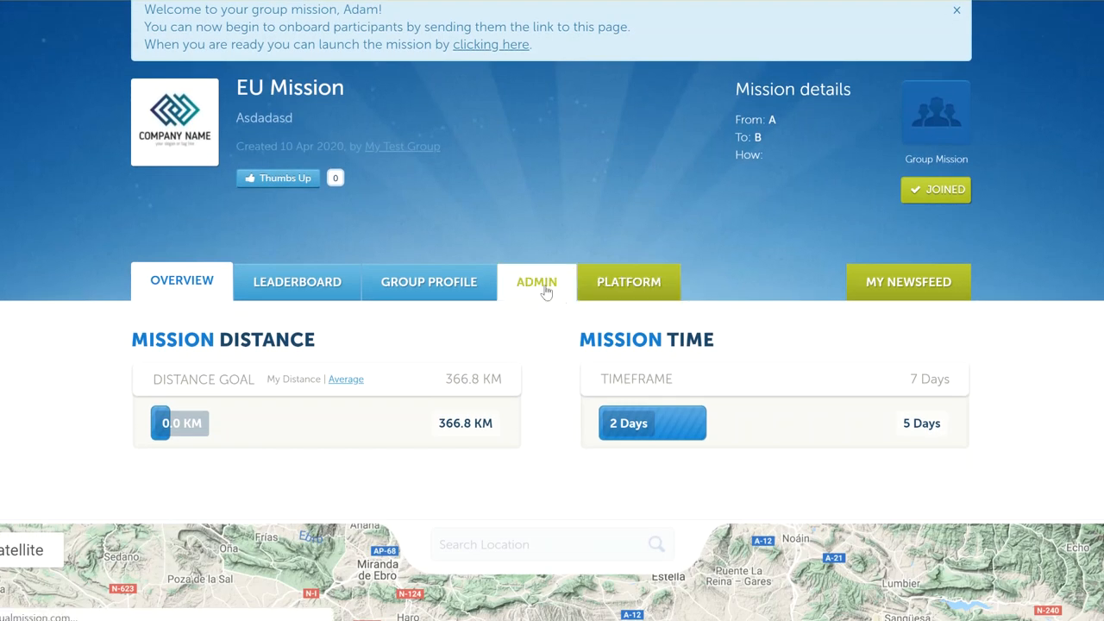
left_click(536, 283)
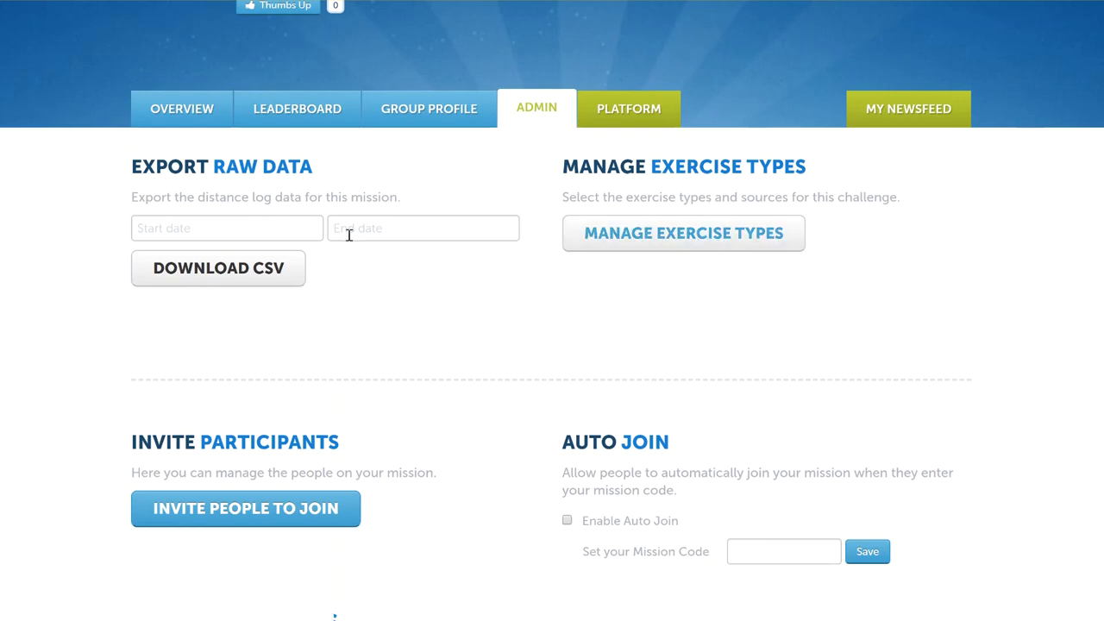
mouse_move(214, 155)
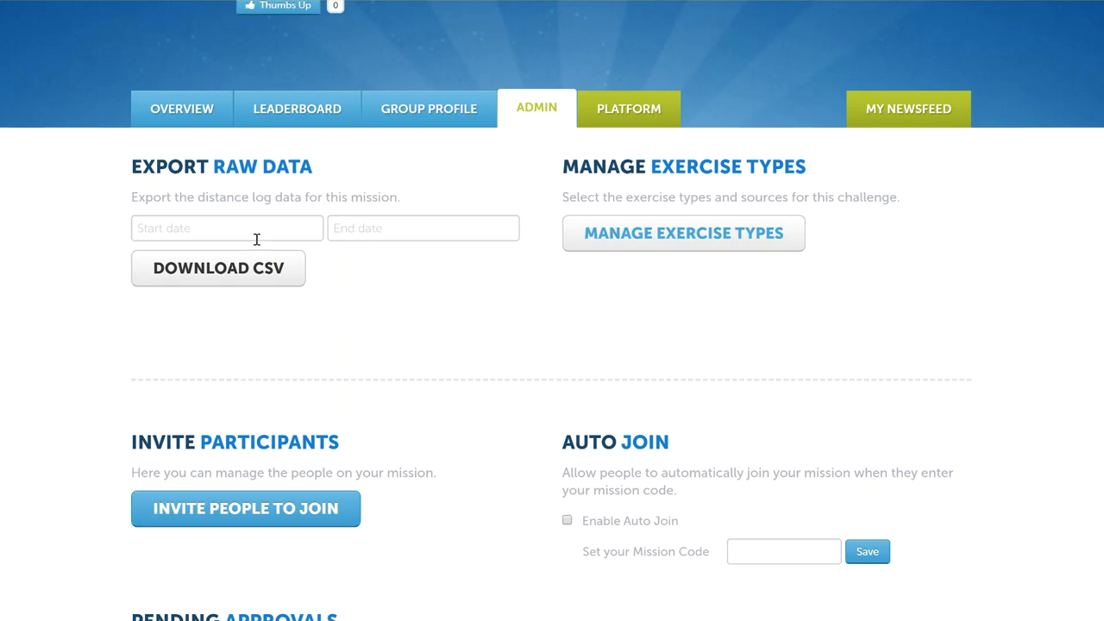
mouse_move(290, 280)
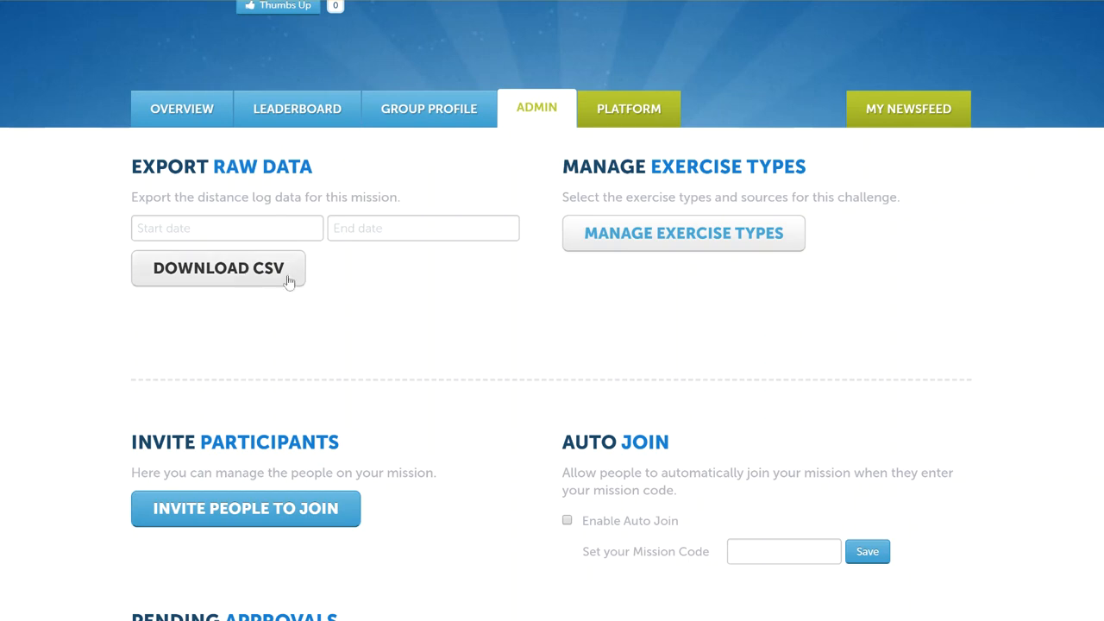
mouse_move(295, 300)
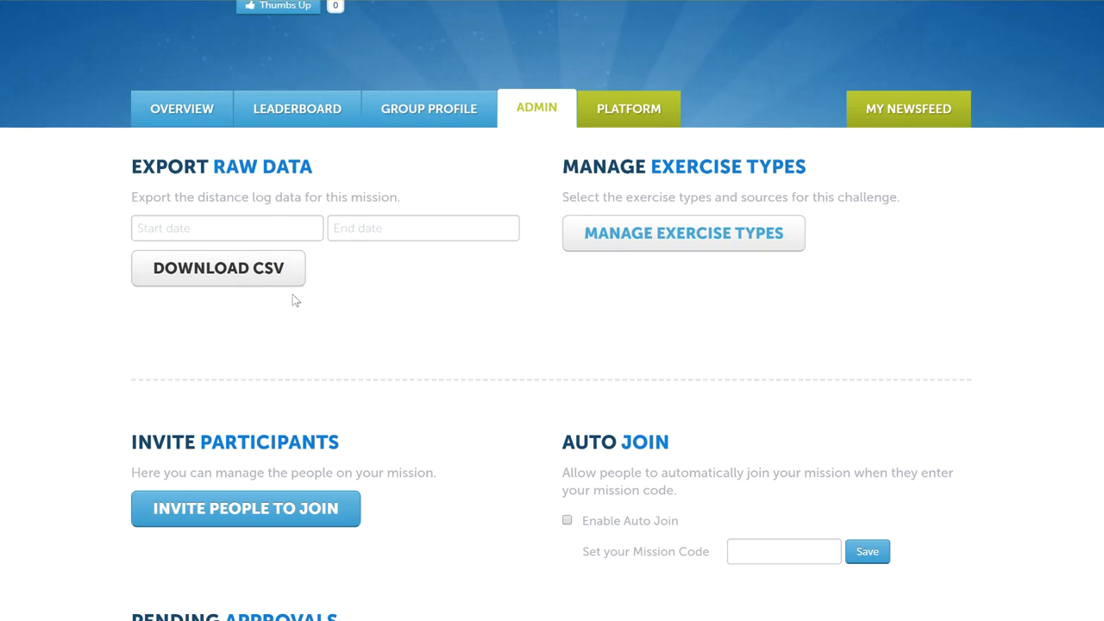
mouse_move(290, 296)
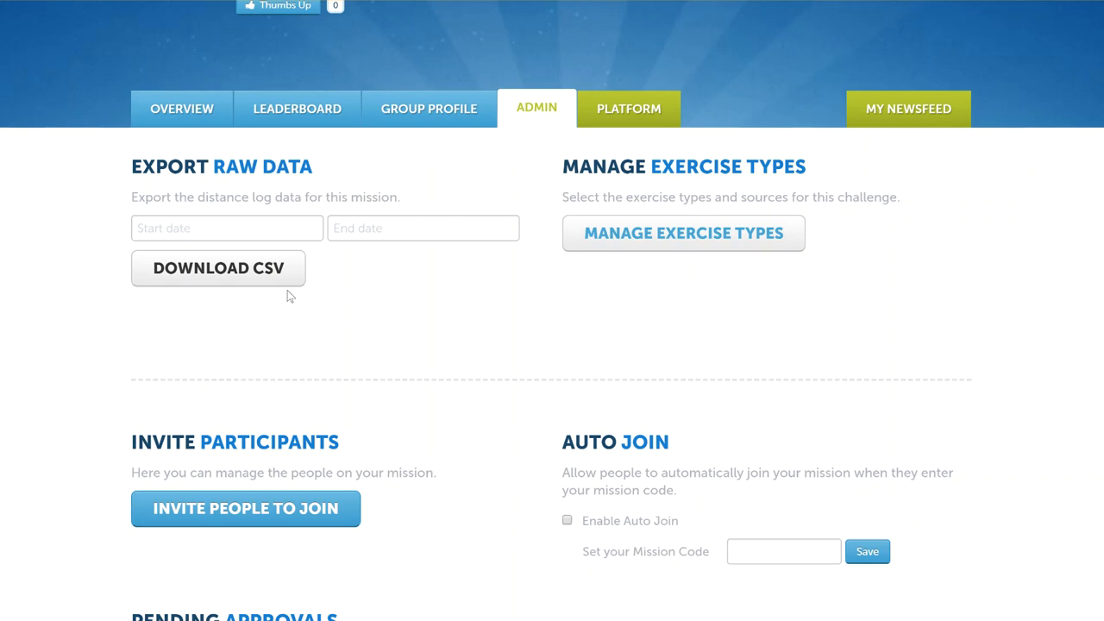
mouse_move(307, 302)
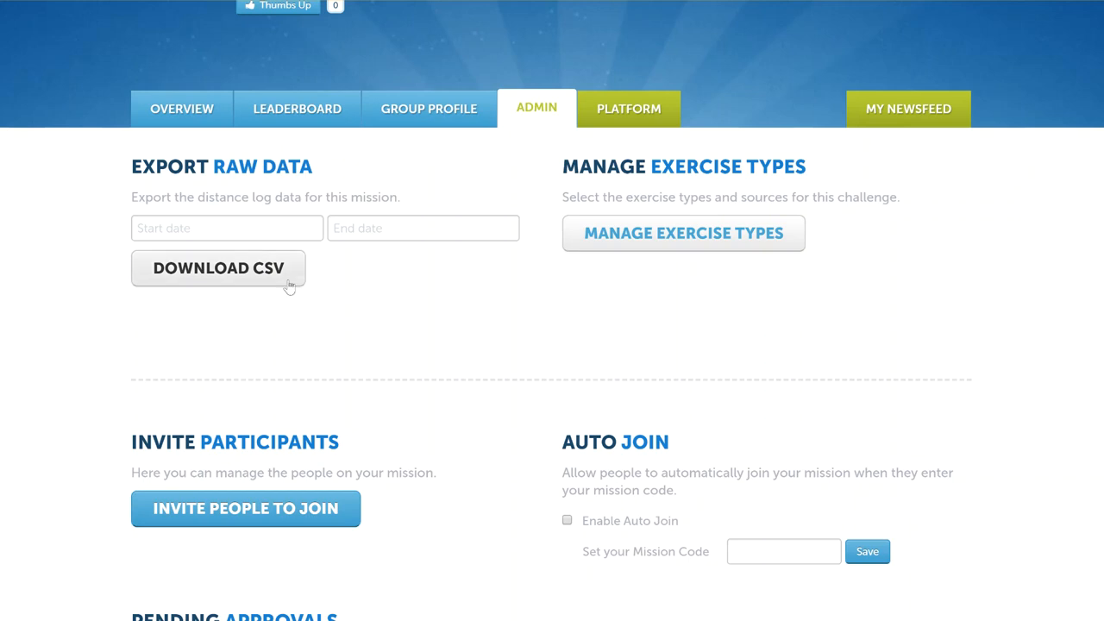
mouse_move(292, 296)
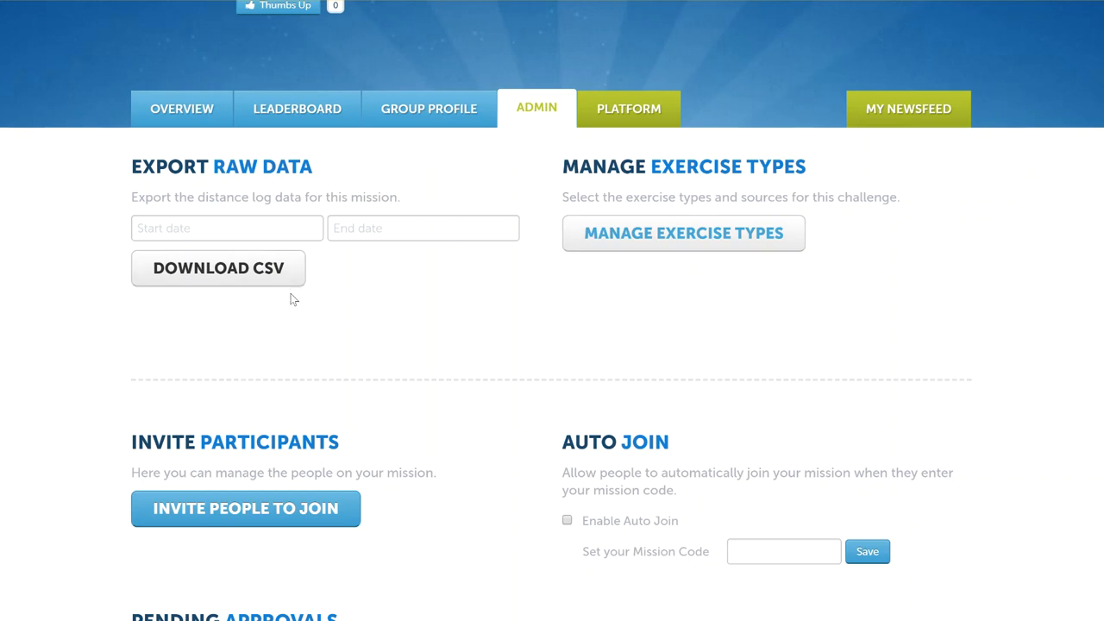
mouse_move(428, 293)
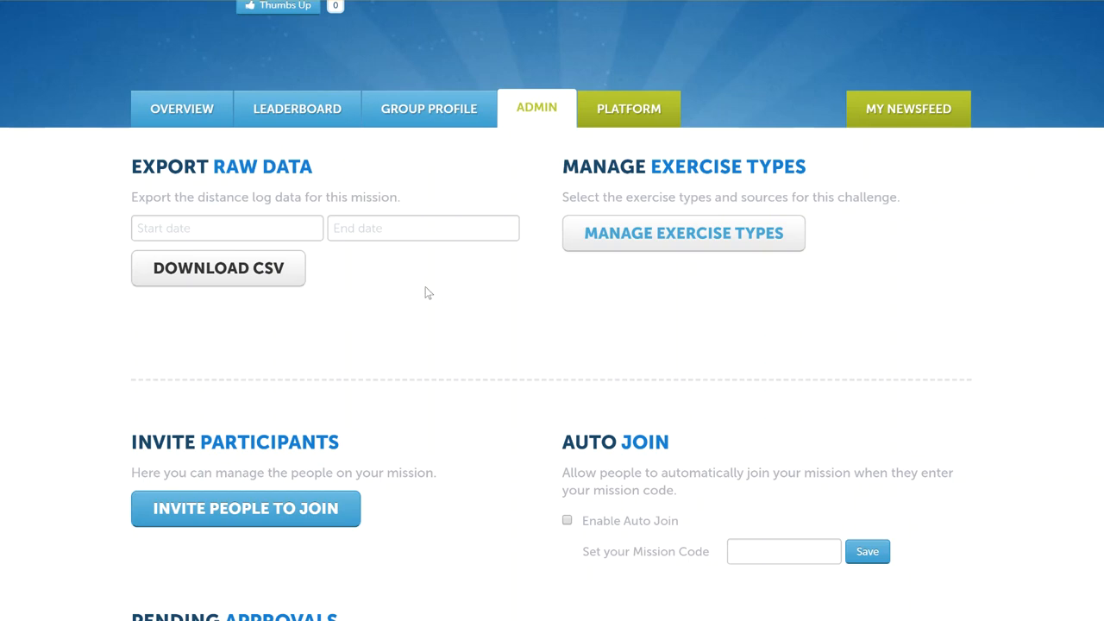
scroll("down", 3)
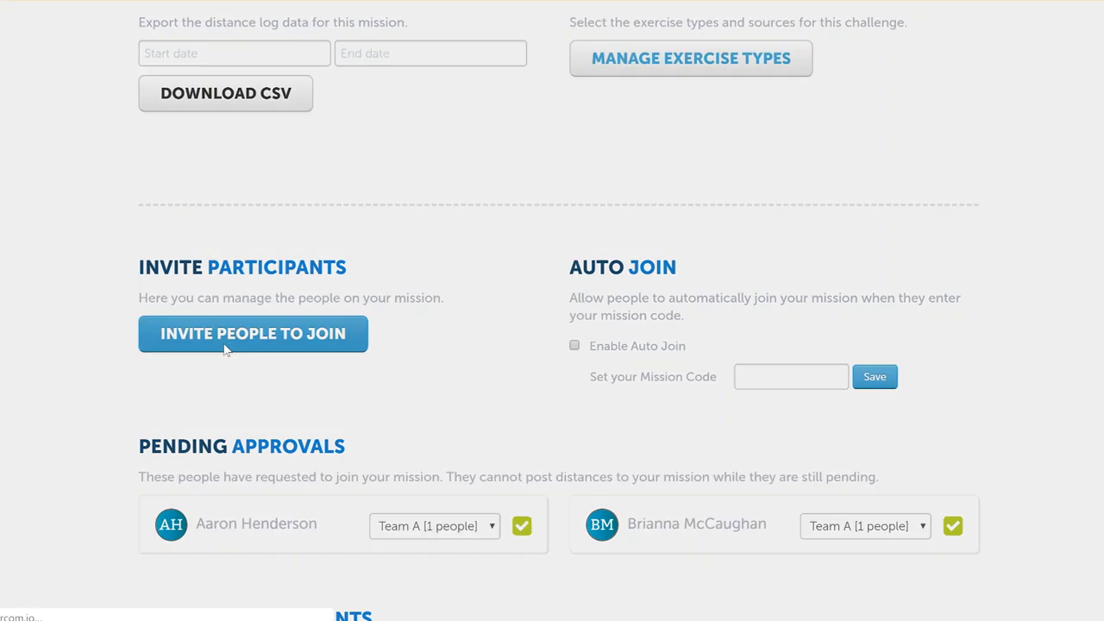
left_click(251, 333)
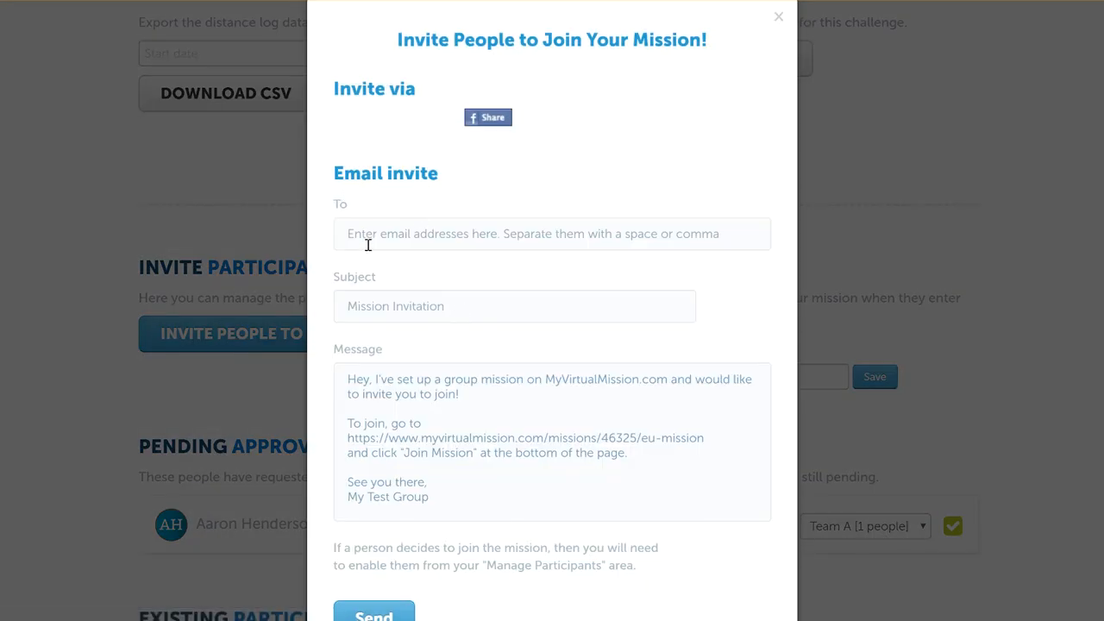
left_click(552, 234)
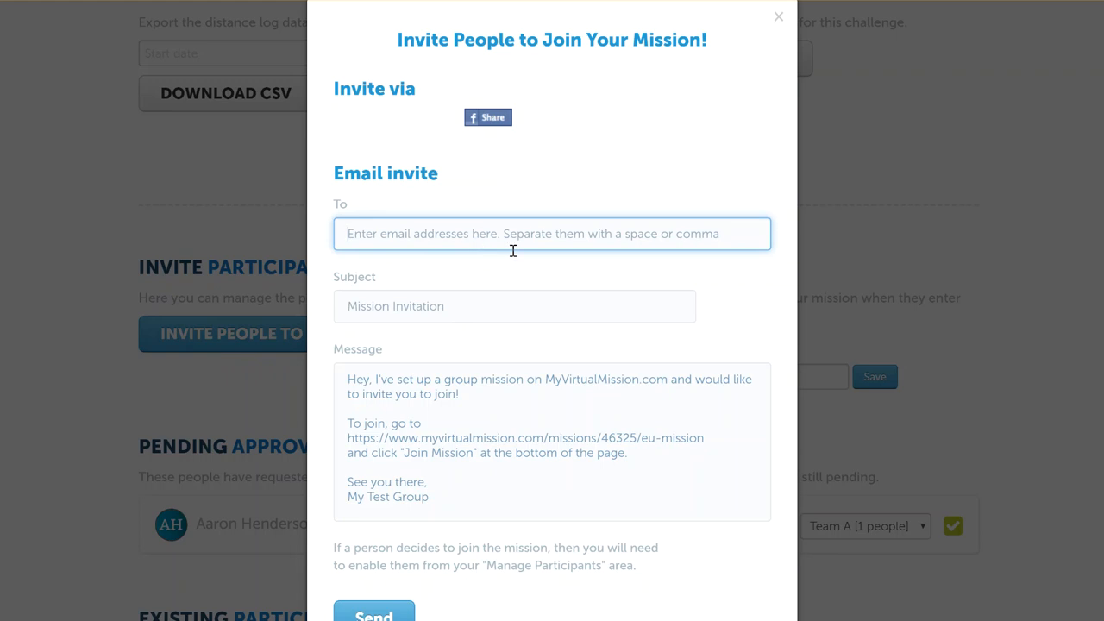
mouse_move(393, 397)
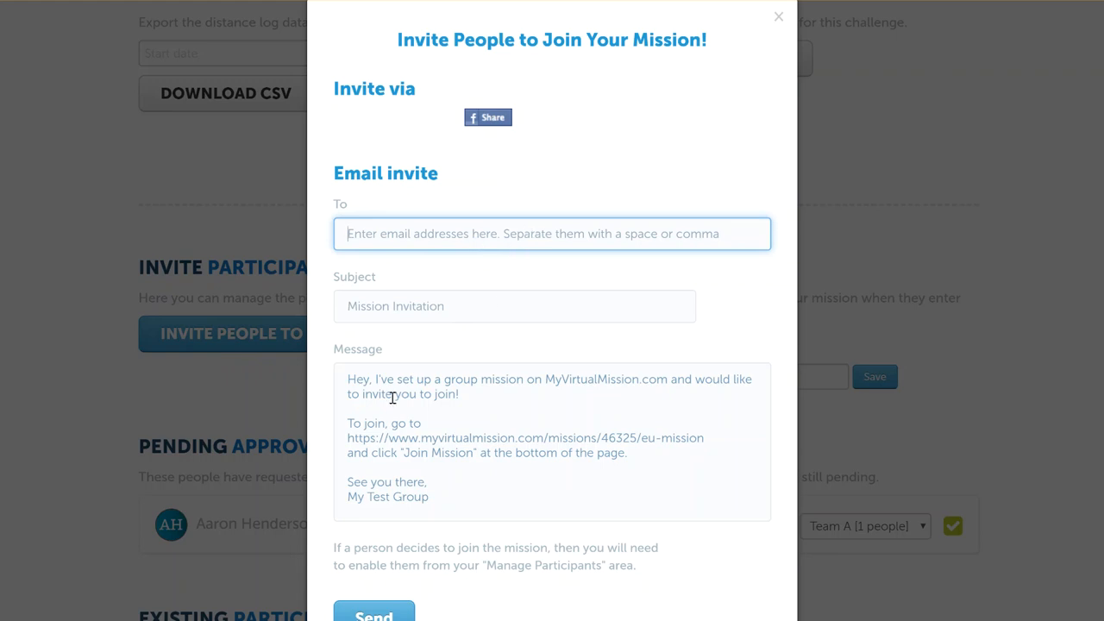
left_click(514, 307)
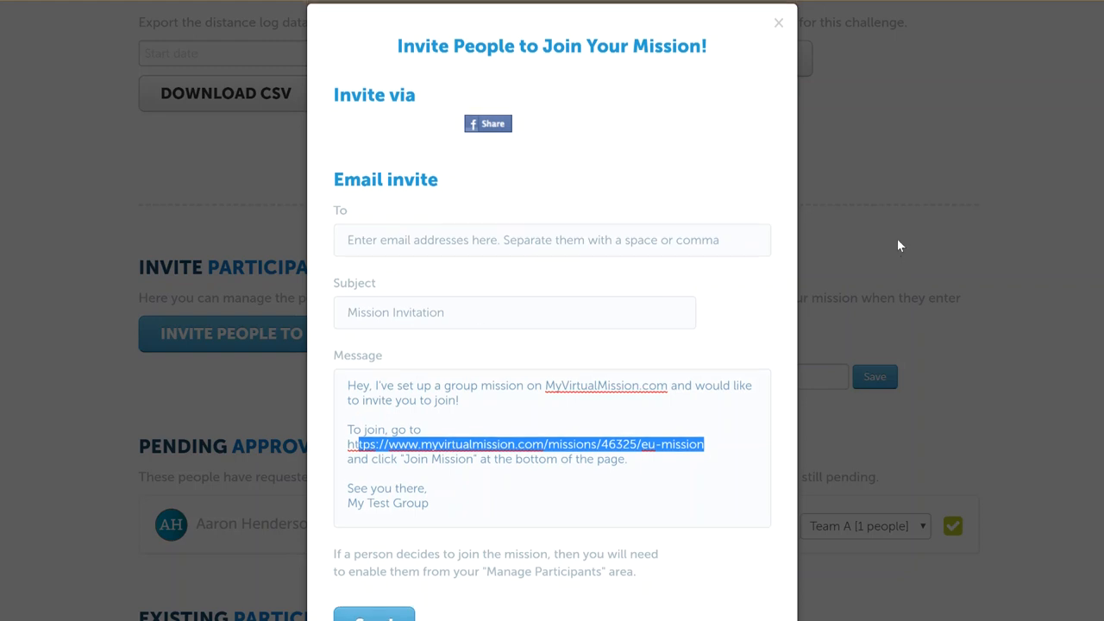
left_click(776, 22)
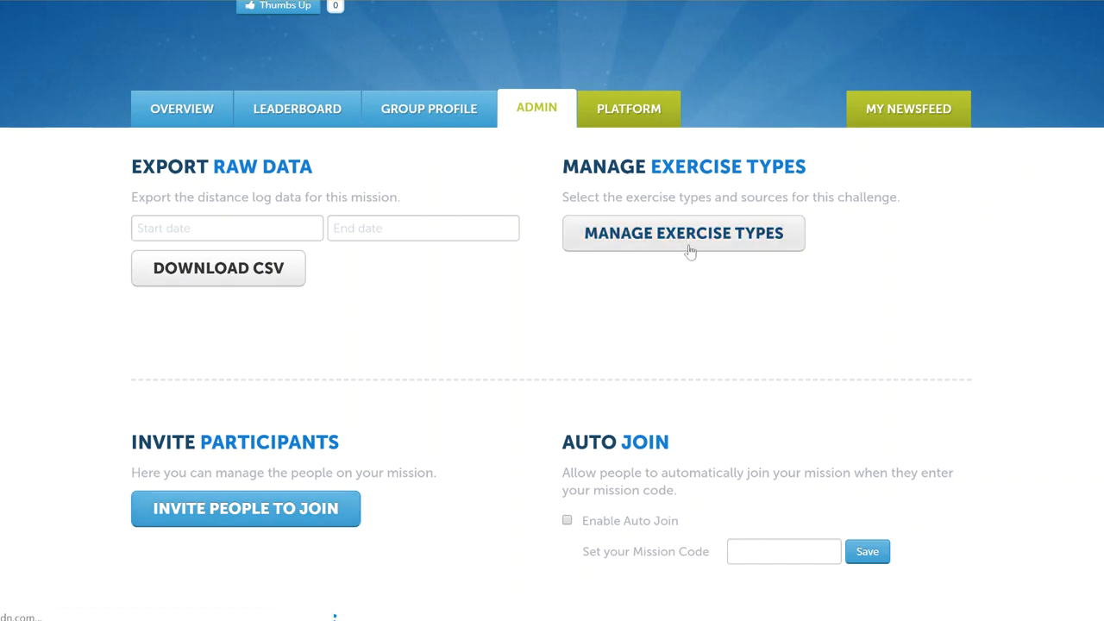
- Review Manage Exercise Types with Strava as the only source and all exercise types ticked
left_click(684, 232)
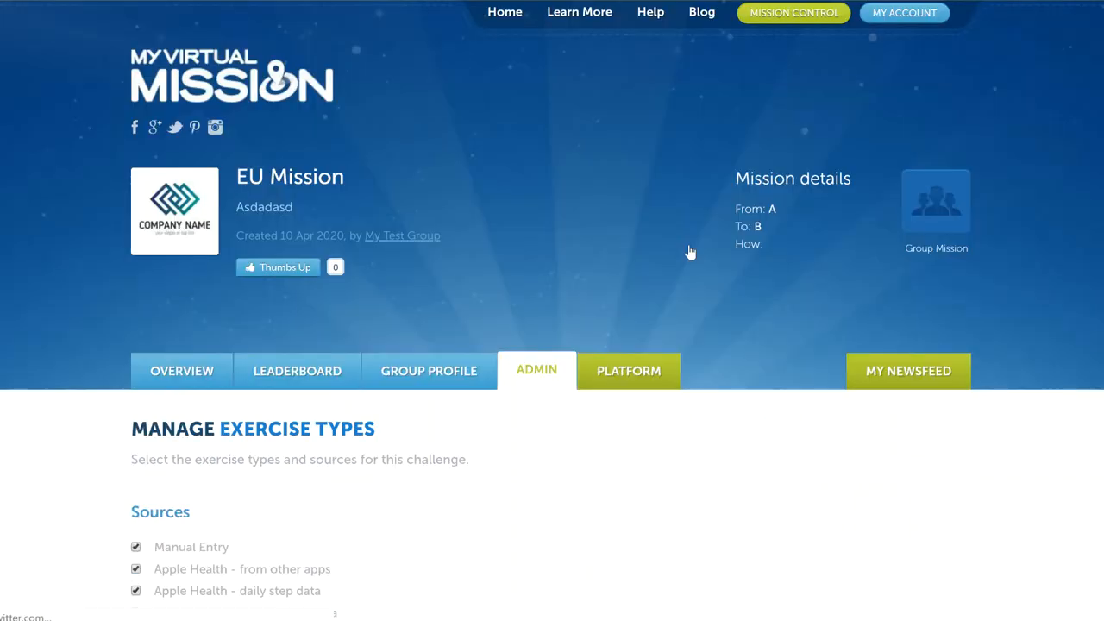
scroll("down", 3)
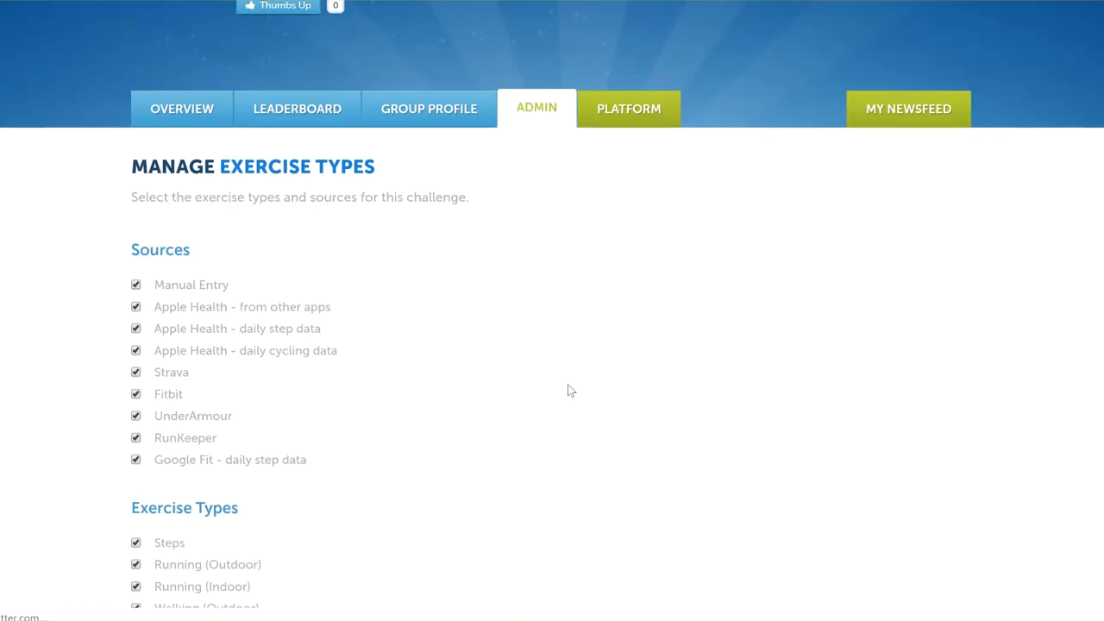
mouse_move(560, 366)
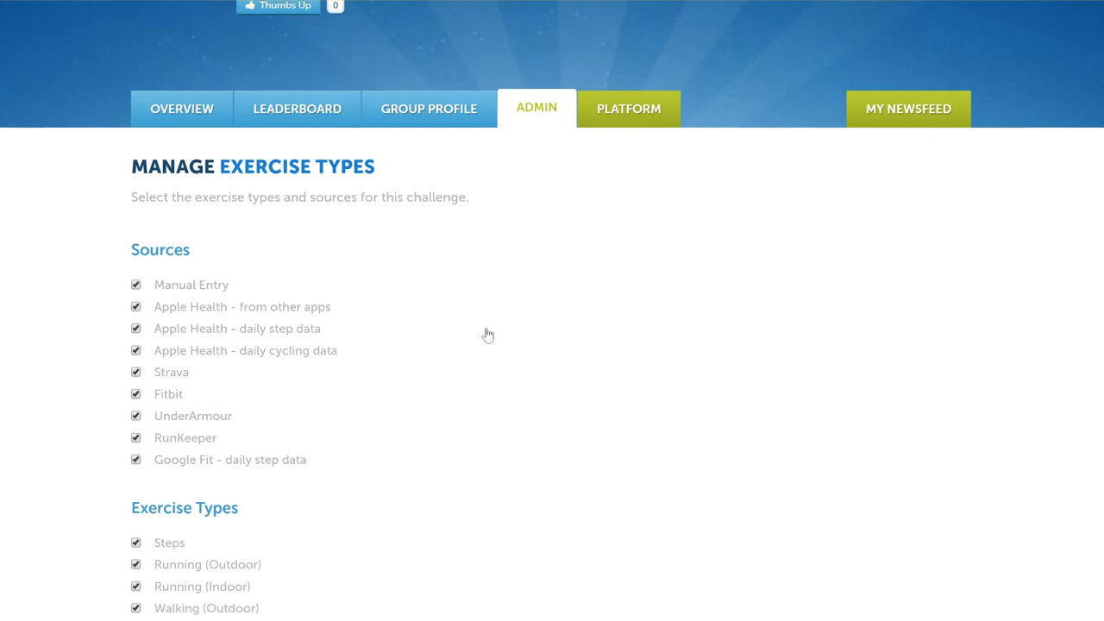
mouse_move(361, 345)
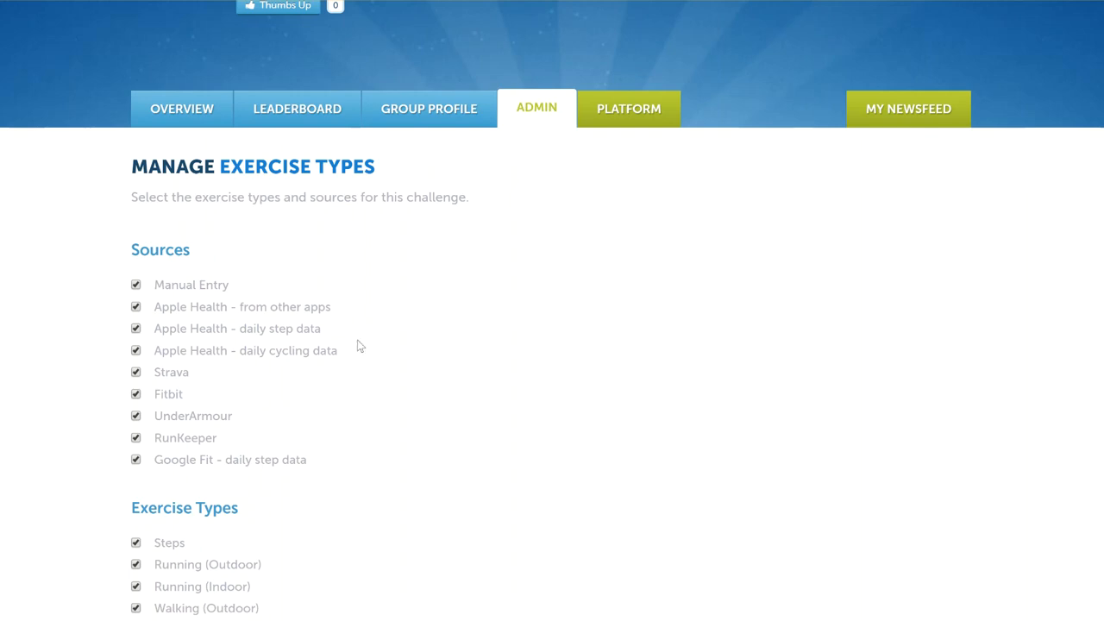
mouse_move(171, 305)
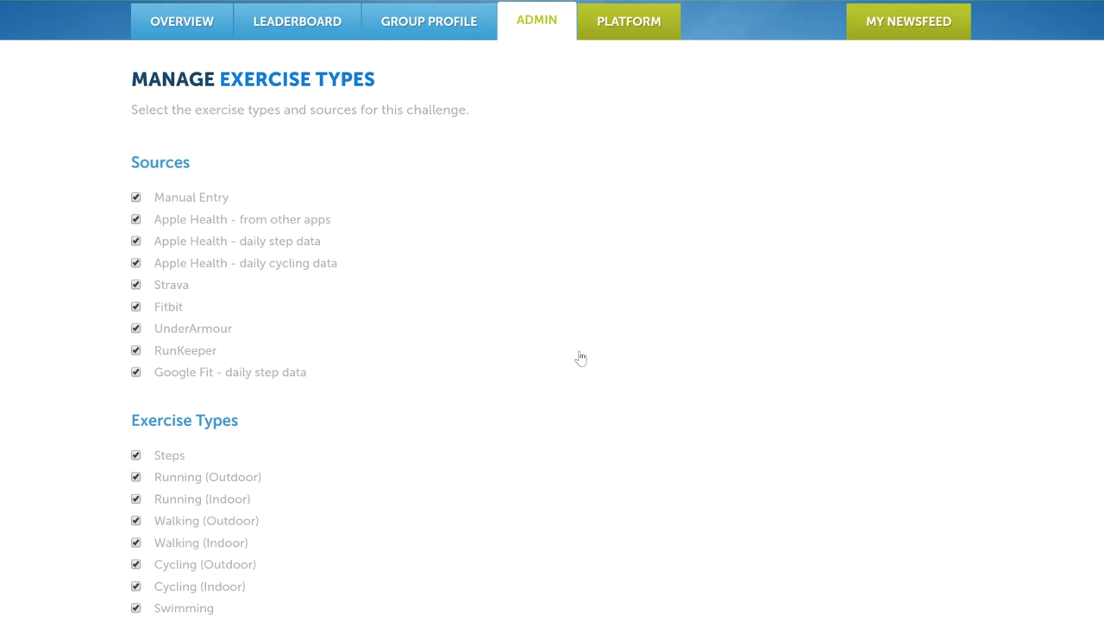
double_click(158, 162)
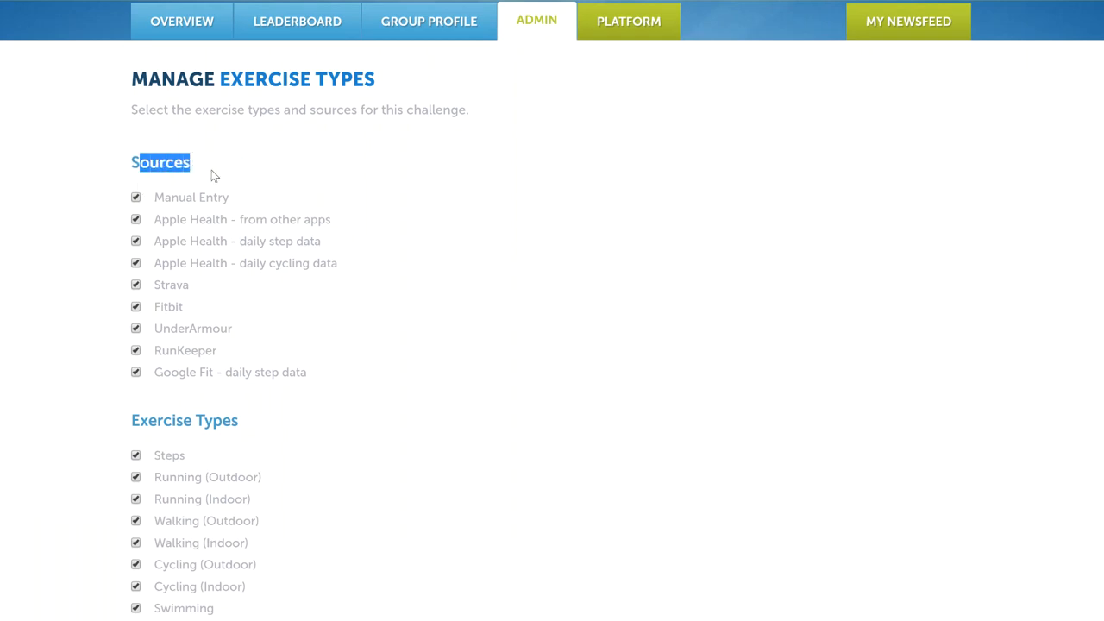
mouse_move(103, 421)
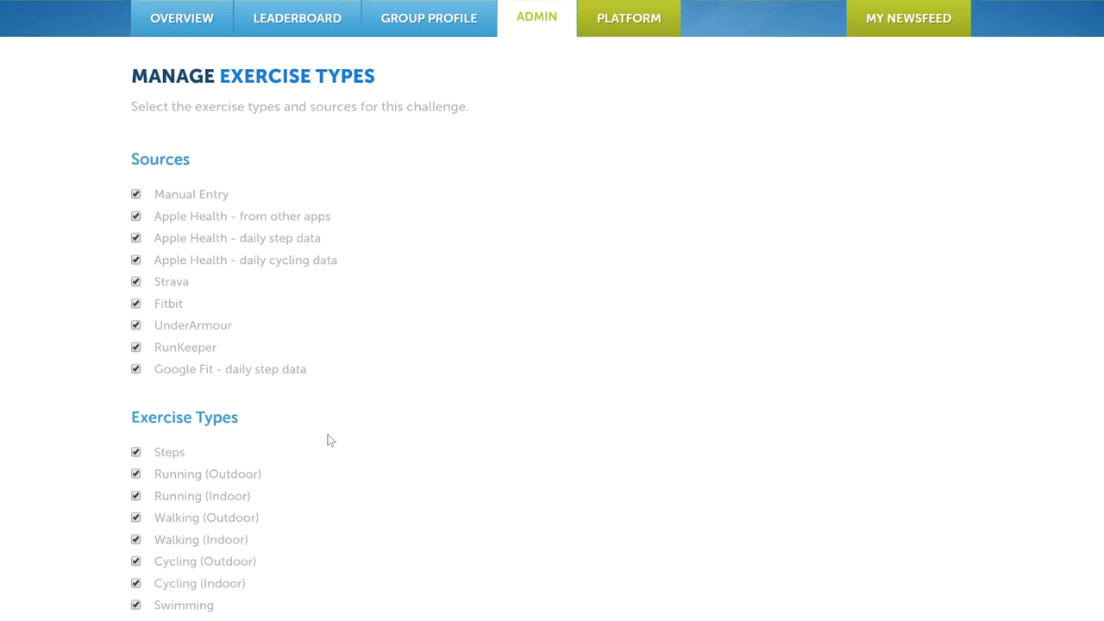
scroll("down", 3)
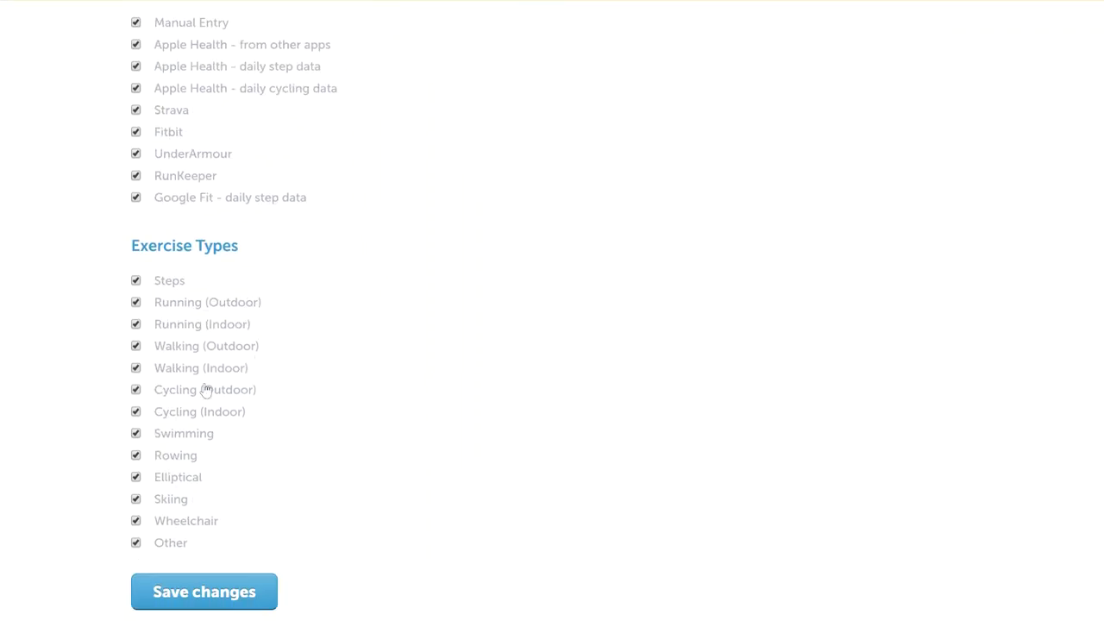
mouse_move(196, 428)
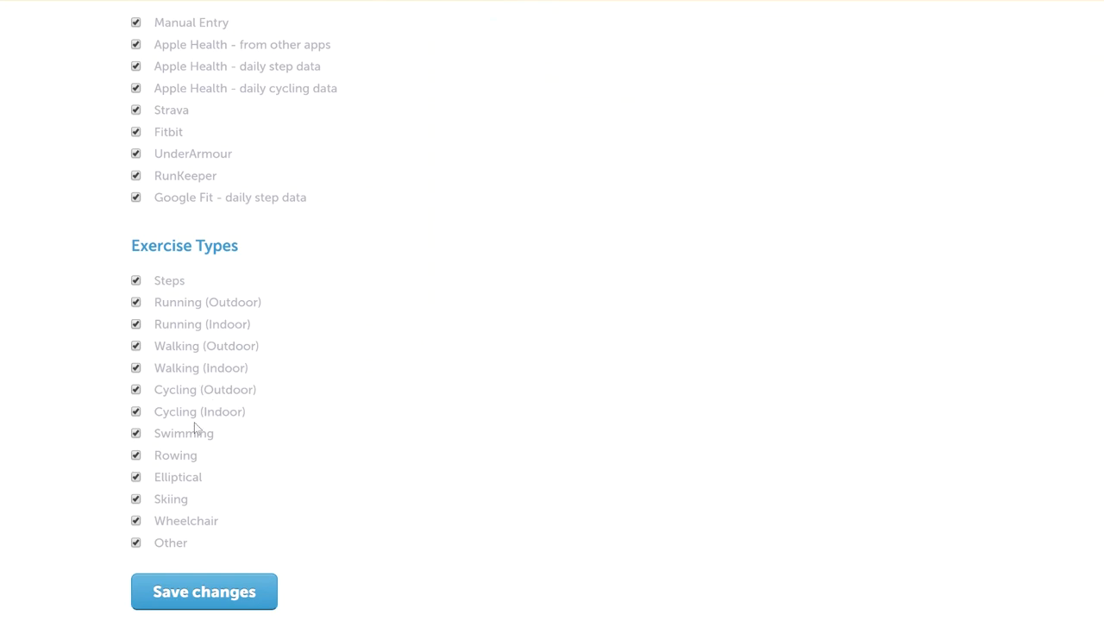
mouse_move(310, 433)
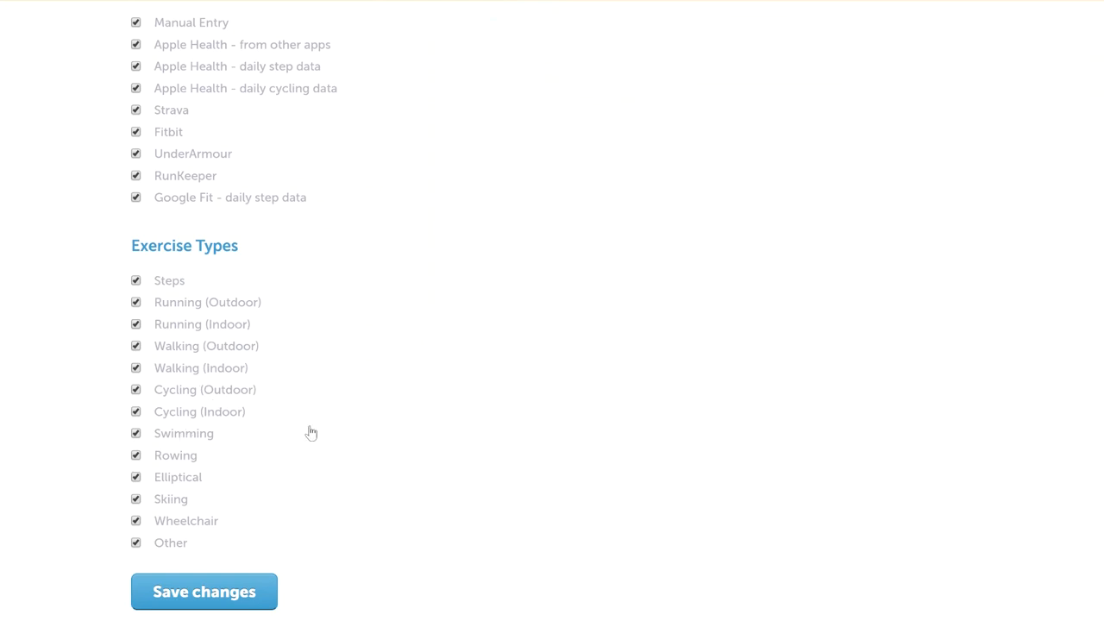
mouse_move(334, 404)
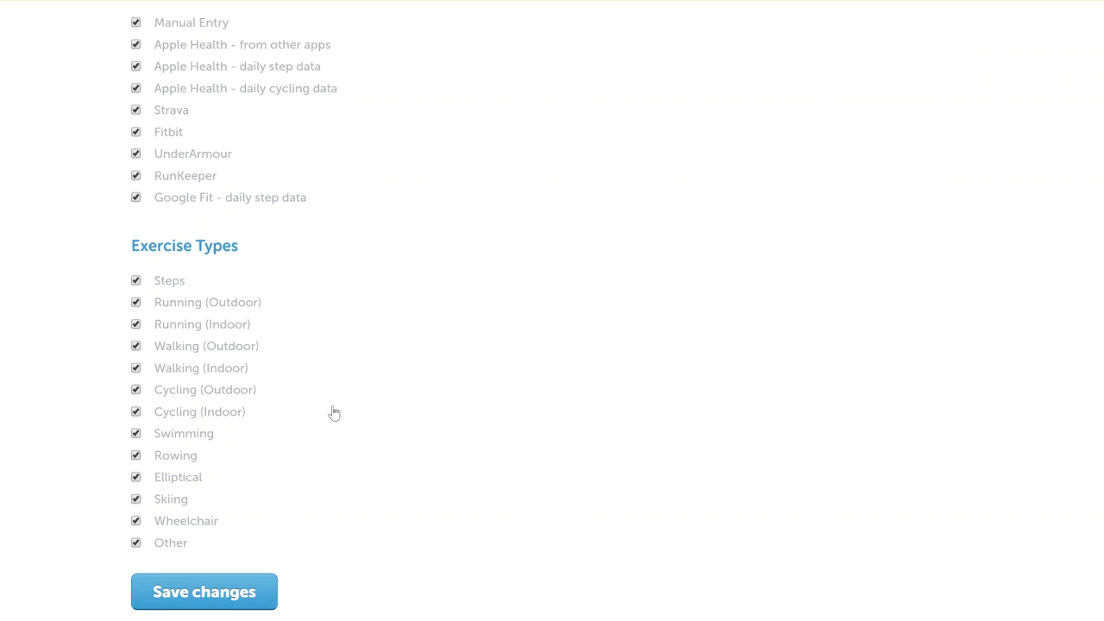
mouse_move(321, 407)
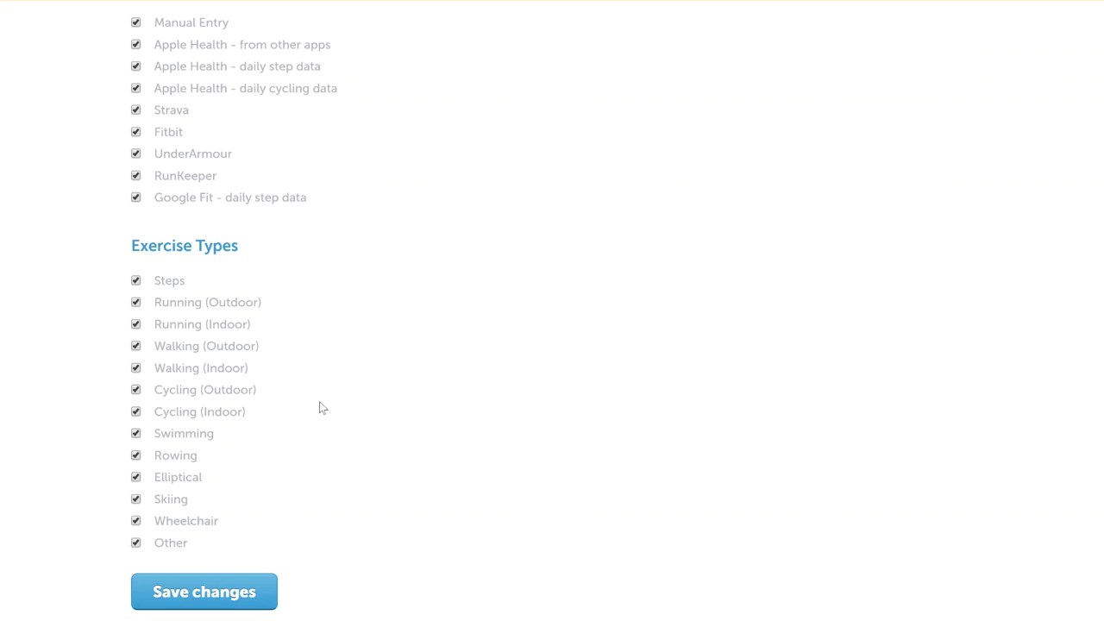
mouse_move(167, 336)
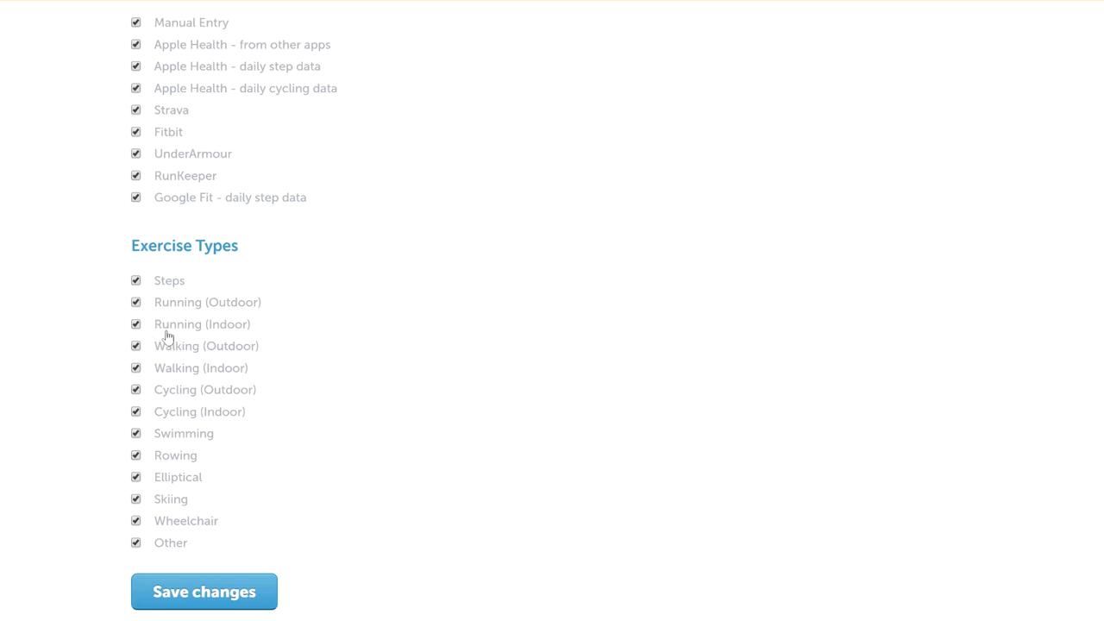
mouse_move(238, 406)
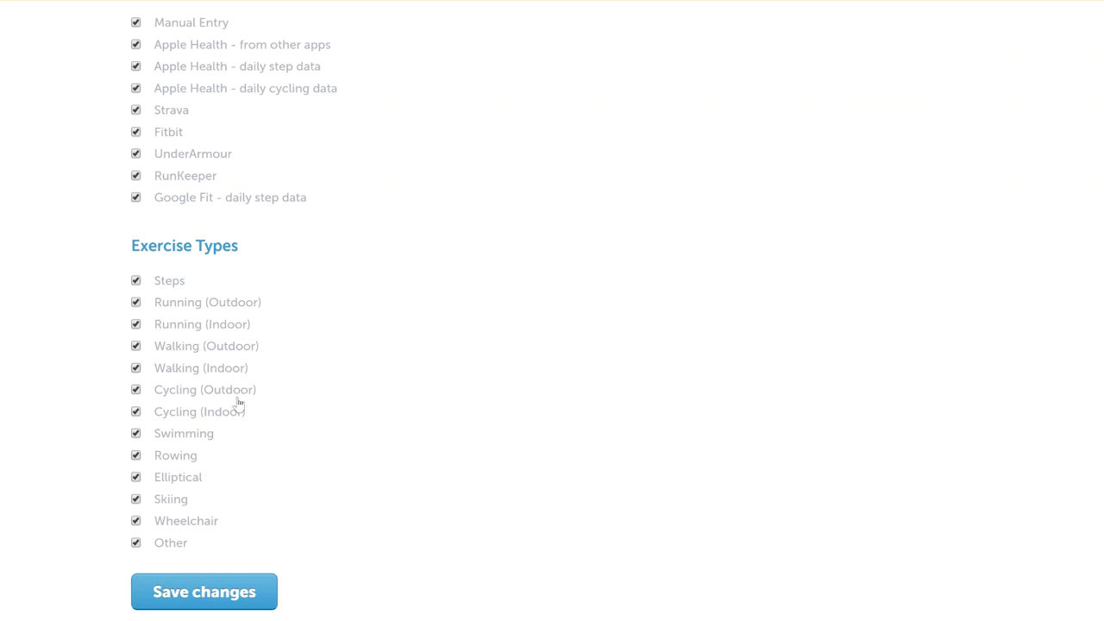
mouse_move(213, 348)
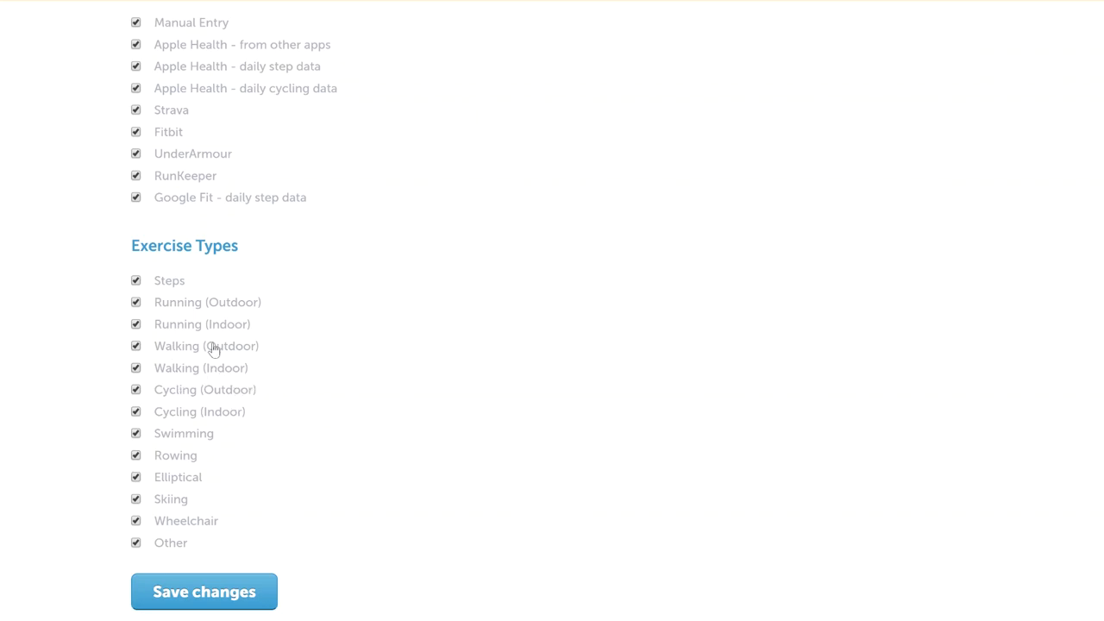
mouse_move(263, 423)
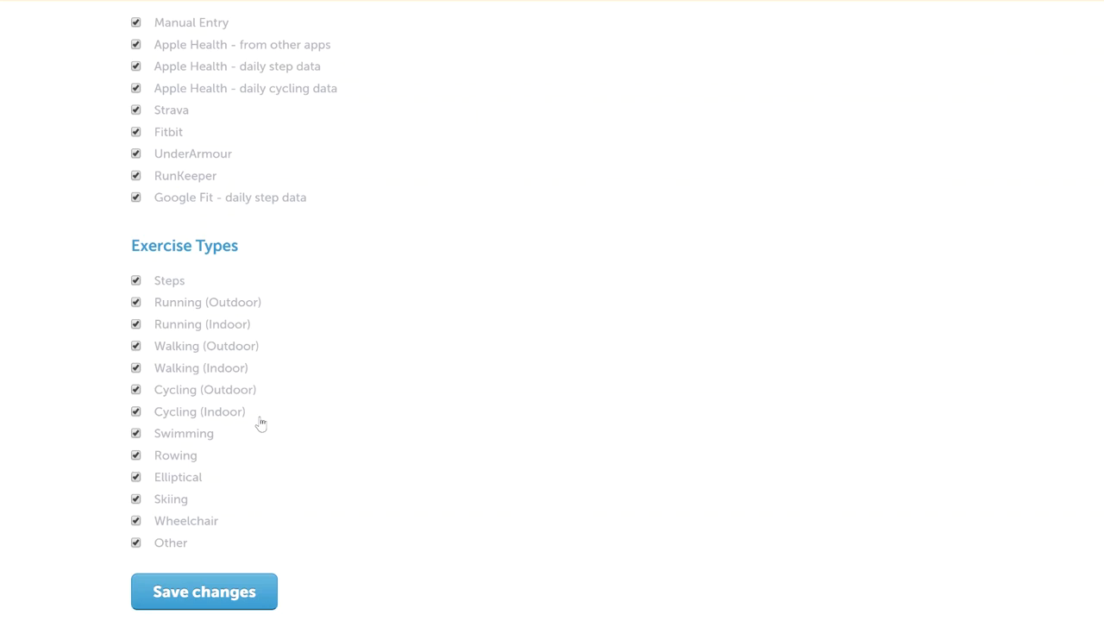
mouse_move(222, 413)
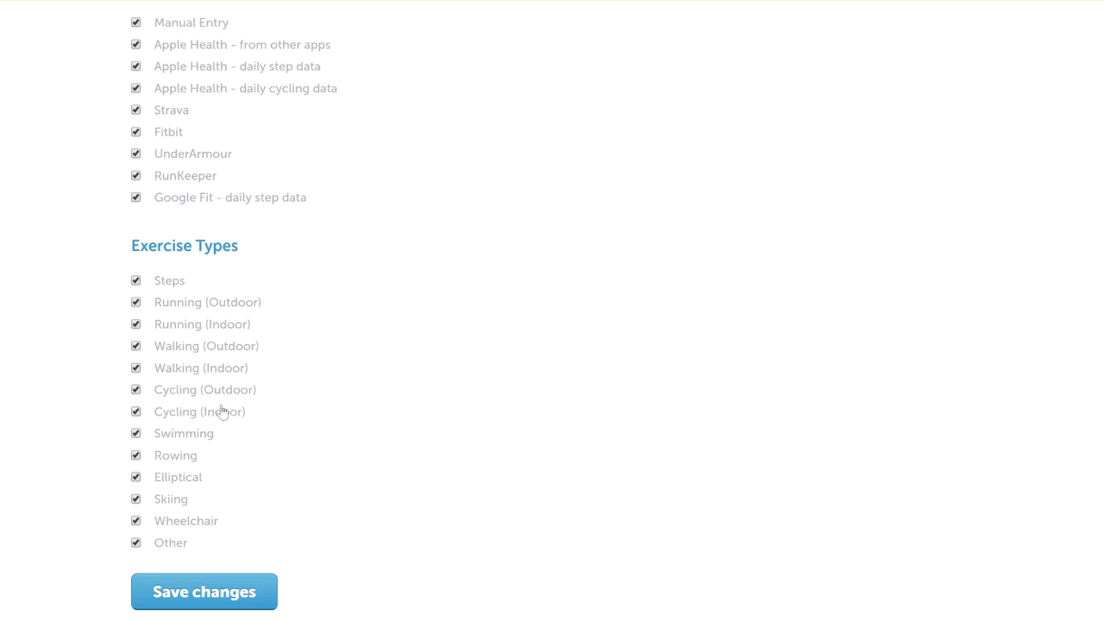
mouse_move(233, 390)
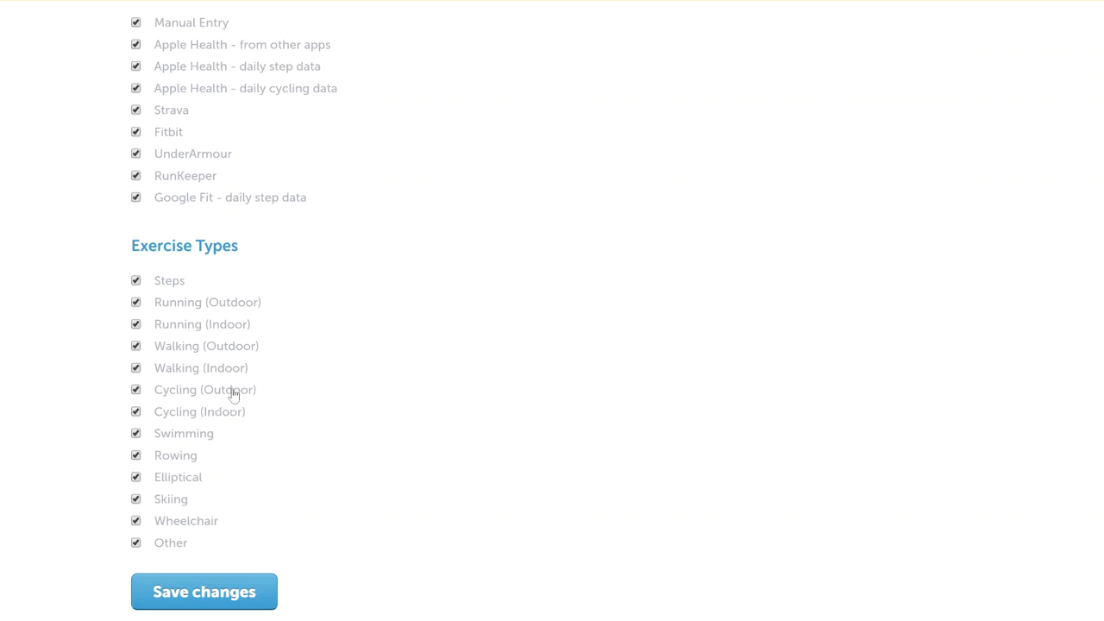
mouse_move(200, 434)
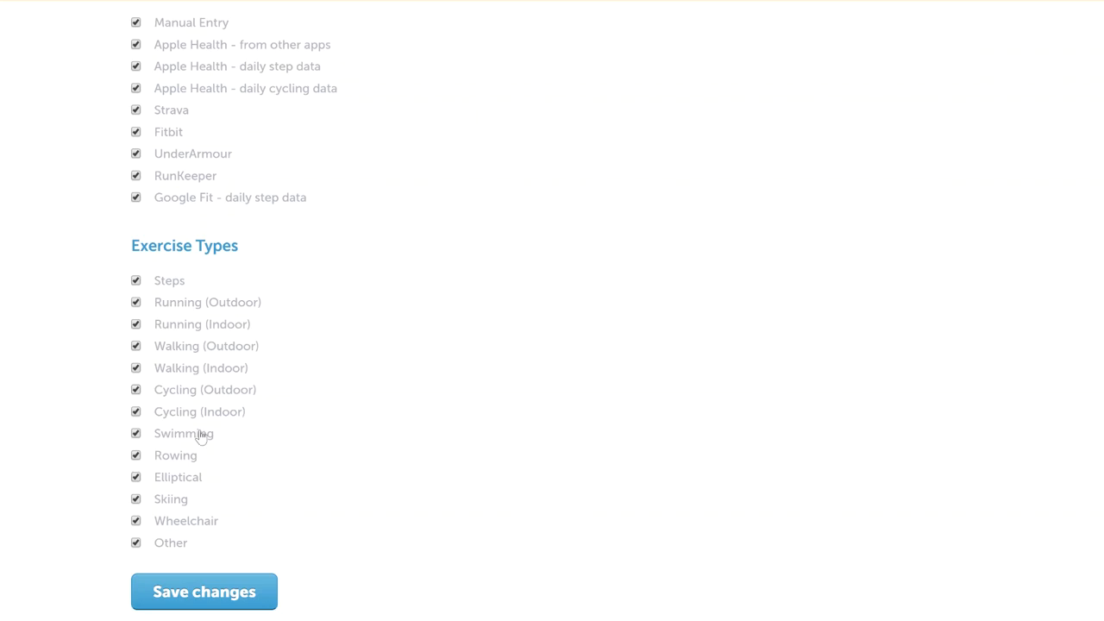
mouse_move(138, 411)
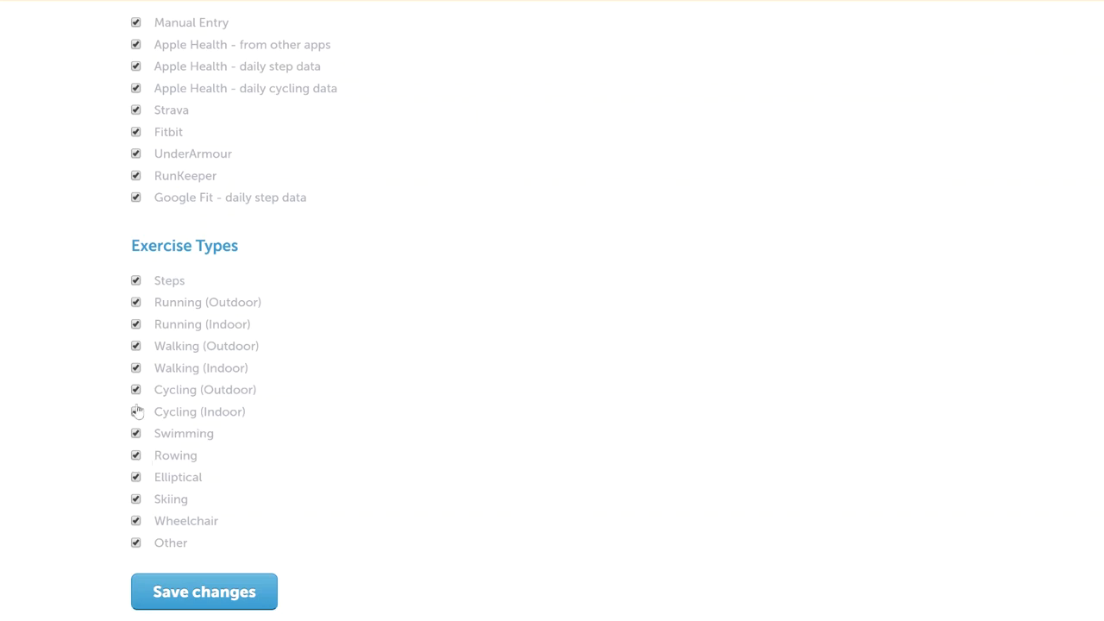
mouse_move(255, 383)
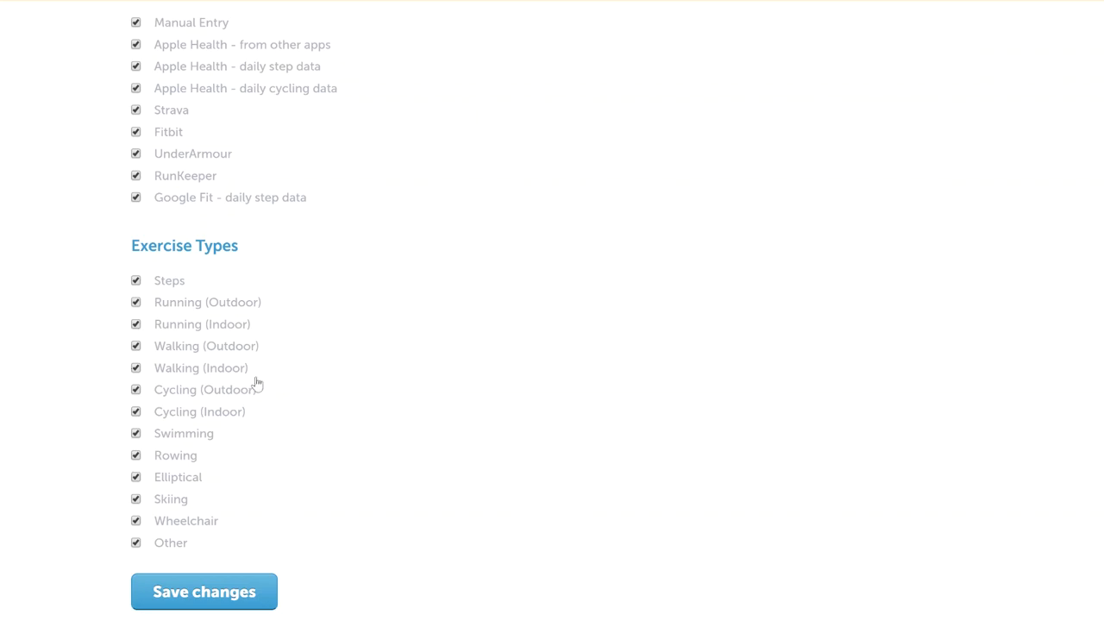
scroll("up", 3)
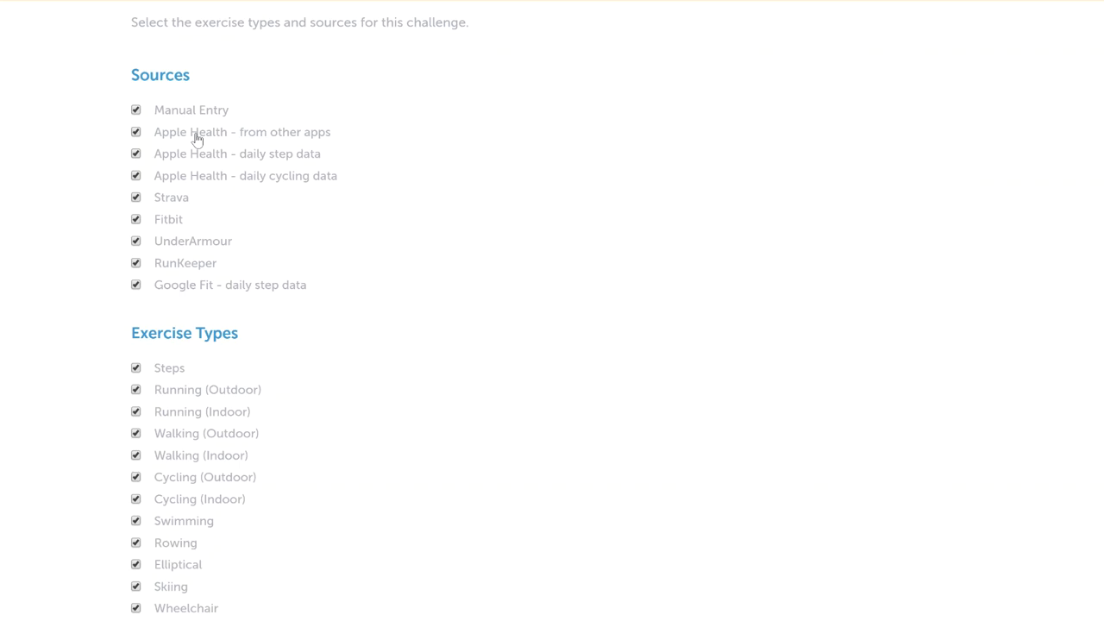
mouse_move(169, 214)
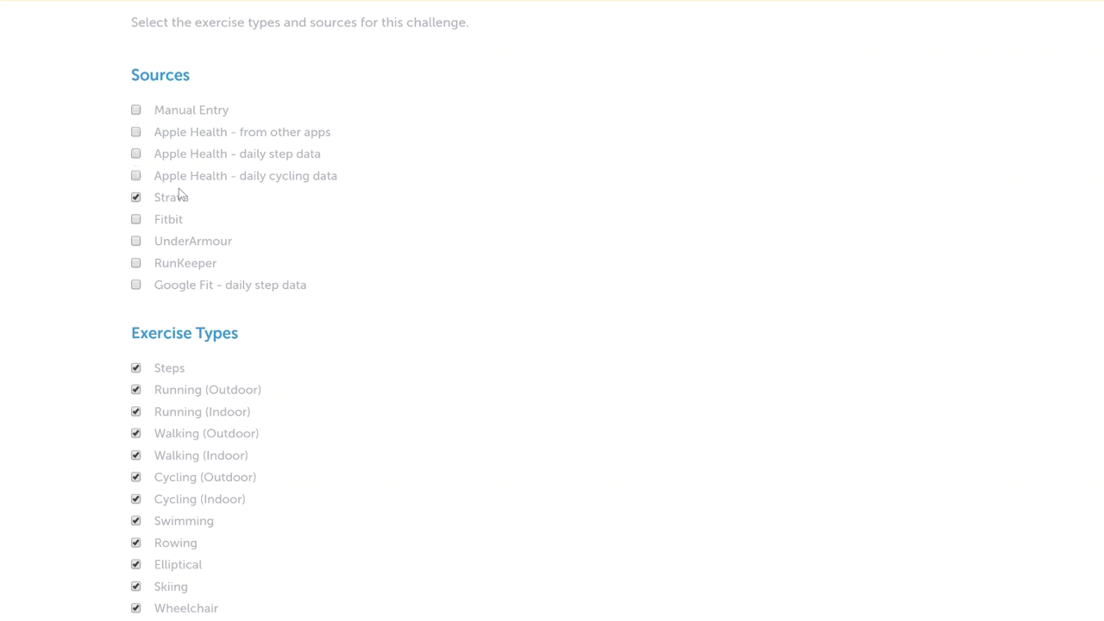
mouse_move(235, 235)
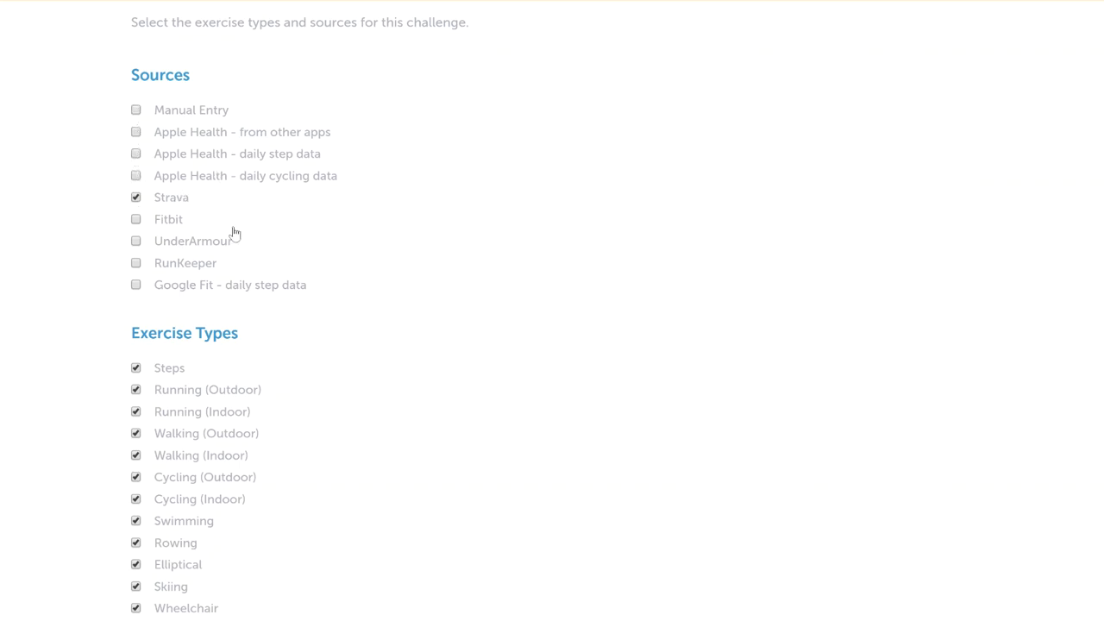
scroll("down", 3)
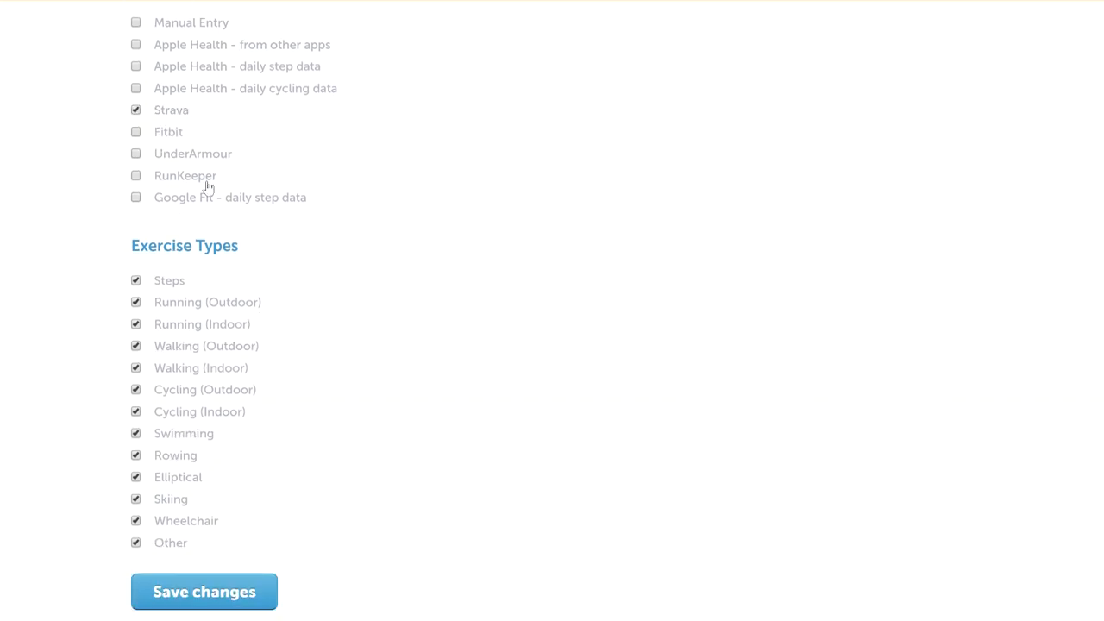
mouse_move(138, 124)
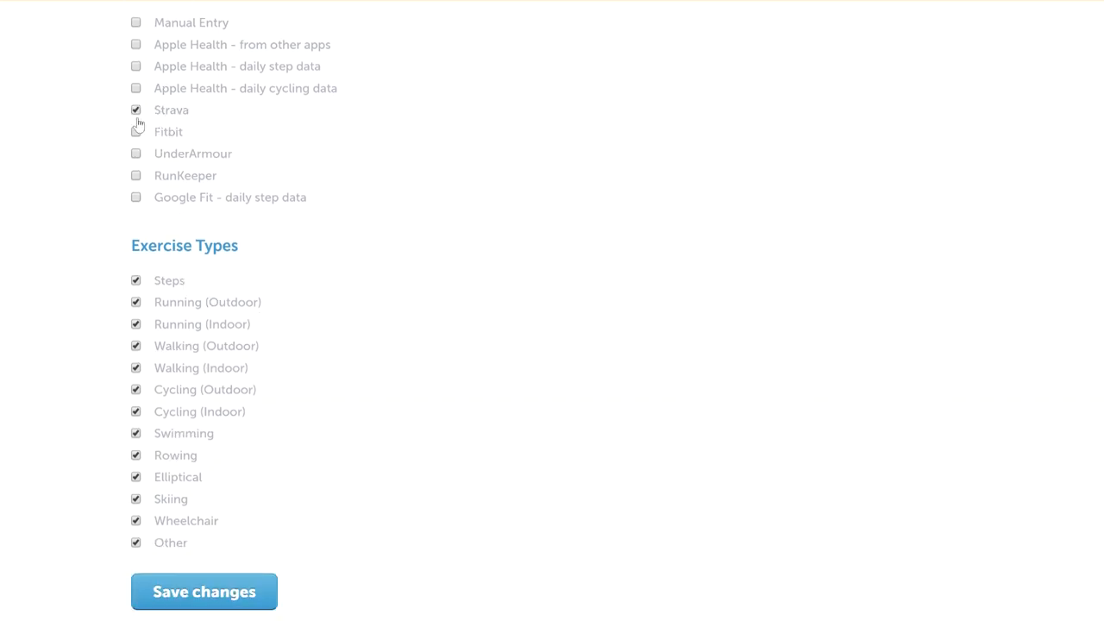
mouse_move(210, 345)
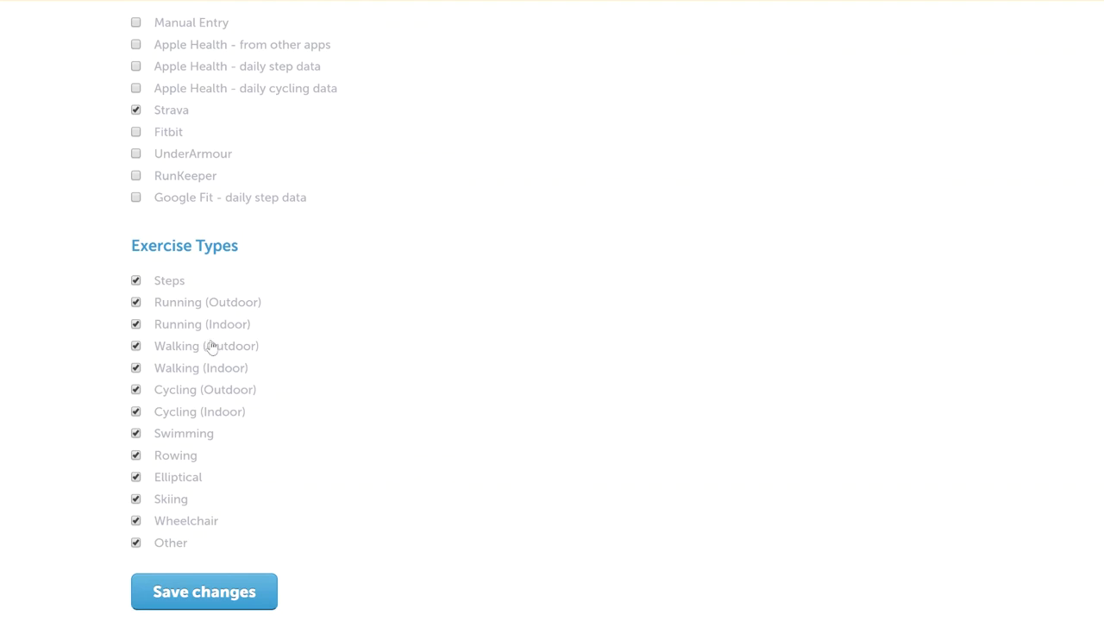
mouse_move(169, 391)
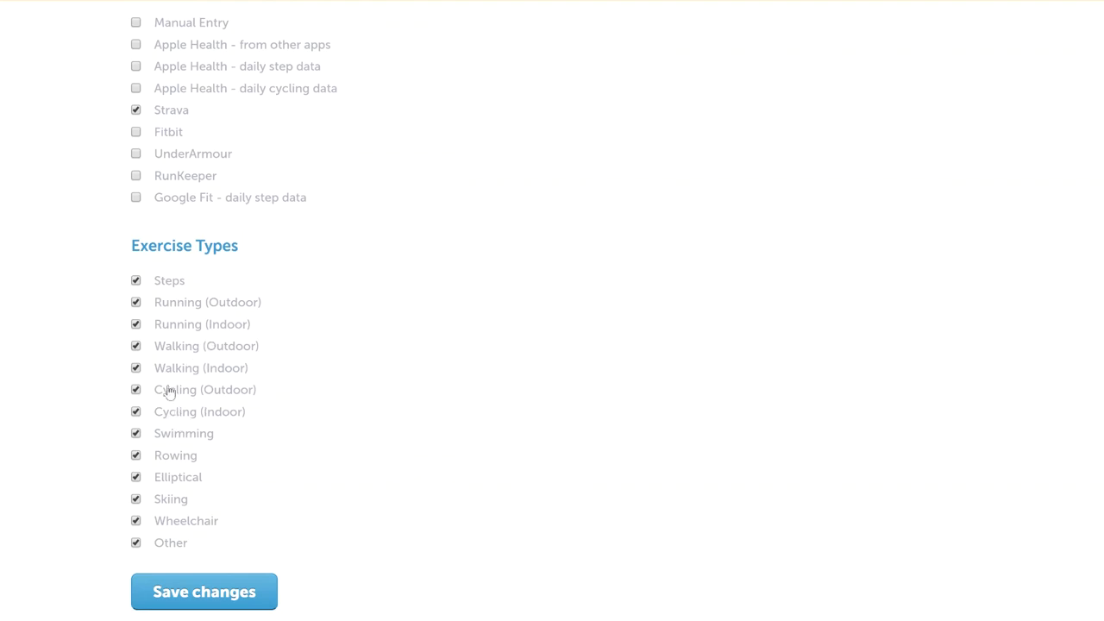
mouse_move(193, 331)
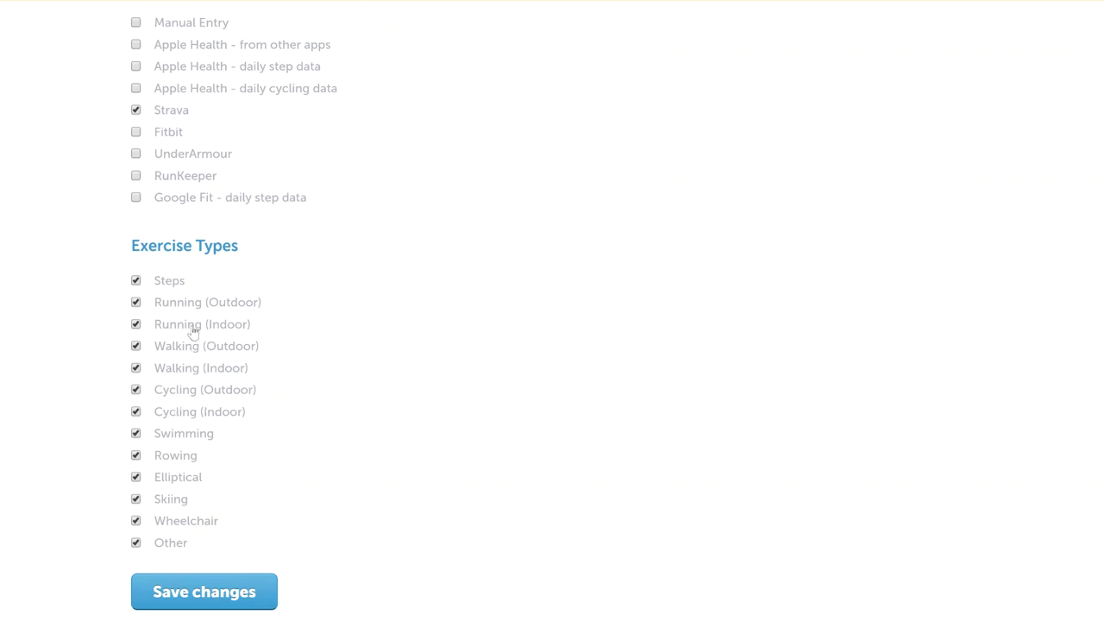
scroll("up", 3)
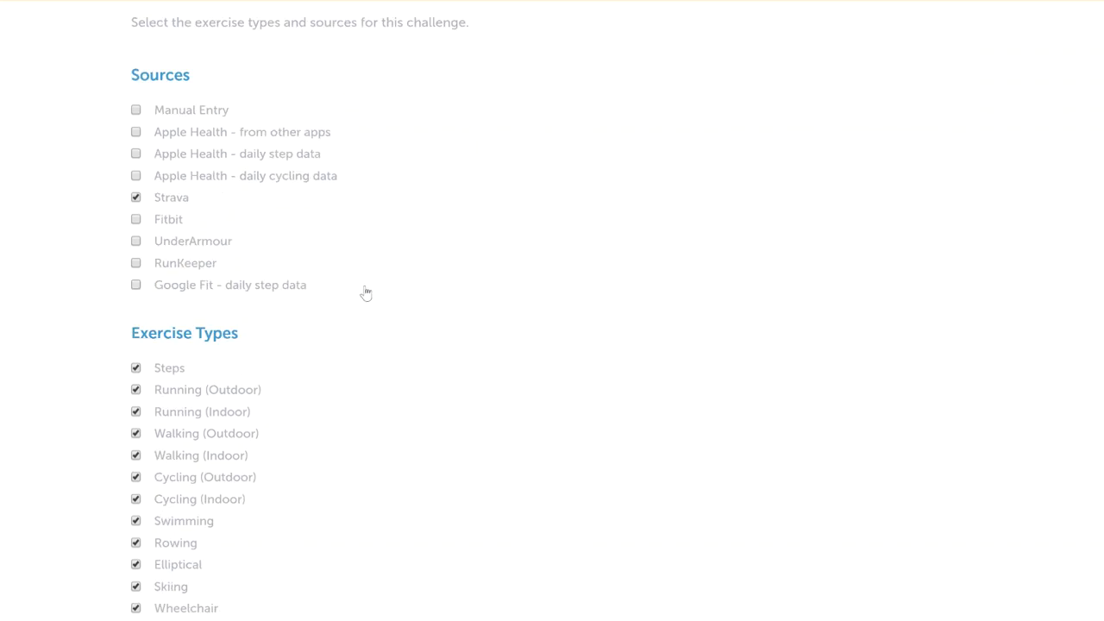
mouse_move(280, 200)
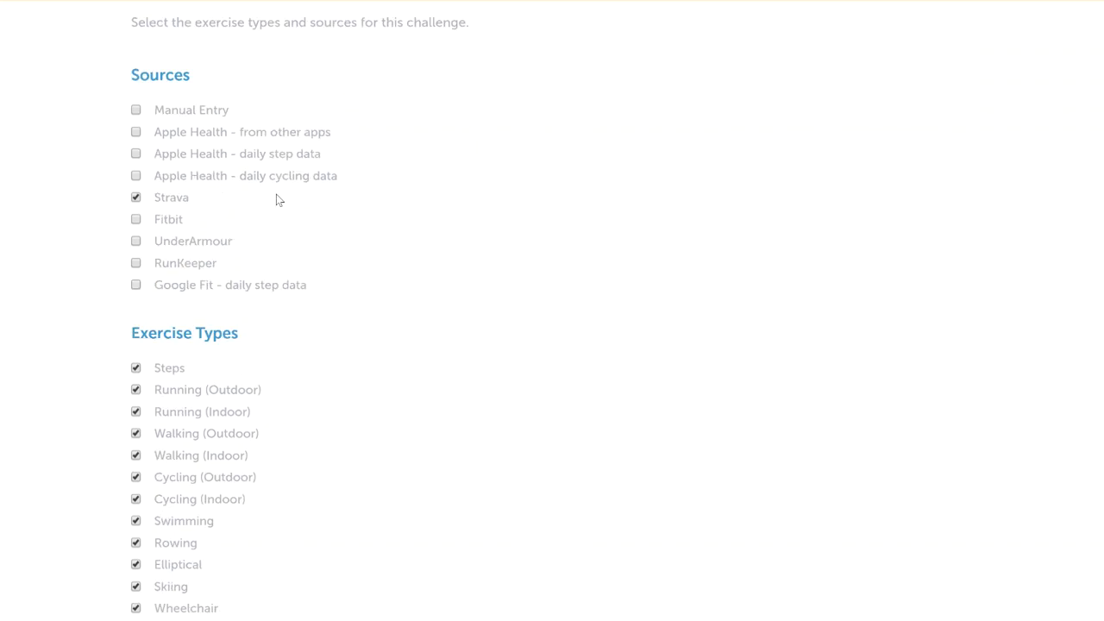
scroll("up", 3)
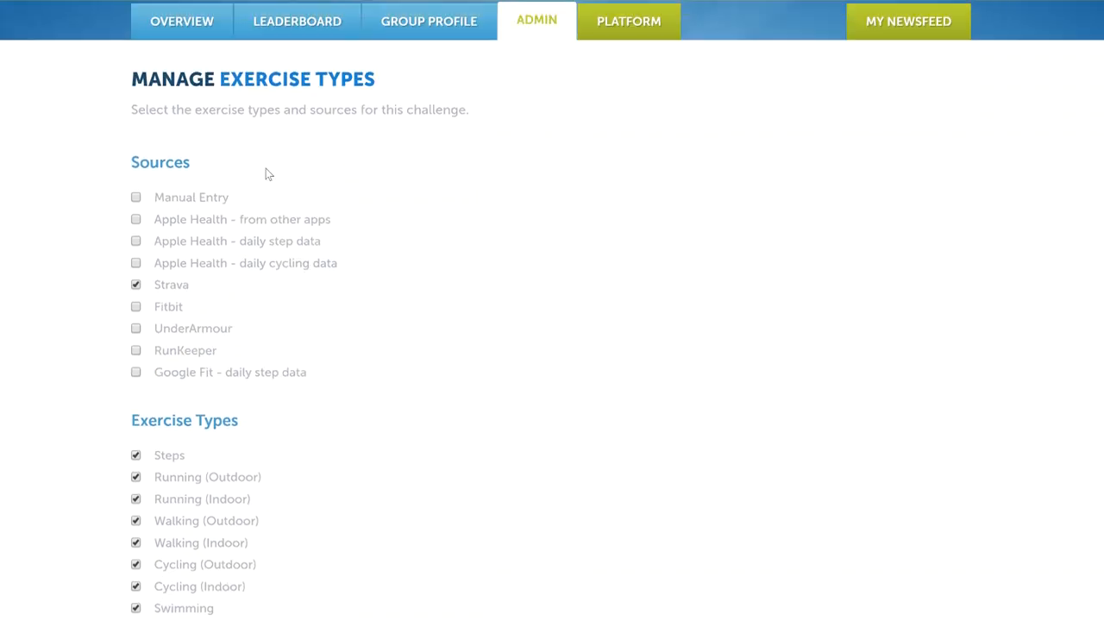
mouse_move(190, 151)
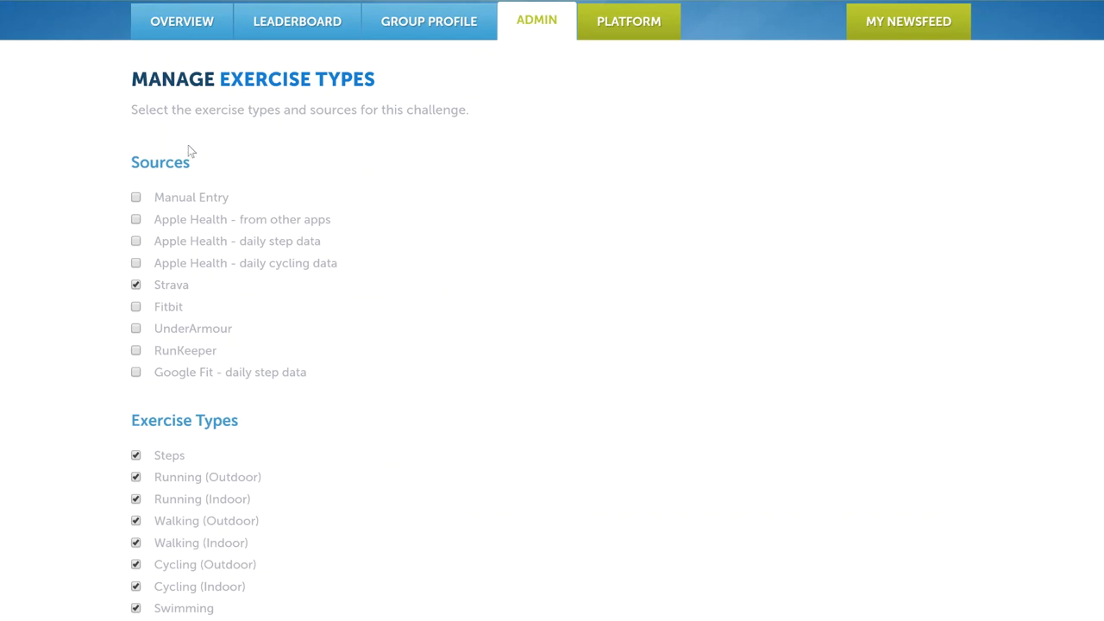
scroll("down", 3)
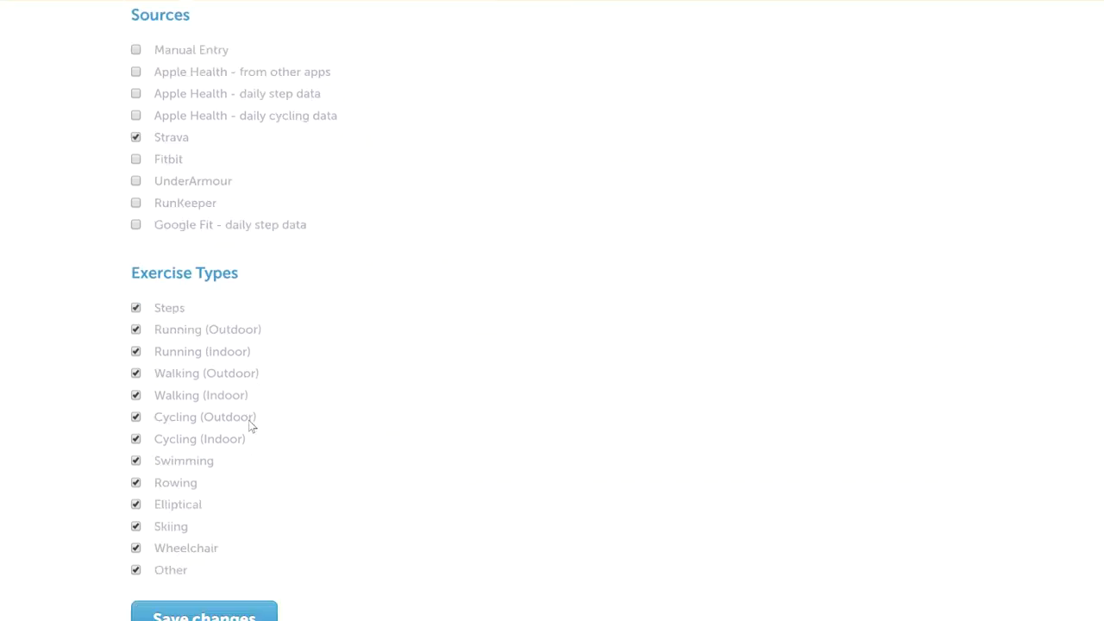
scroll("up", 3)
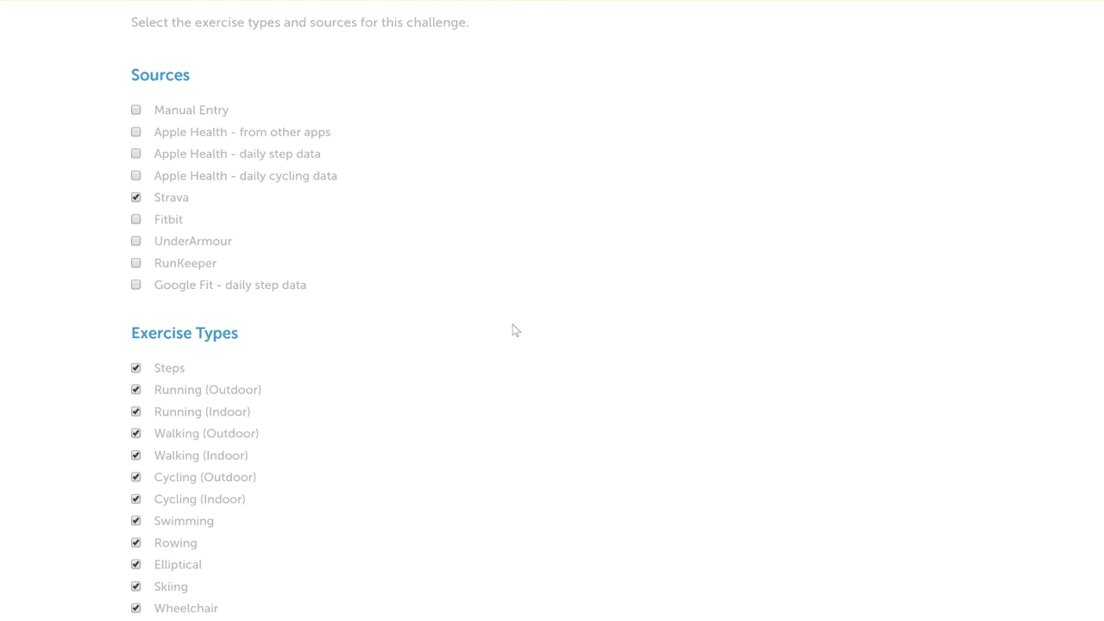
mouse_move(502, 333)
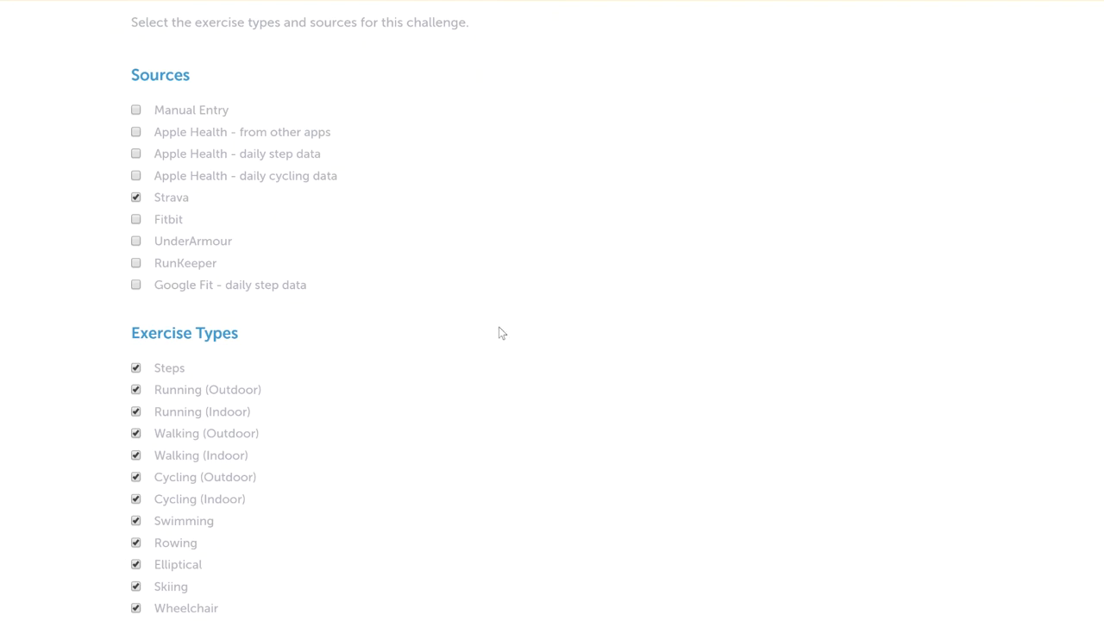
scroll("up", 3)
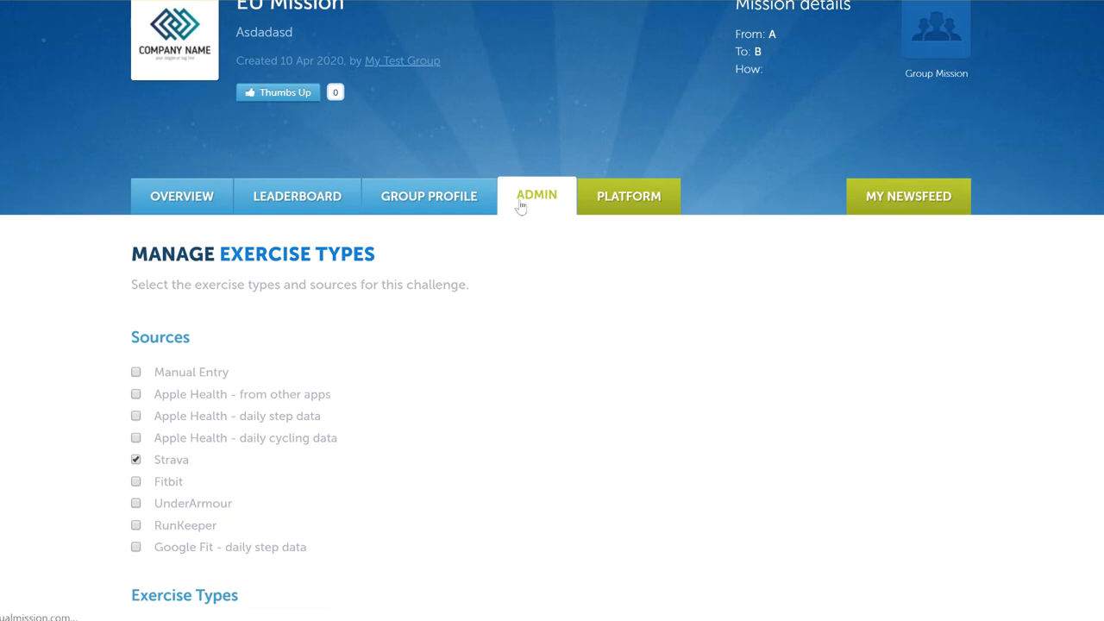
- Enable Auto Join so participants can join the mission with a mission code
scroll("down", 3)
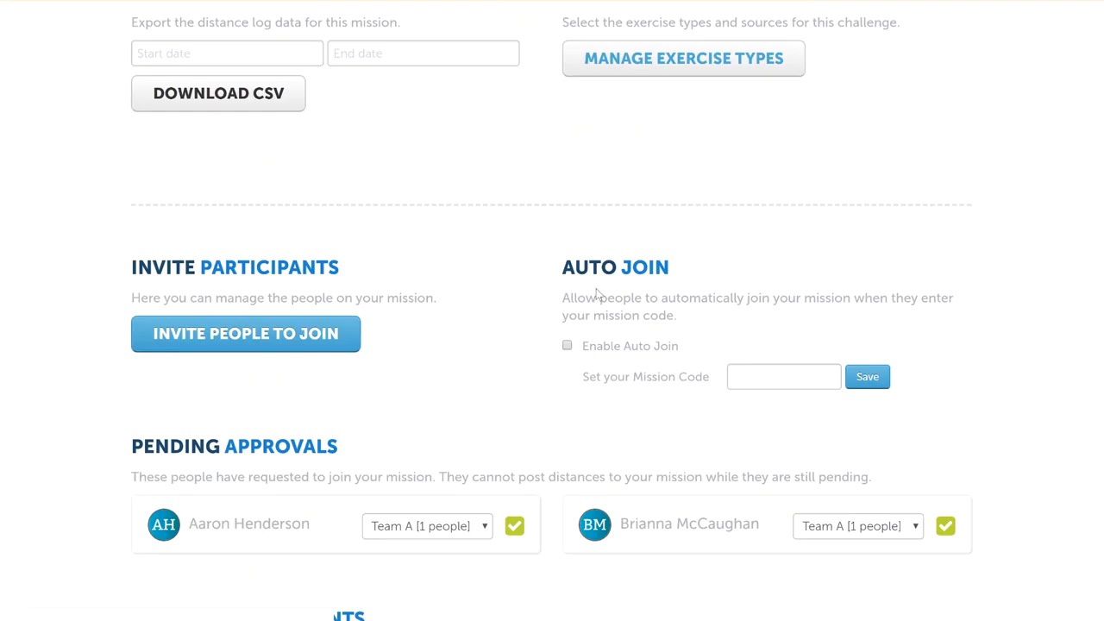
mouse_move(690, 269)
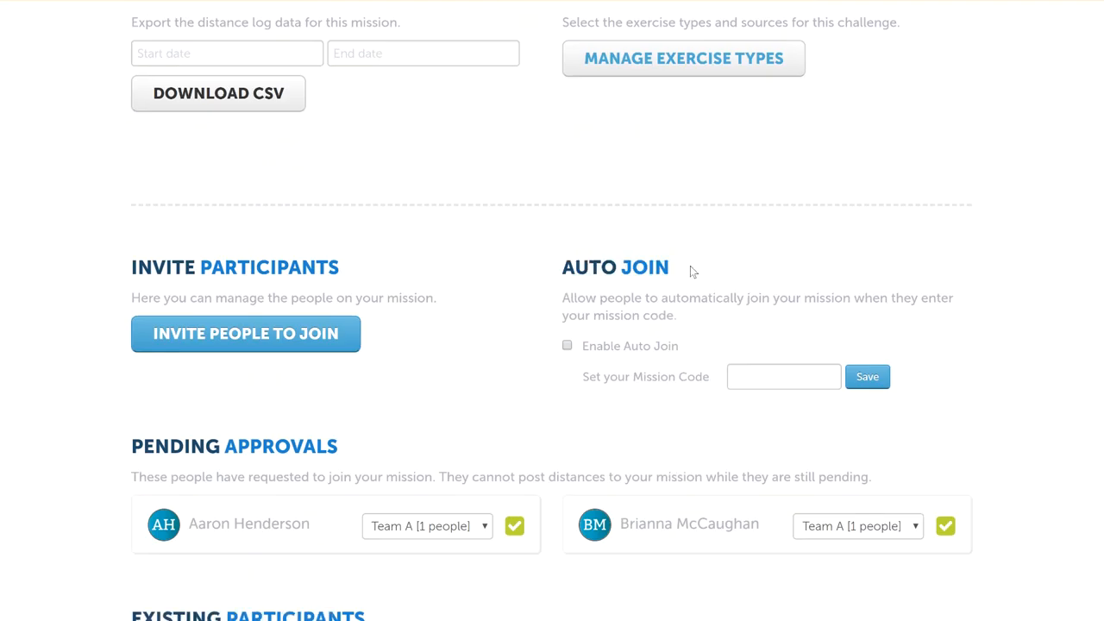
mouse_move(576, 290)
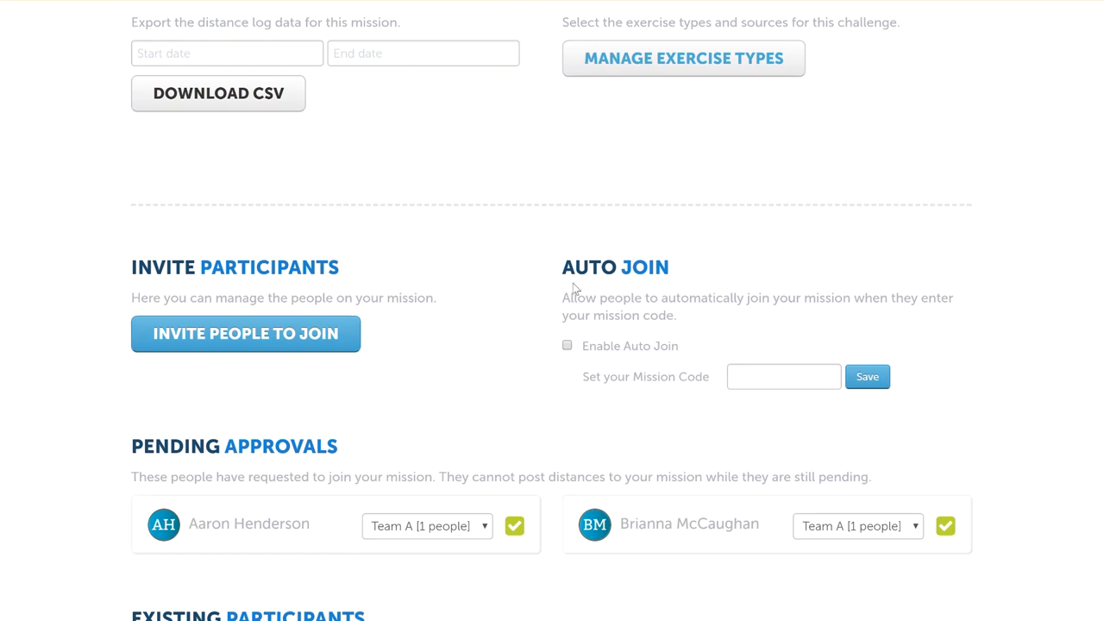
mouse_move(640, 345)
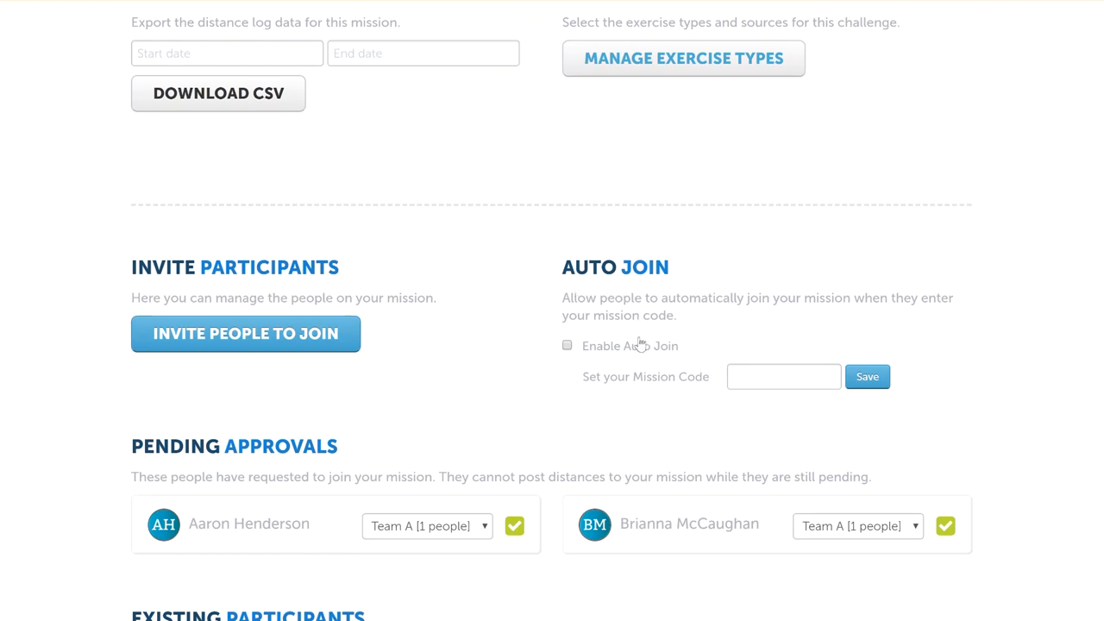
mouse_move(653, 355)
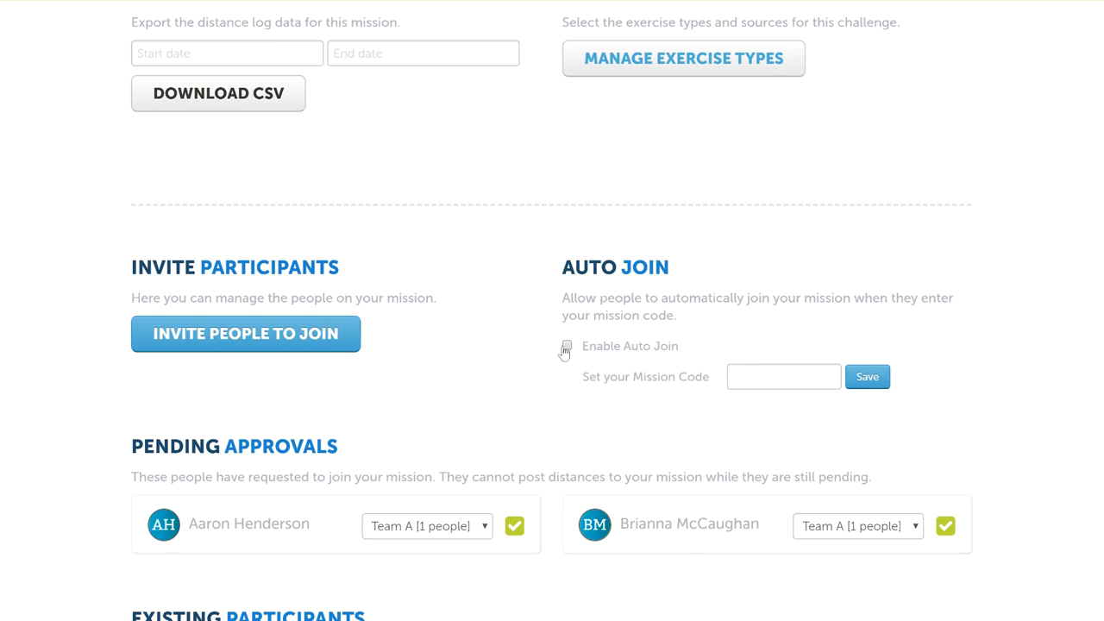
left_click(566, 345)
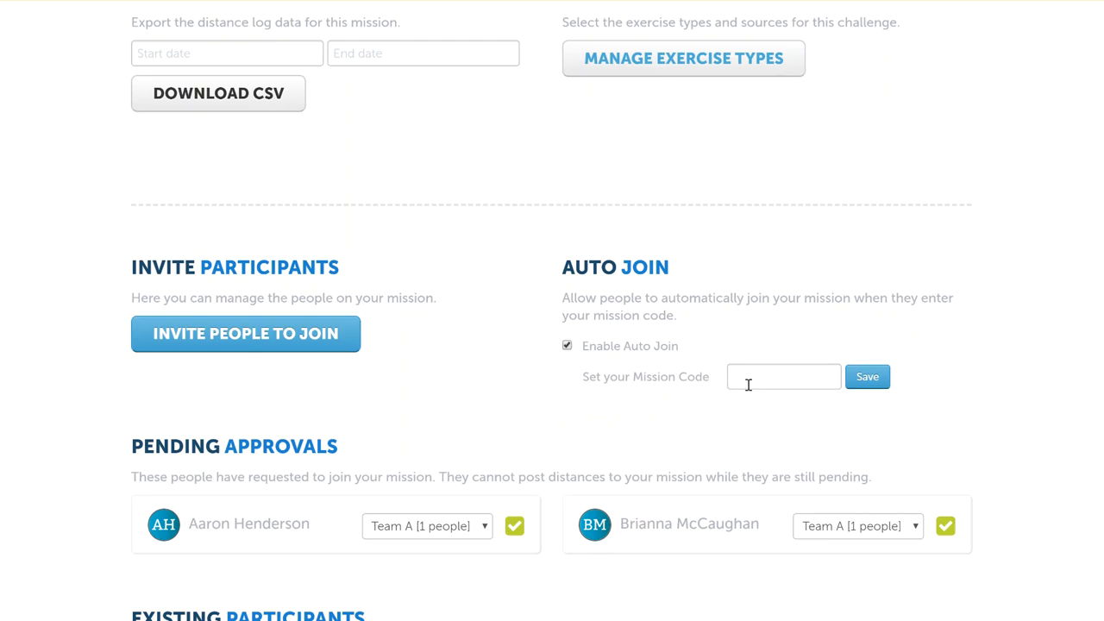
mouse_move(751, 398)
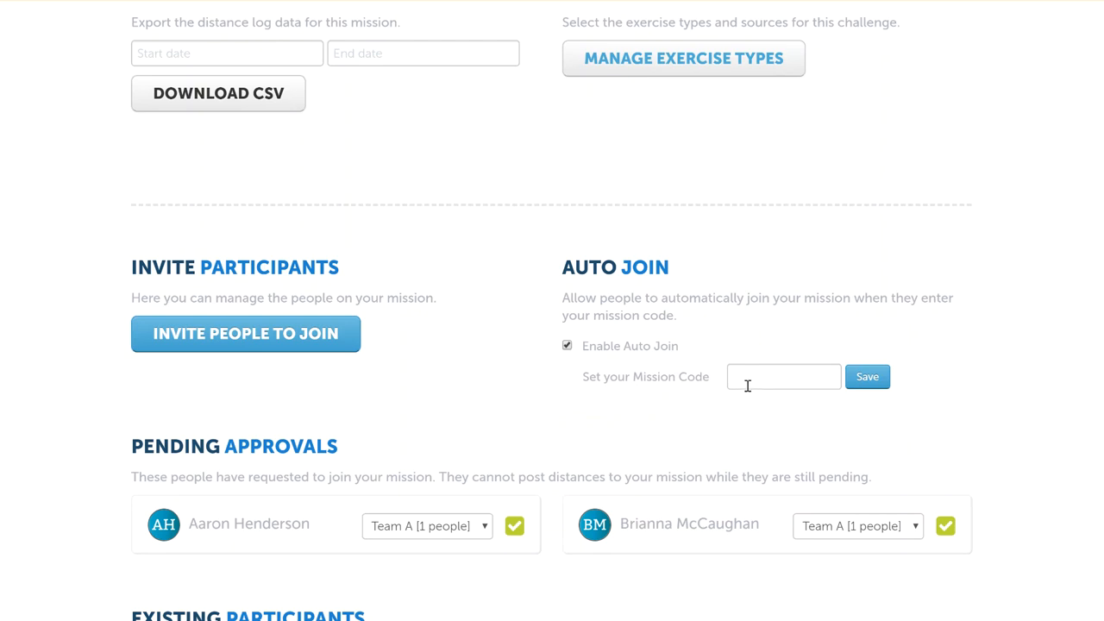
mouse_move(619, 395)
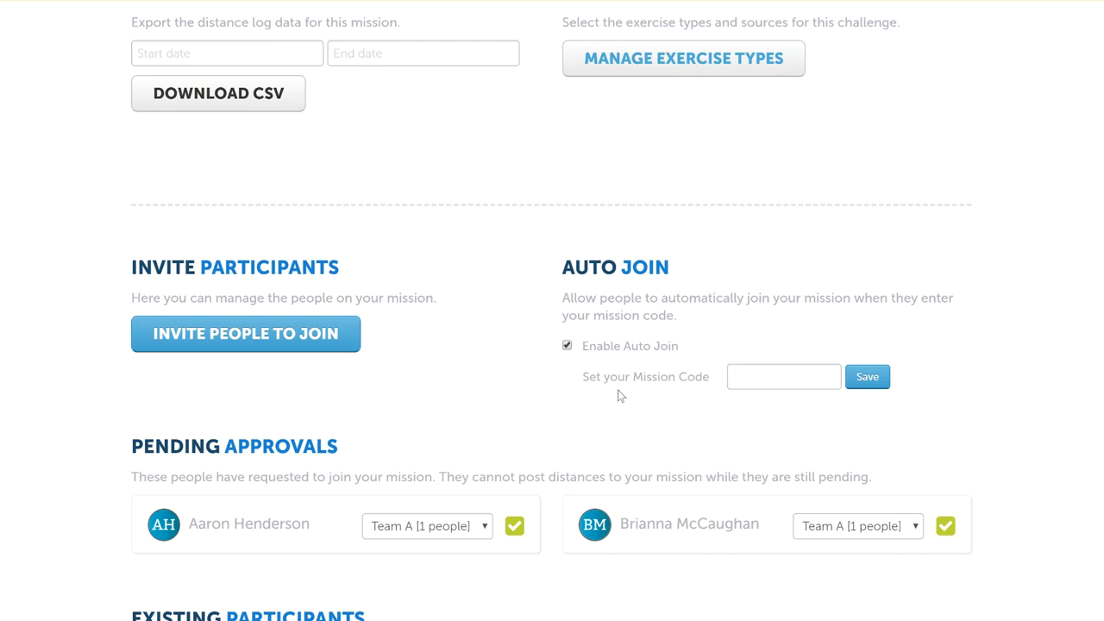
mouse_move(649, 383)
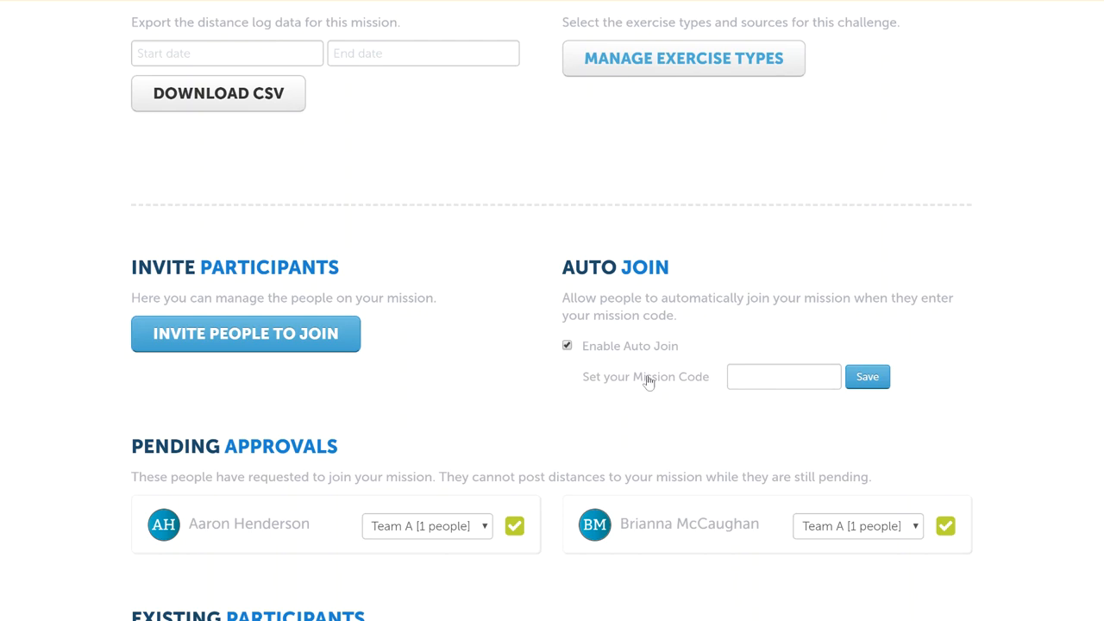
mouse_move(683, 383)
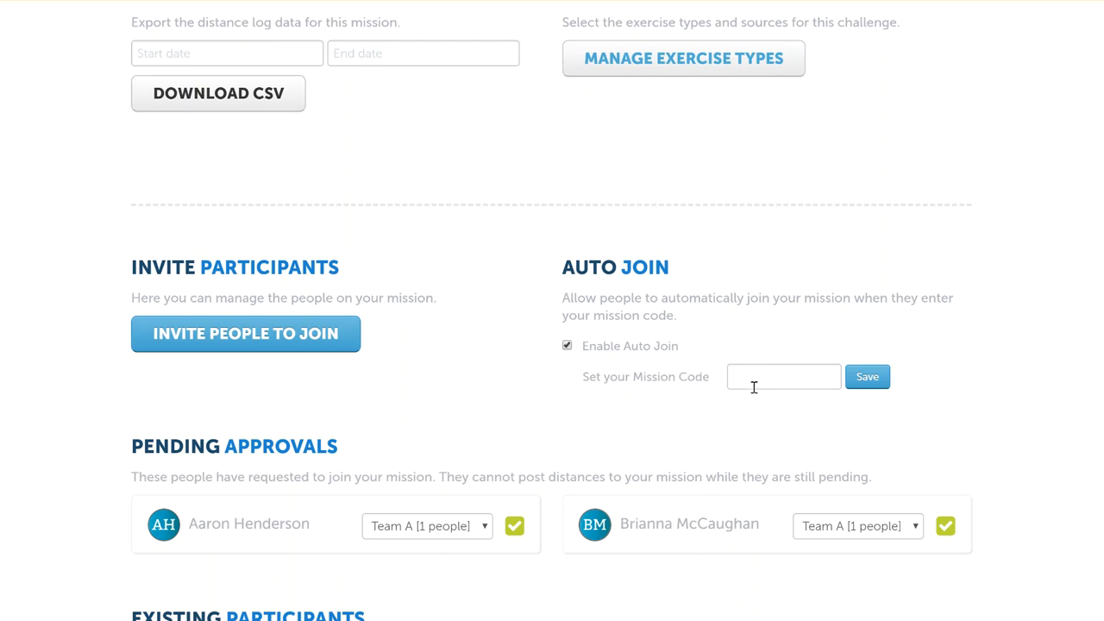
- Activate the Set your Mission Code field under Auto Join, leaving it empty
left_click(783, 376)
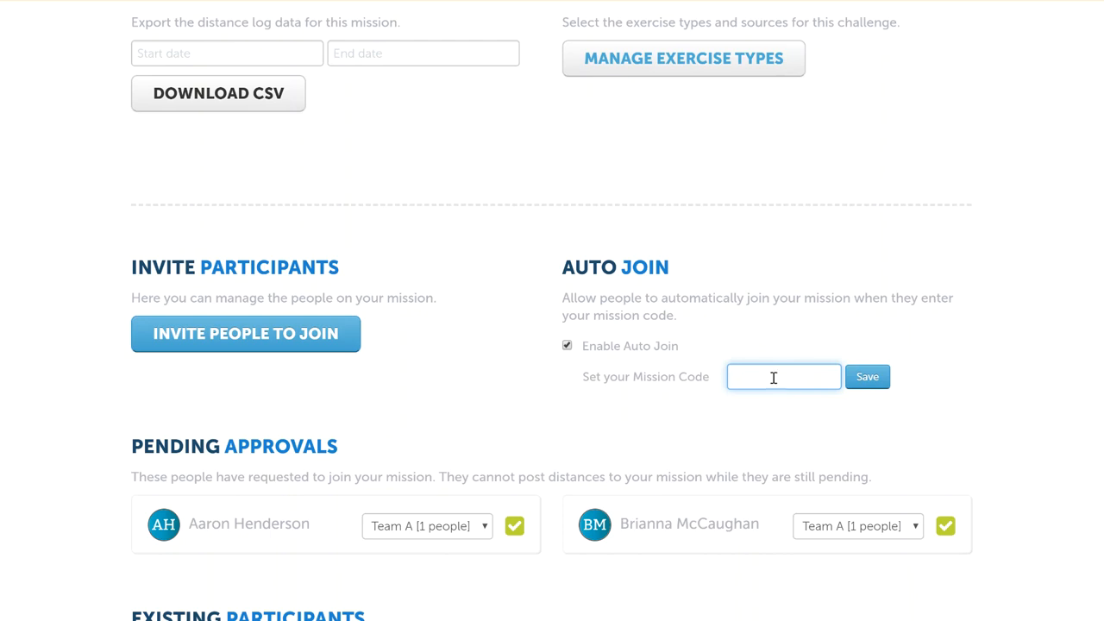
left_click(784, 376)
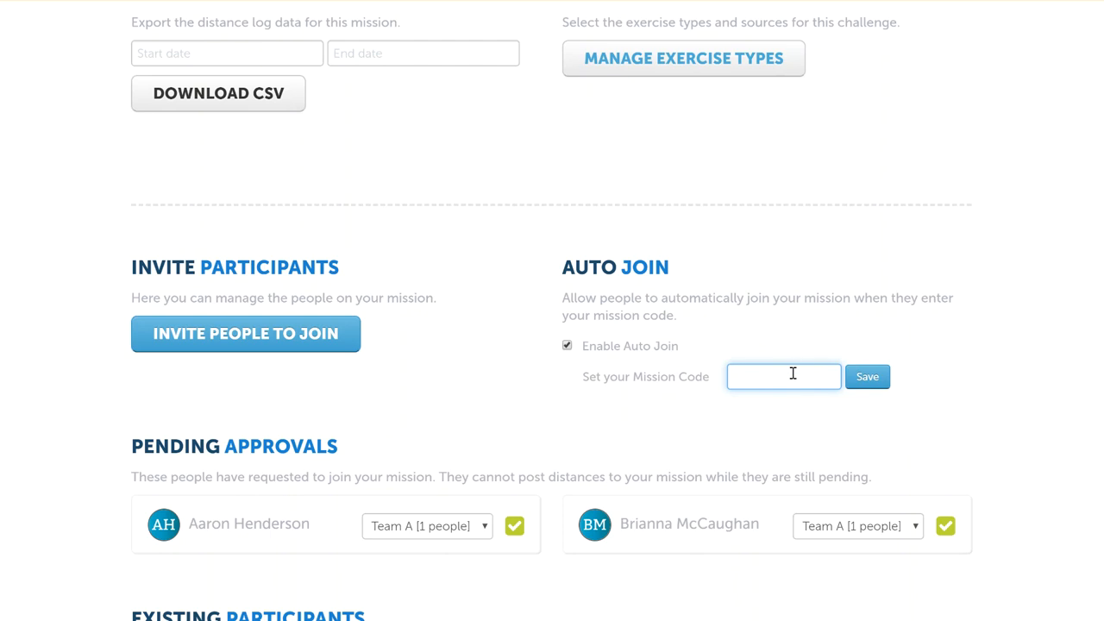
left_click(783, 376)
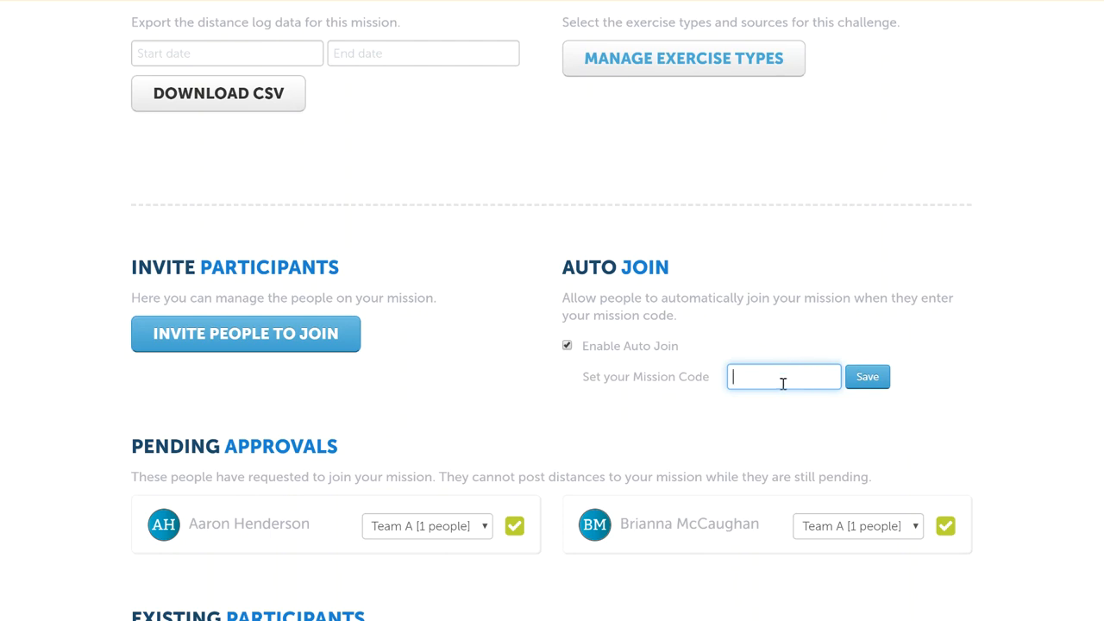
mouse_move(755, 345)
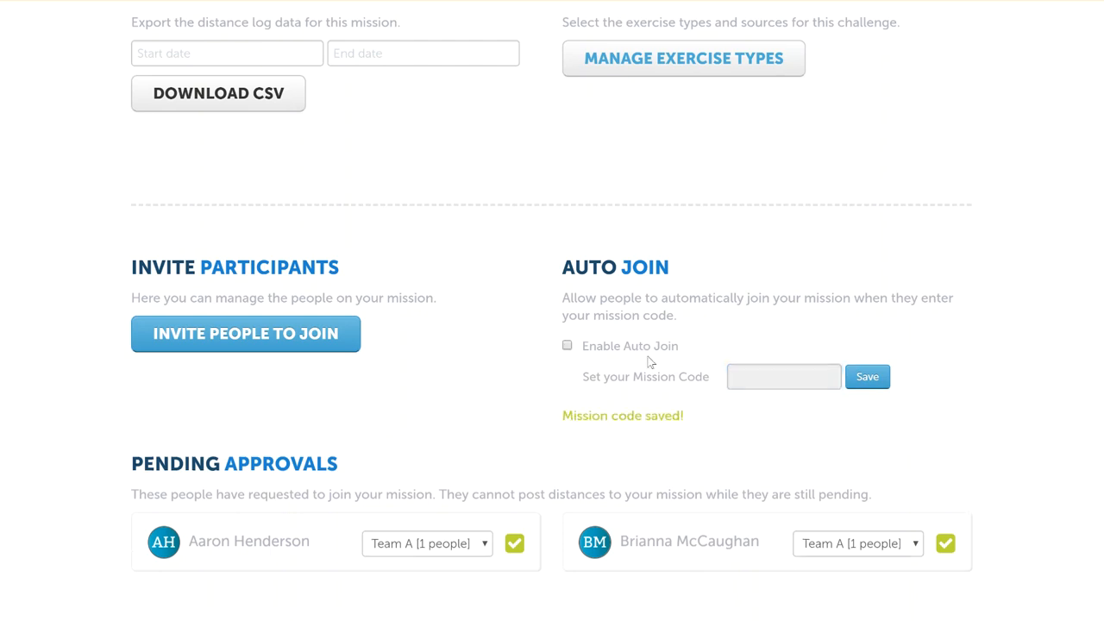
mouse_move(731, 448)
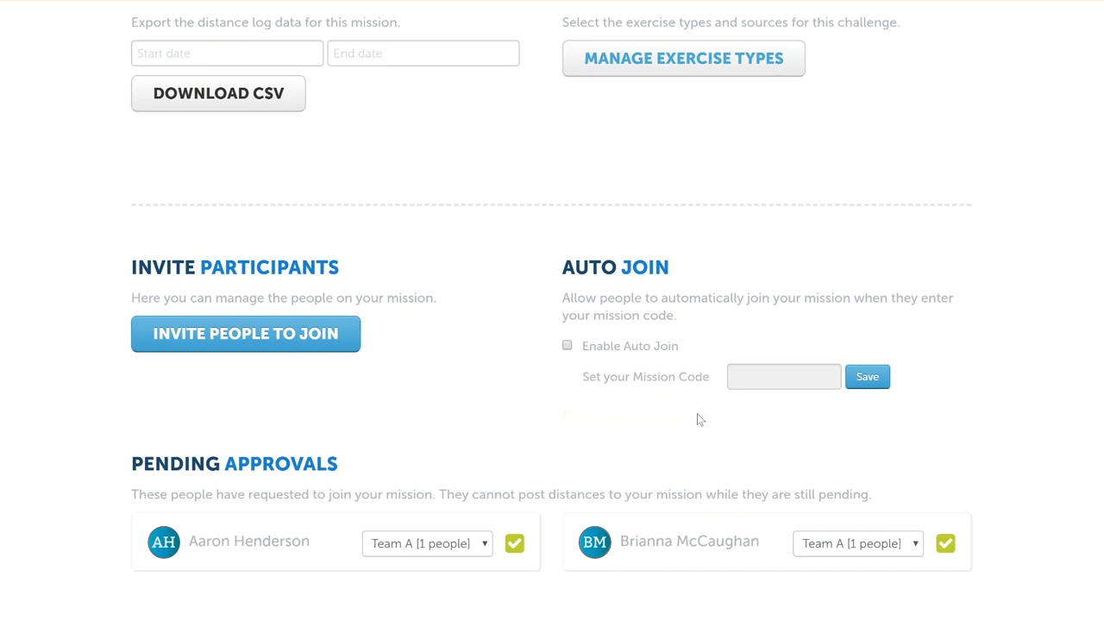
- Scroll through Pending Approvals where the participant is assigned to Team A
scroll("down", 3)
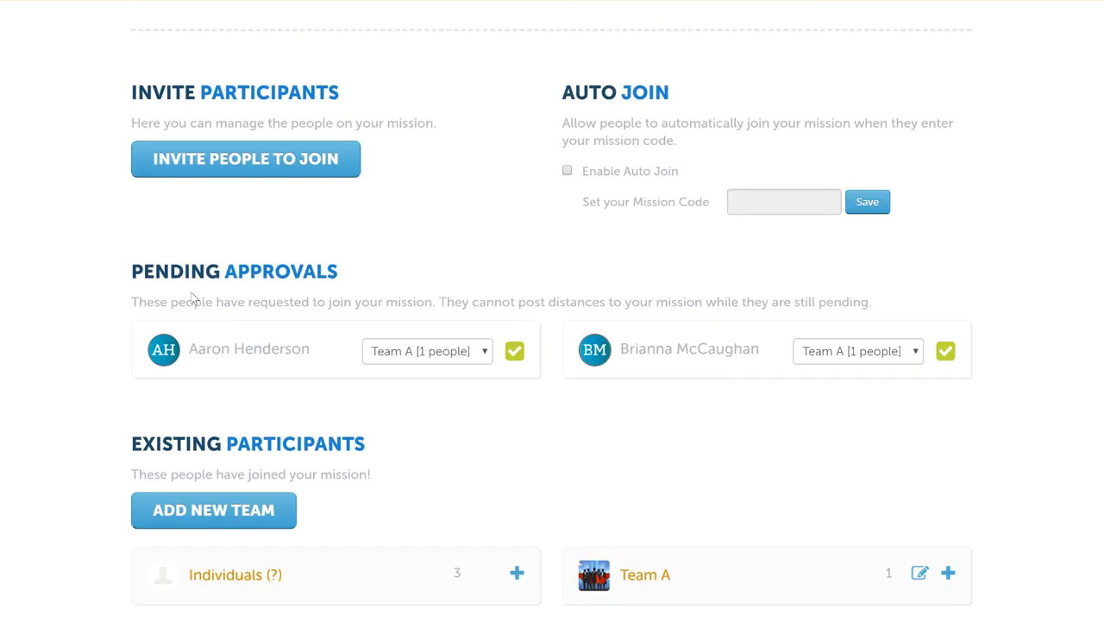
mouse_move(383, 256)
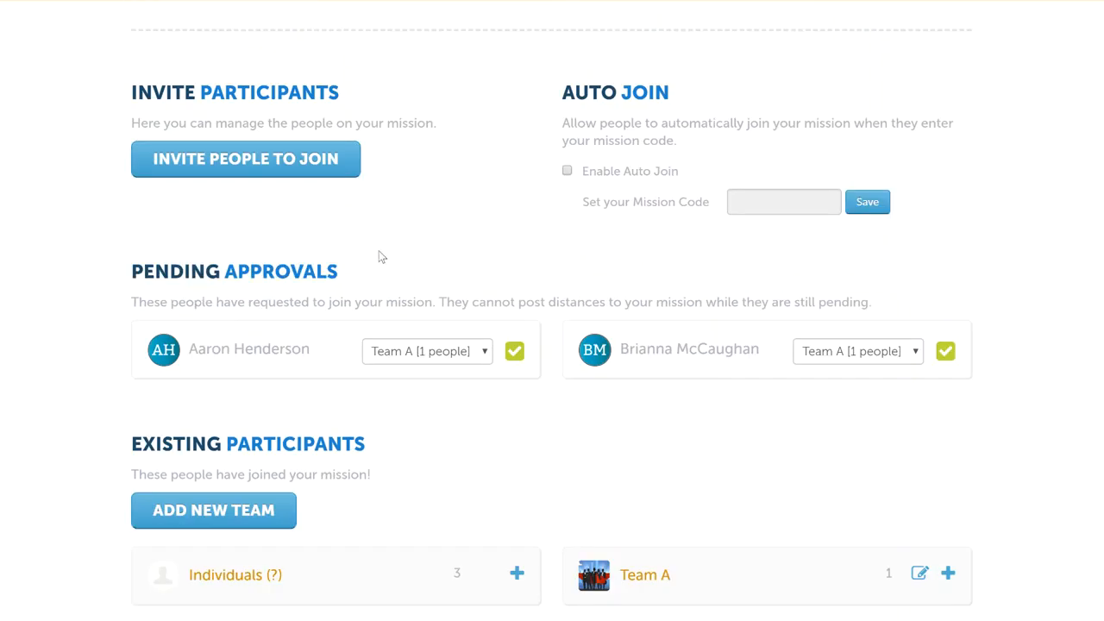
mouse_move(448, 376)
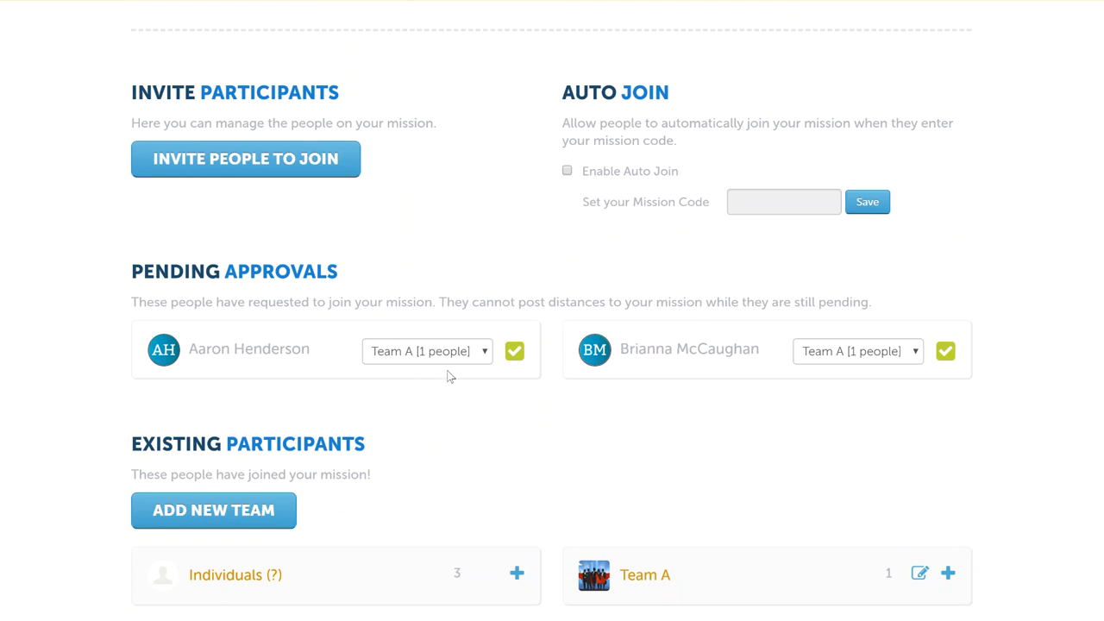
mouse_move(227, 297)
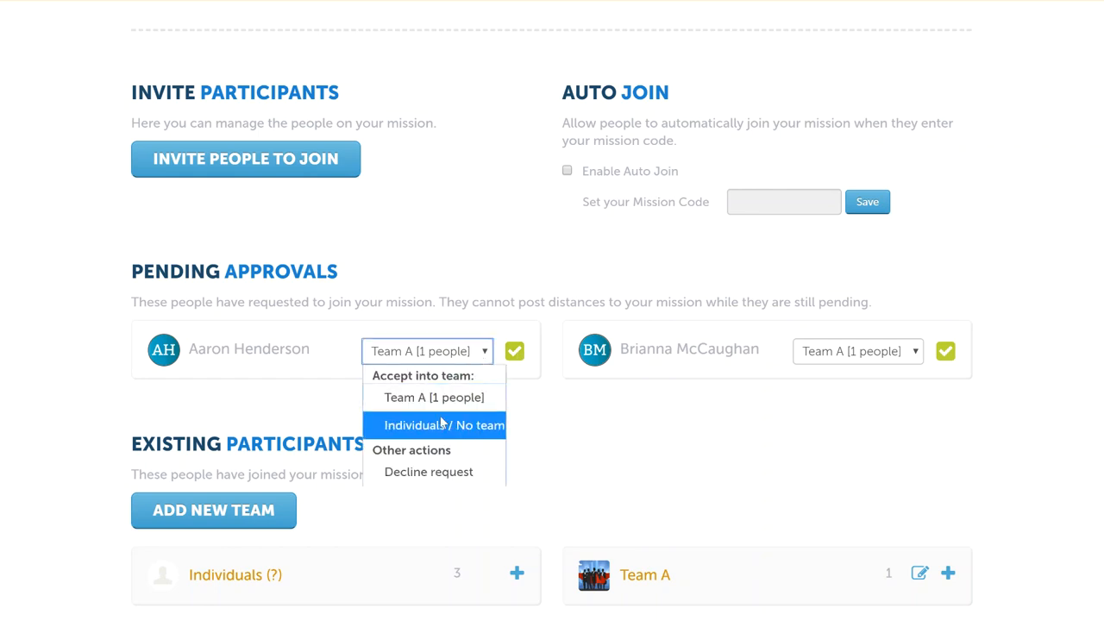
mouse_move(434, 397)
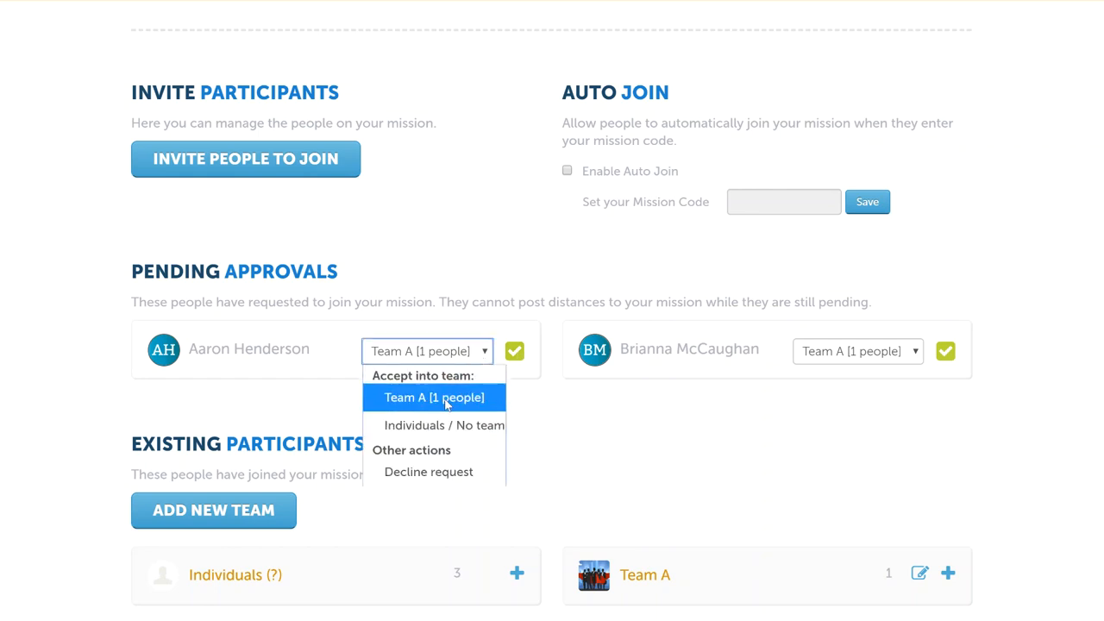
mouse_move(190, 352)
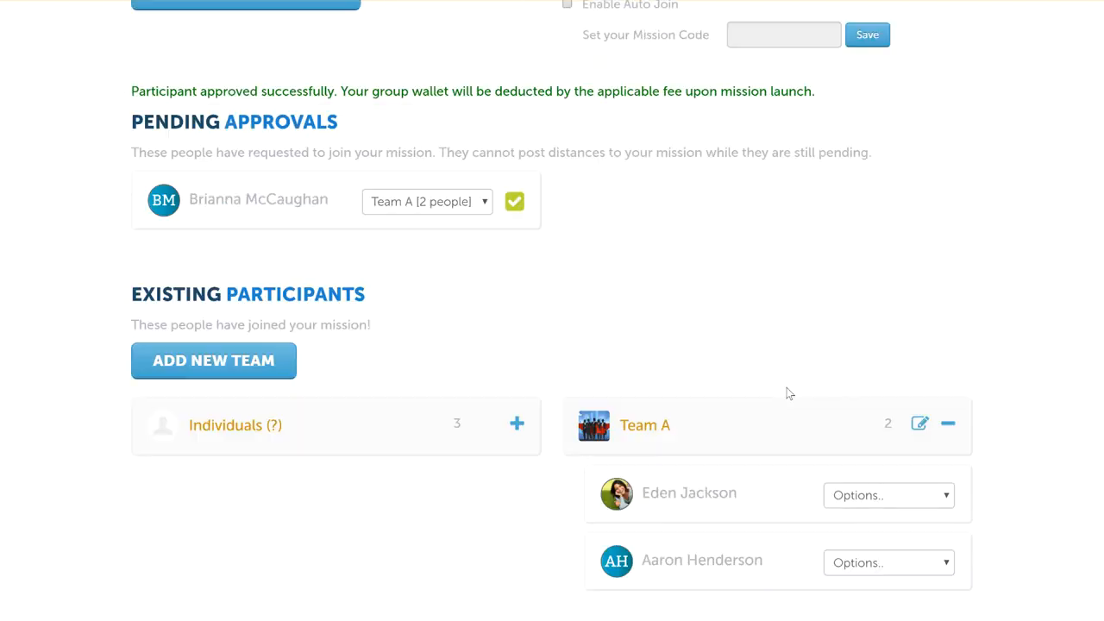
scroll("up", 3)
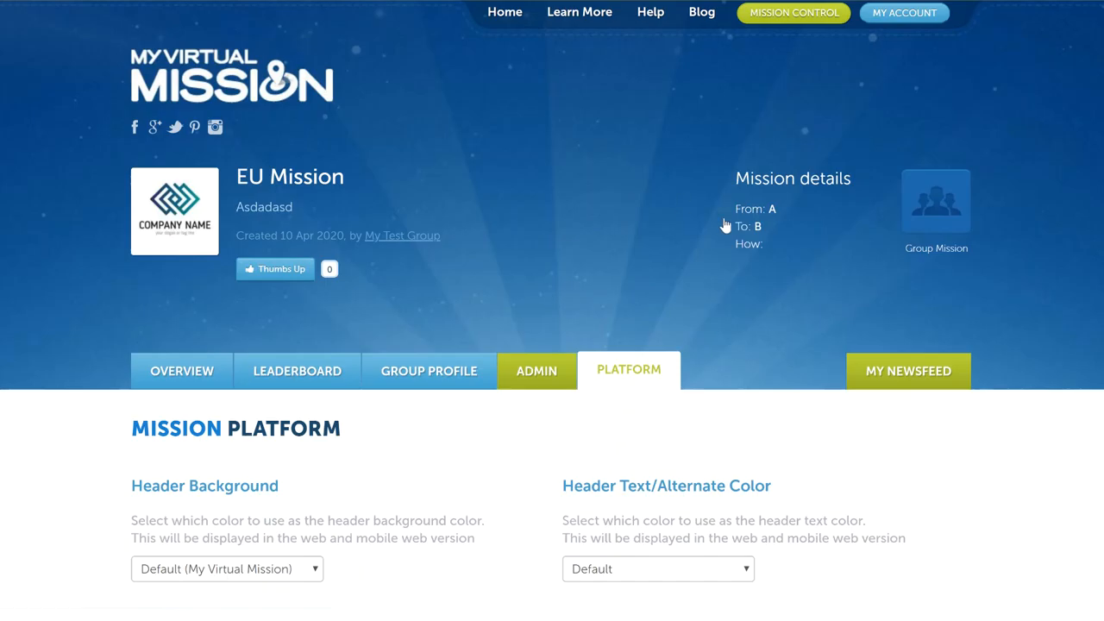
- Set Header Background to Custom Color #c800ff and Header Text/Alternate Color to #eeeeee
scroll("down", 3)
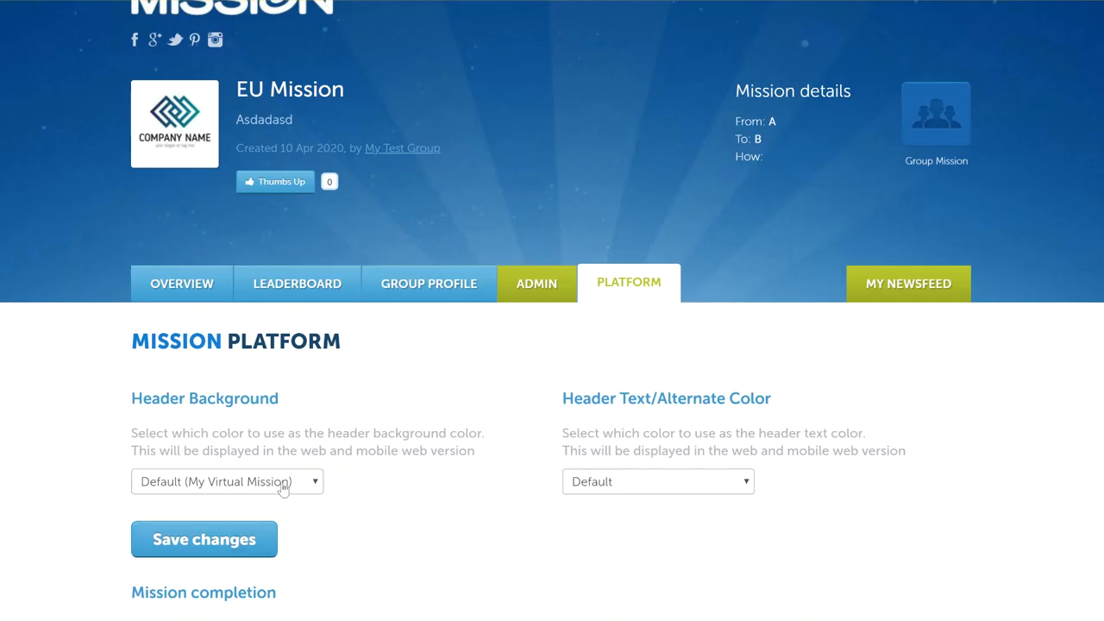
left_click(228, 481)
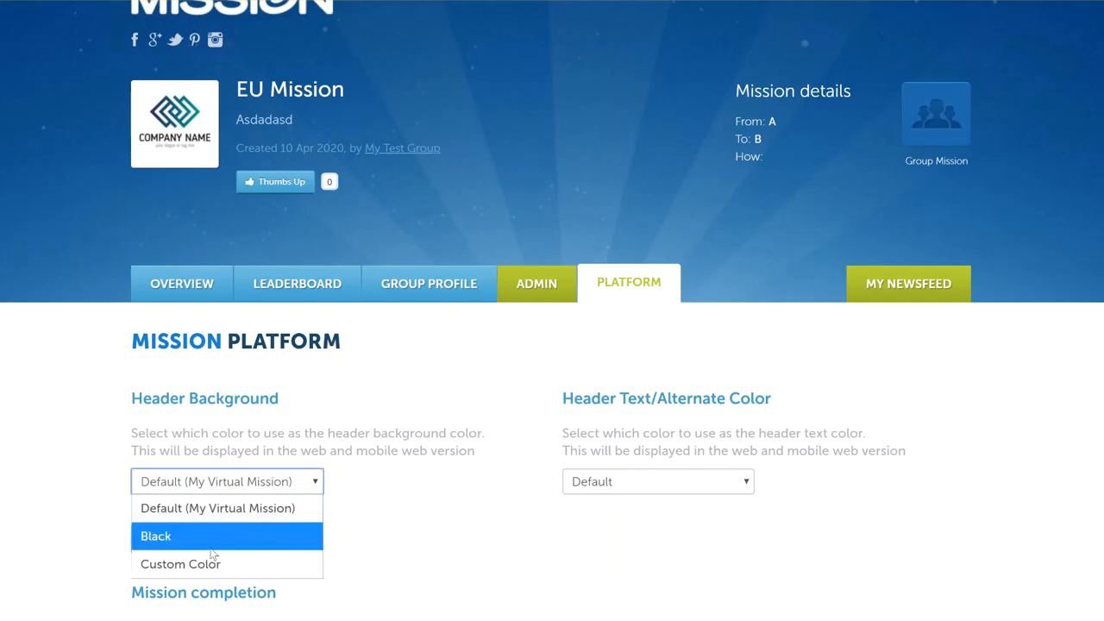
left_click(155, 535)
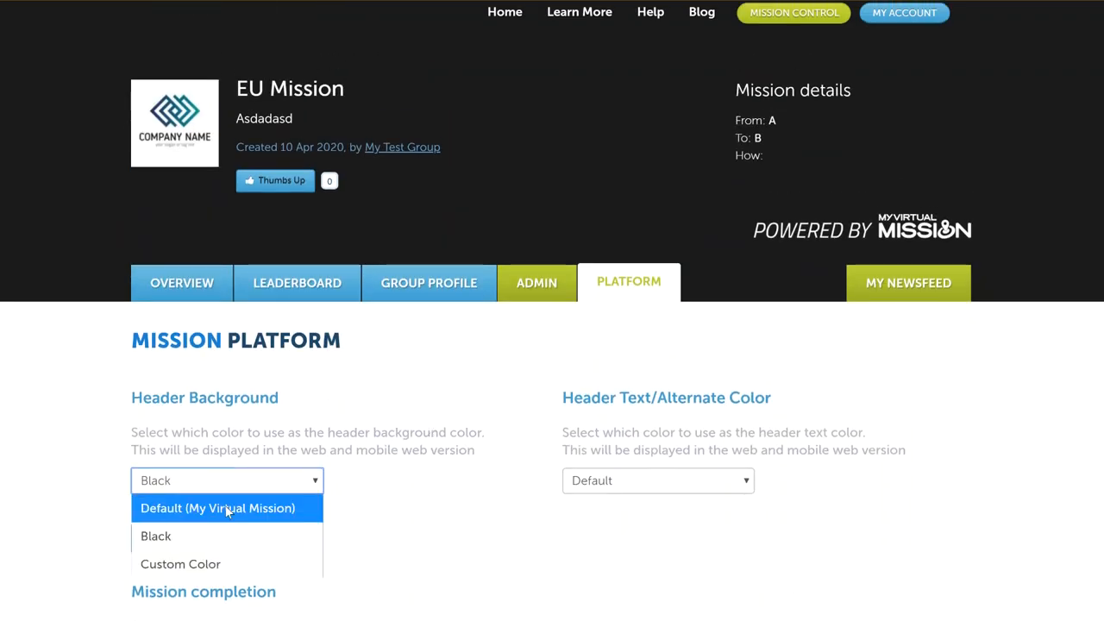
left_click(179, 562)
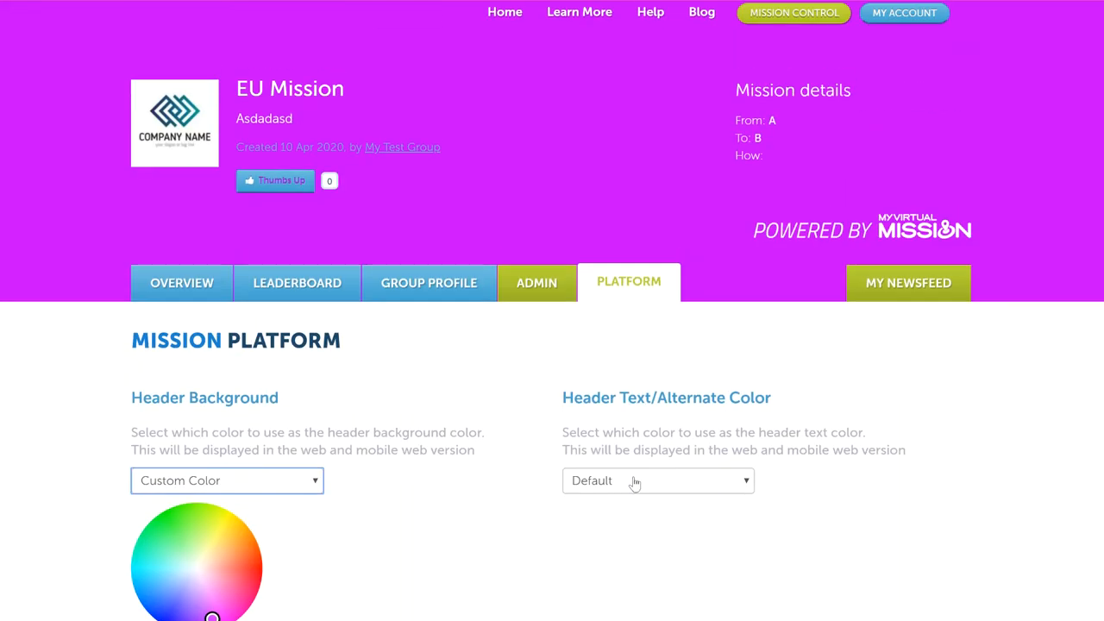
left_click(657, 480)
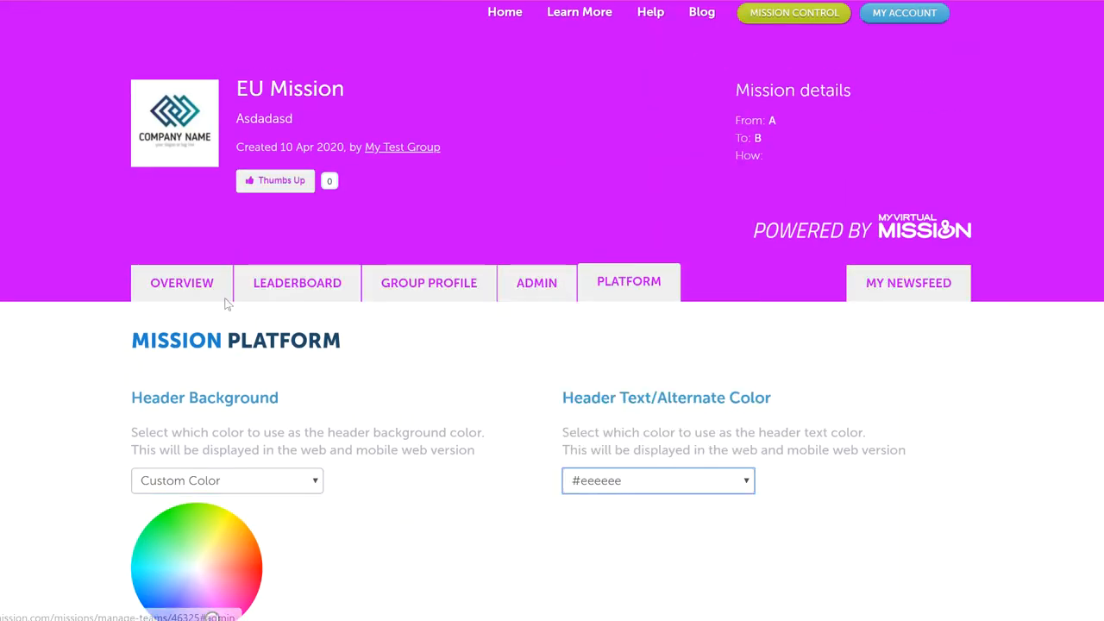
scroll("down", 3)
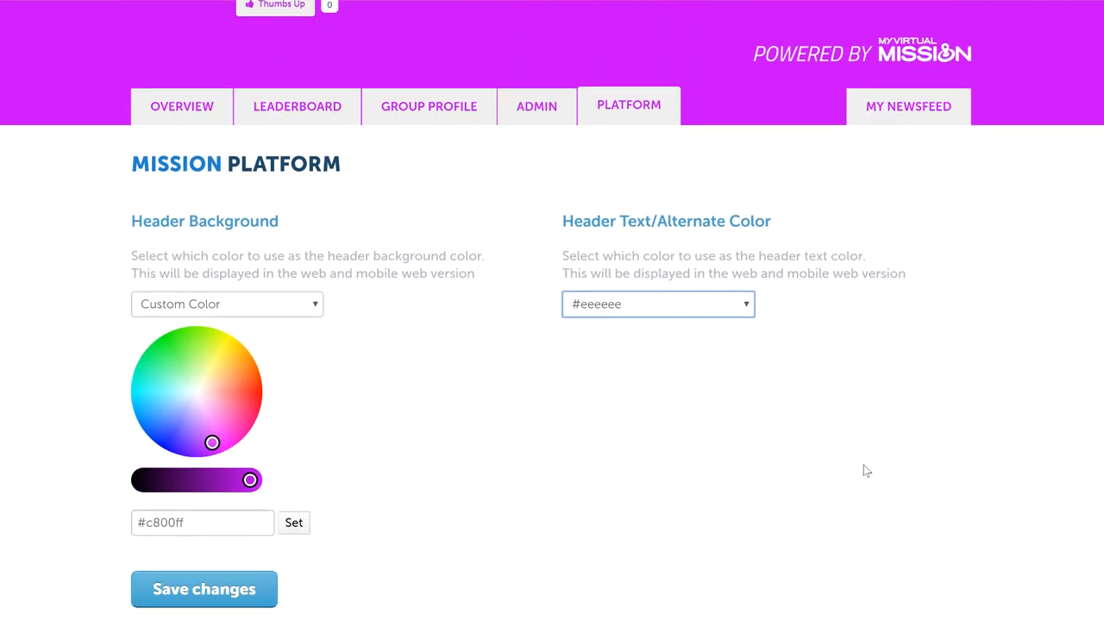
scroll("down", 3)
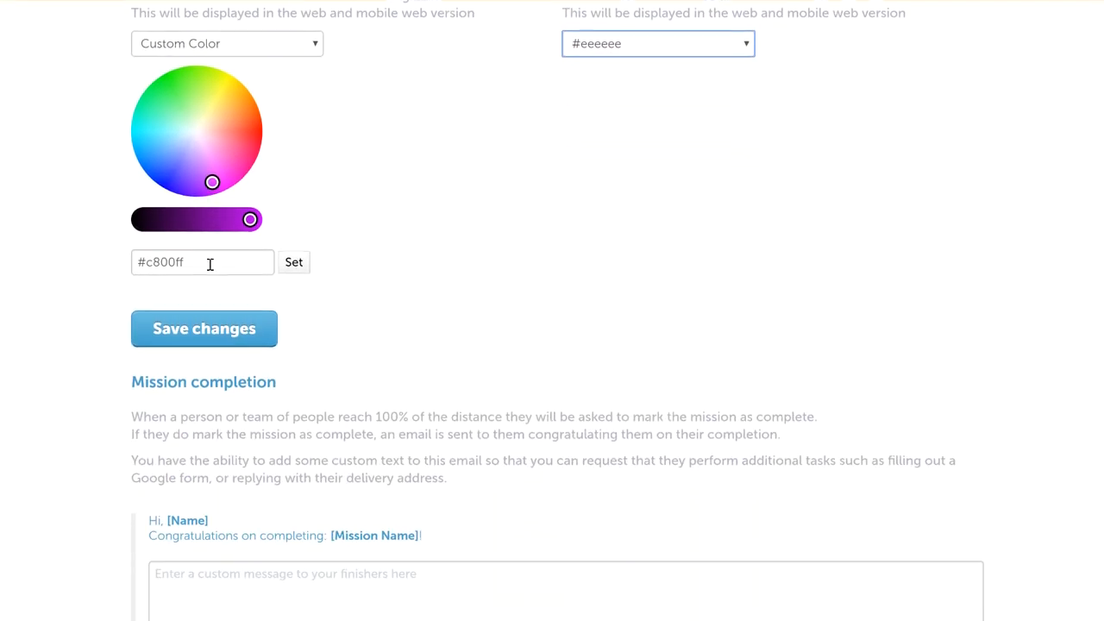
mouse_move(642, 314)
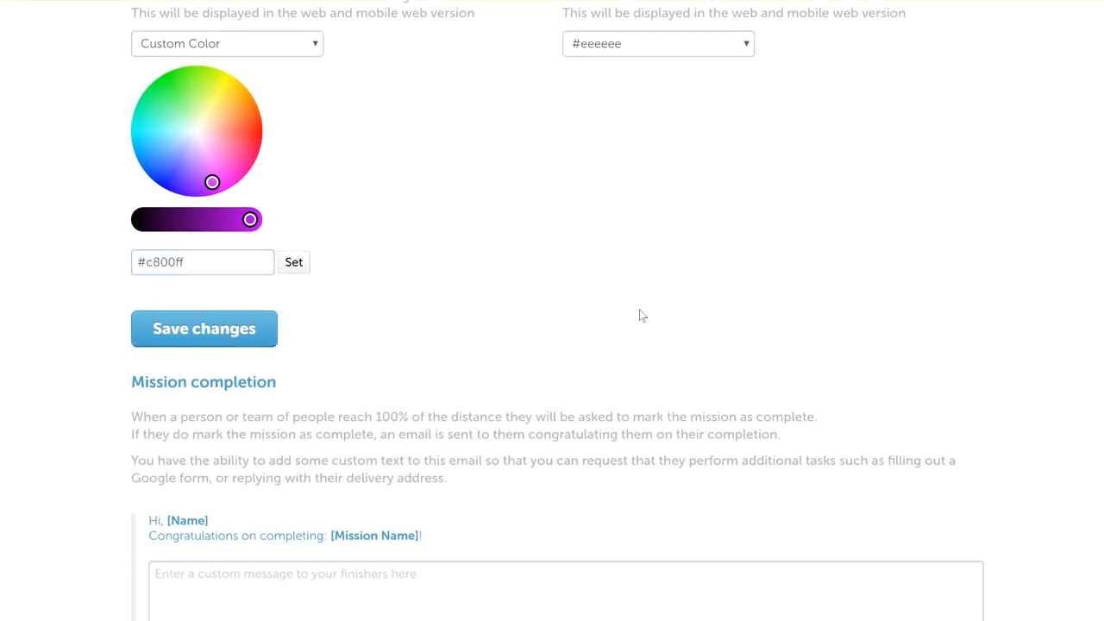
- Bring up the Mission completion email, its empty custom message and the [Mission Name] Admin signature
scroll("down", 3)
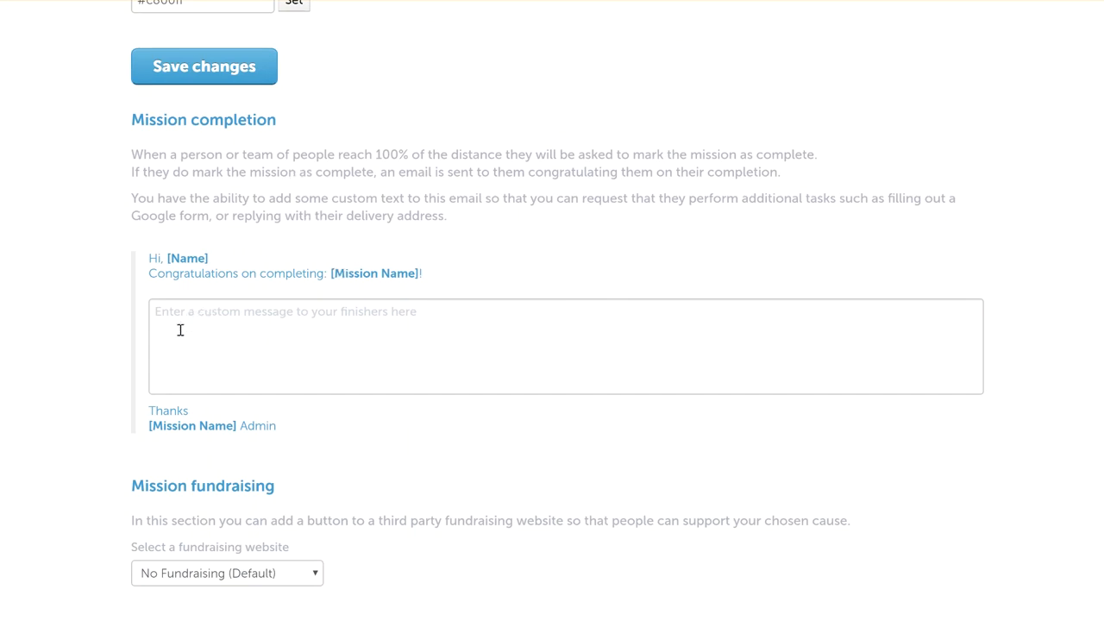
left_click(566, 345)
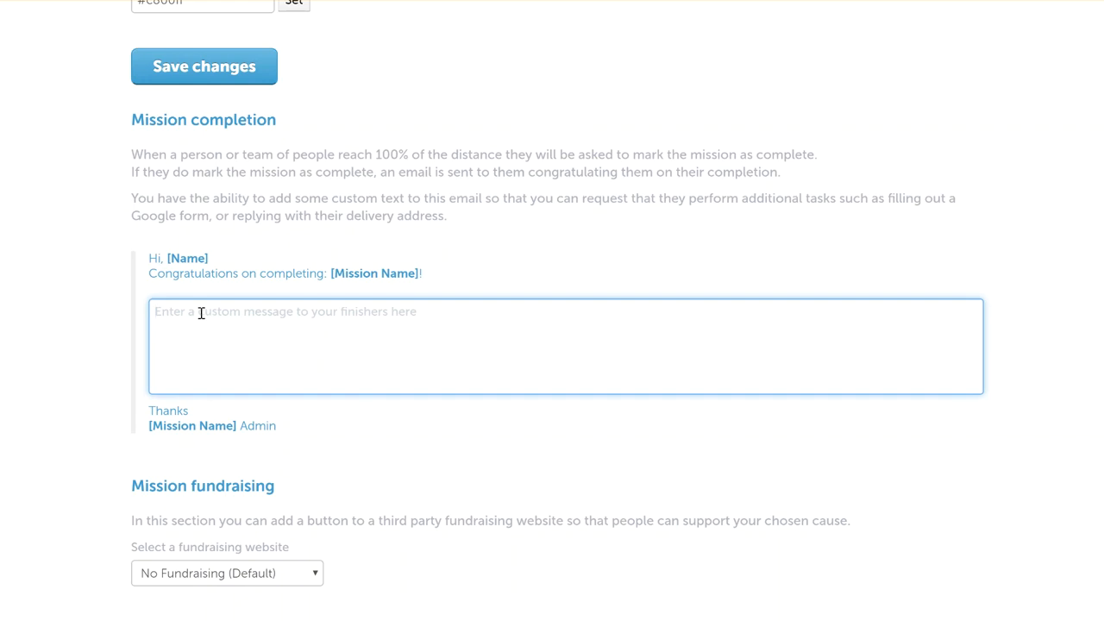
mouse_move(249, 327)
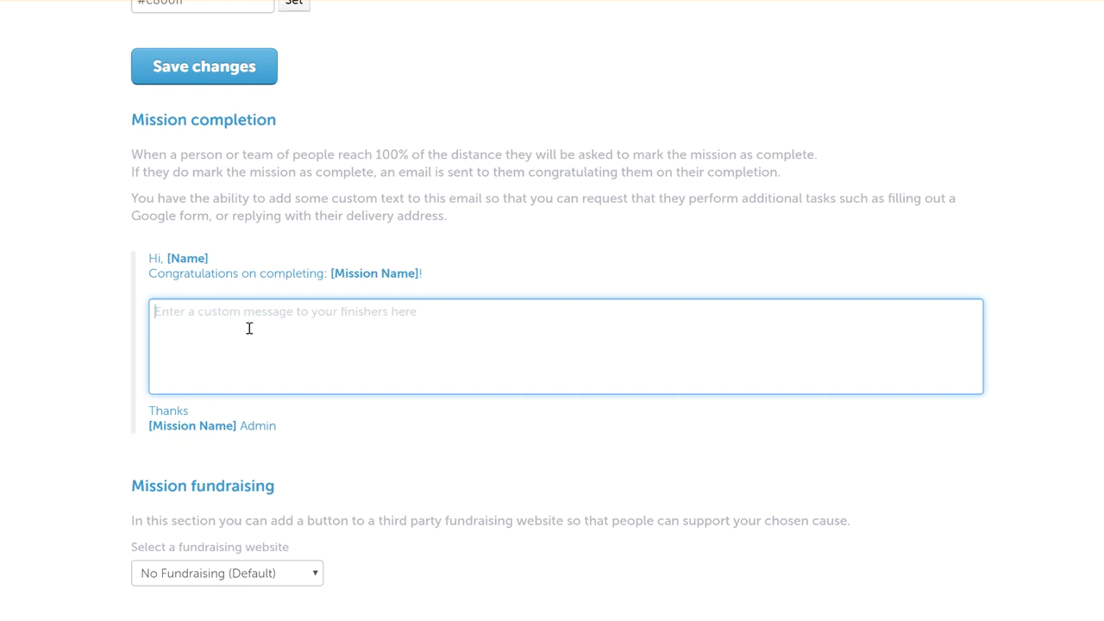
mouse_move(214, 288)
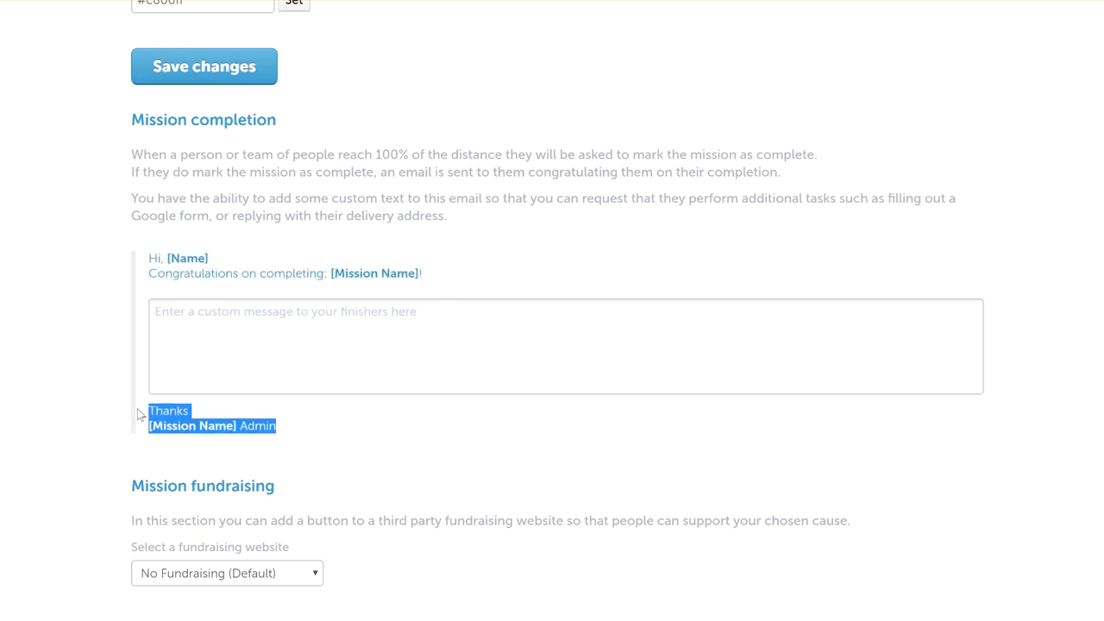
double_click(192, 424)
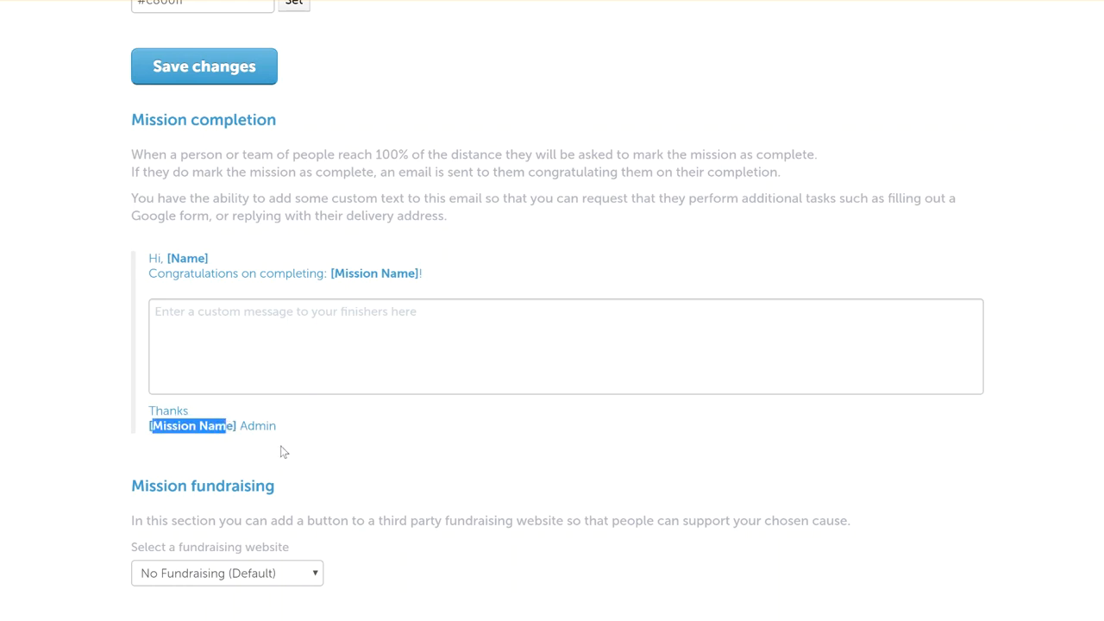
scroll("down", 3)
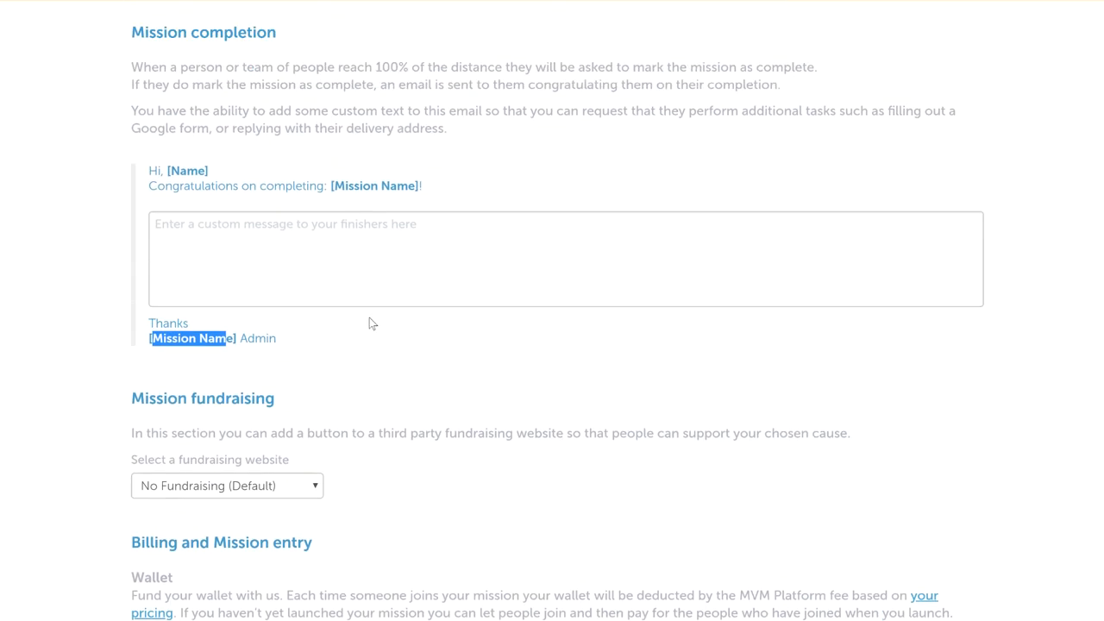
- Choose Custom Fundraising Website with a 10000 goal amount and 2000 raised so far
scroll("down", 3)
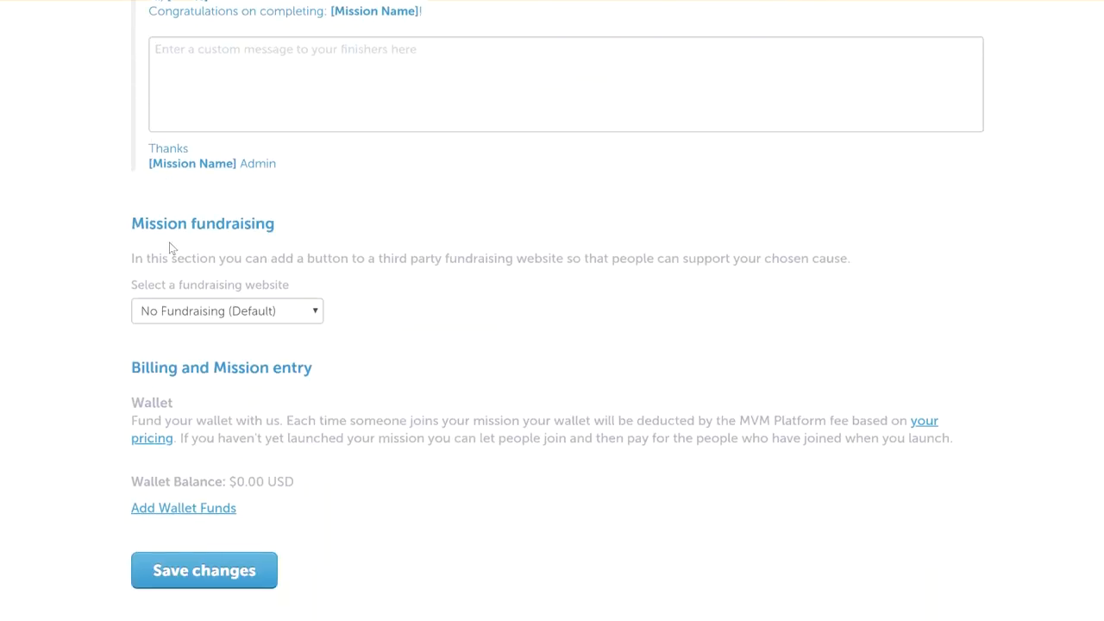
mouse_move(262, 259)
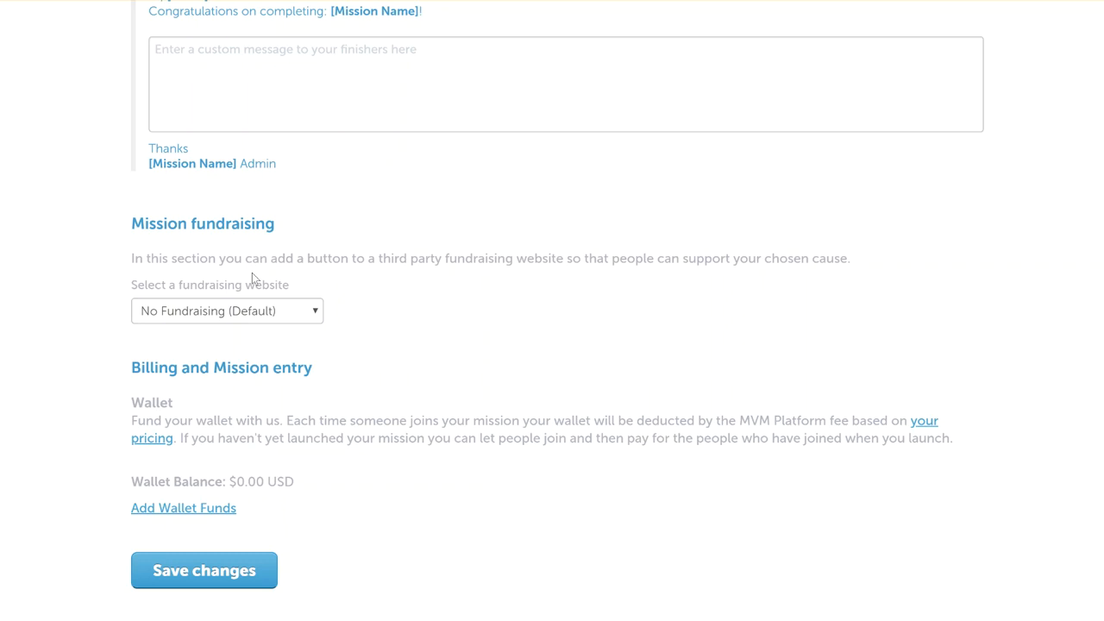
mouse_move(182, 293)
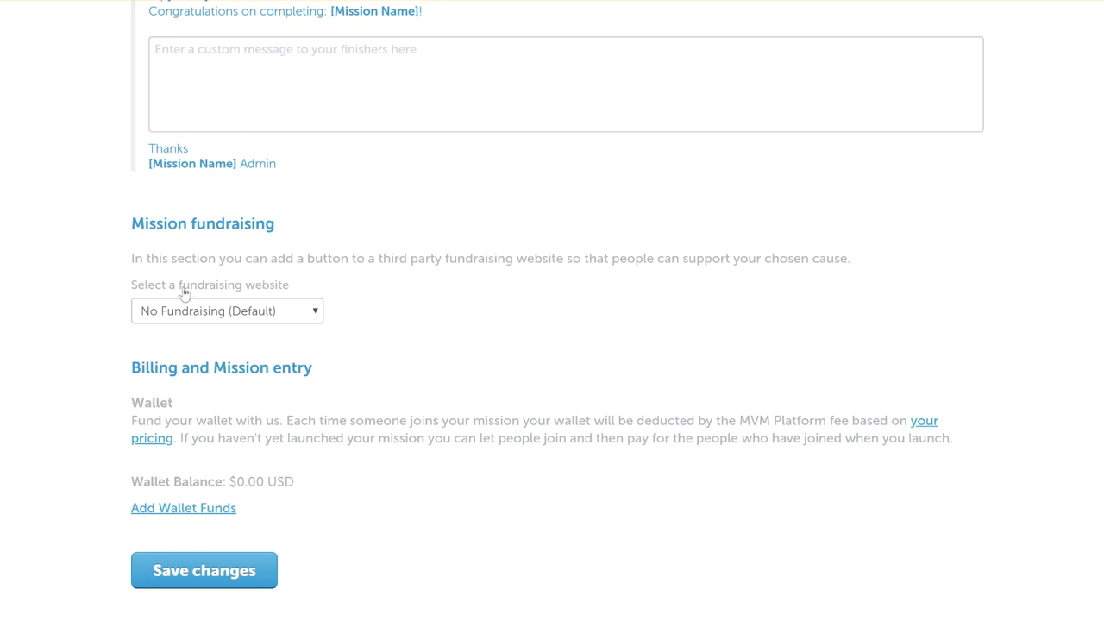
mouse_move(197, 311)
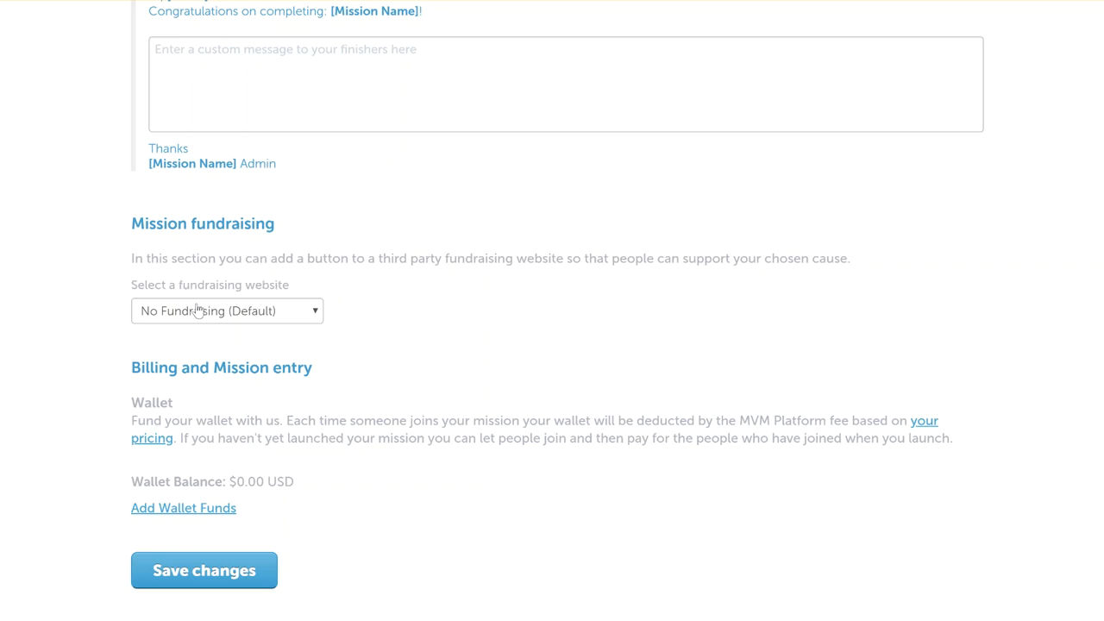
left_click(228, 311)
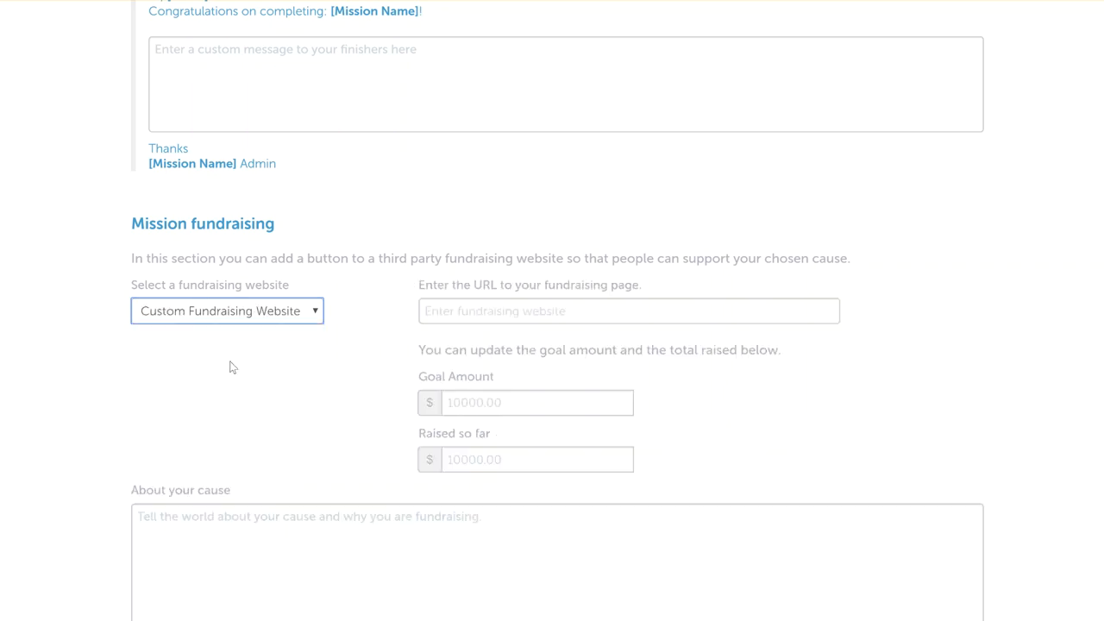
mouse_move(605, 390)
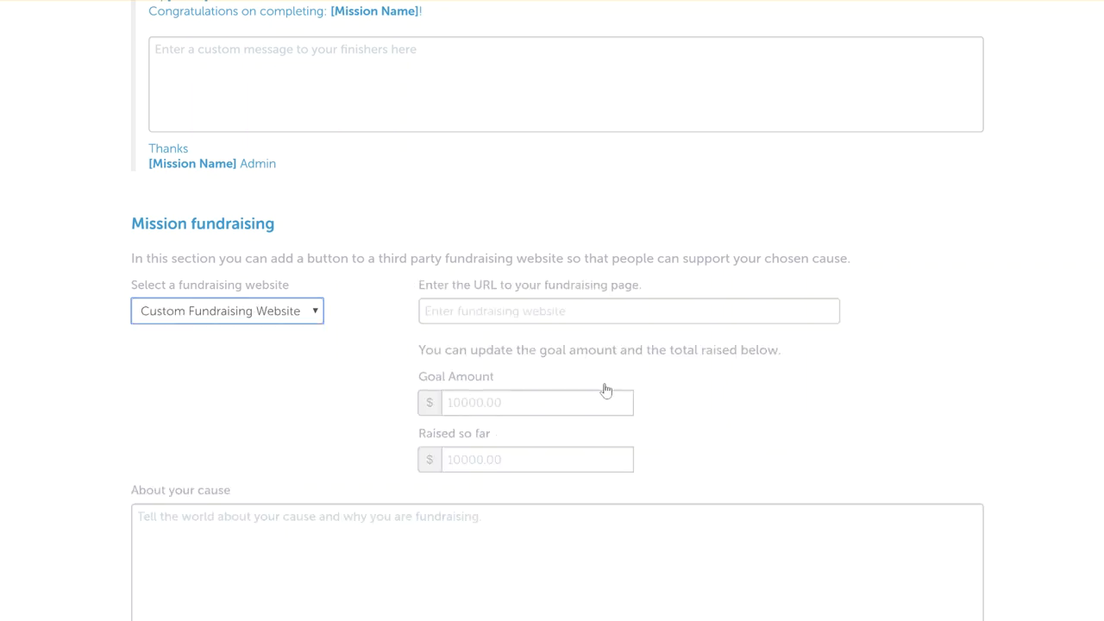
left_click(628, 311)
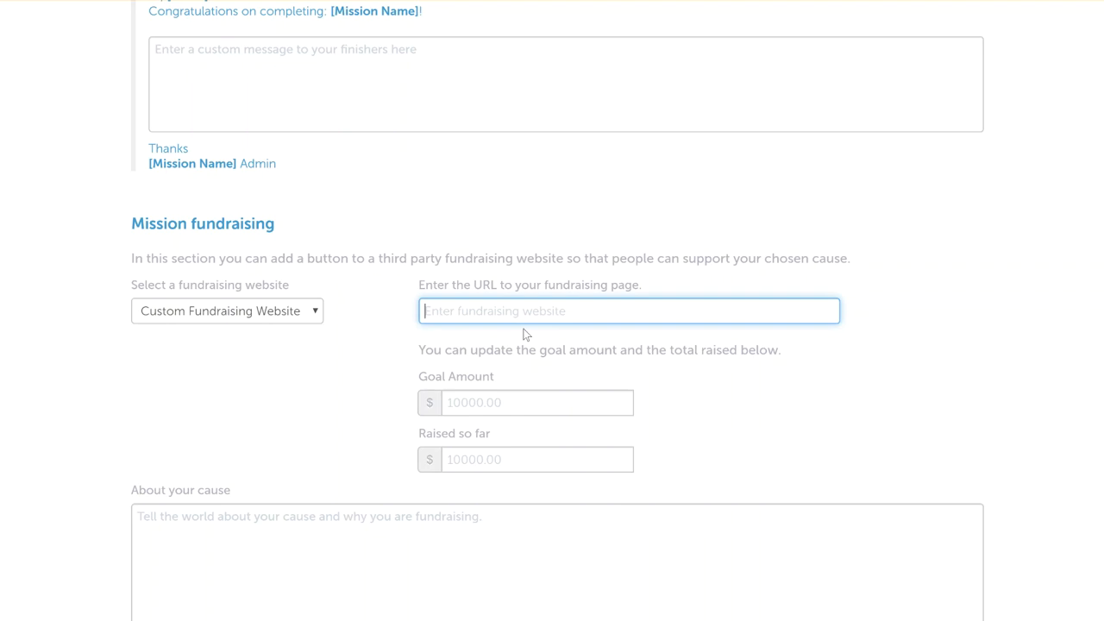
left_click(538, 402)
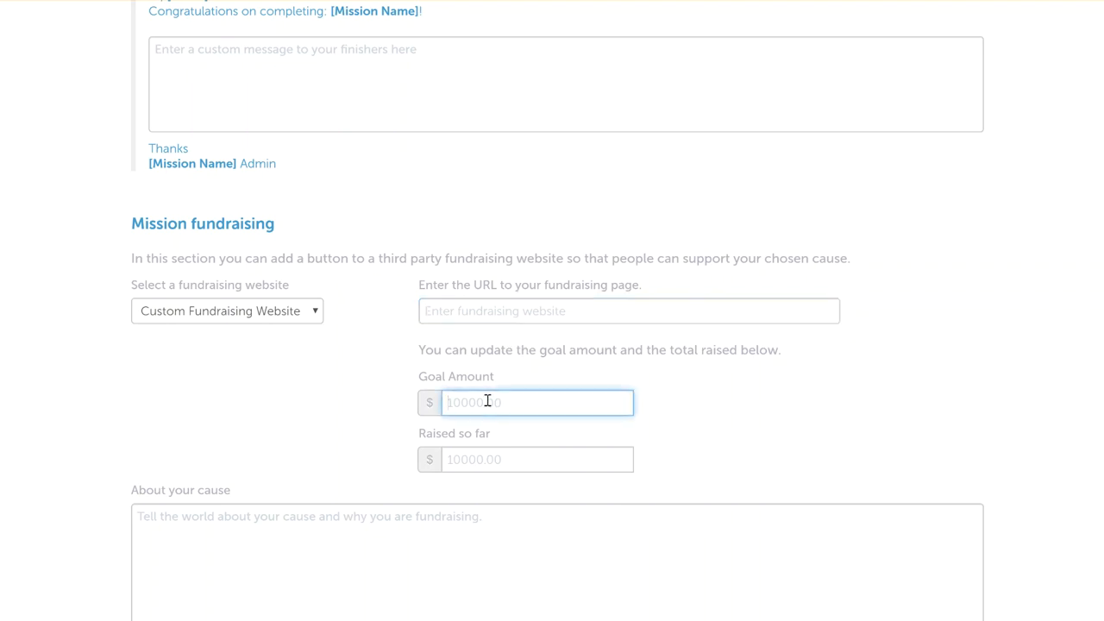
type("10000")
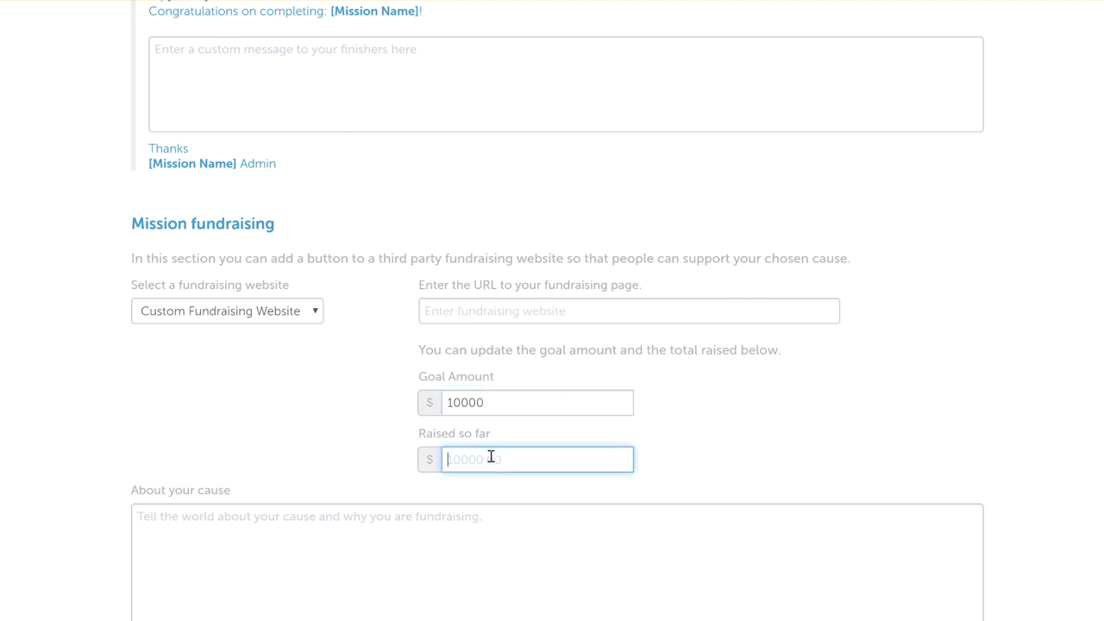
type("2000")
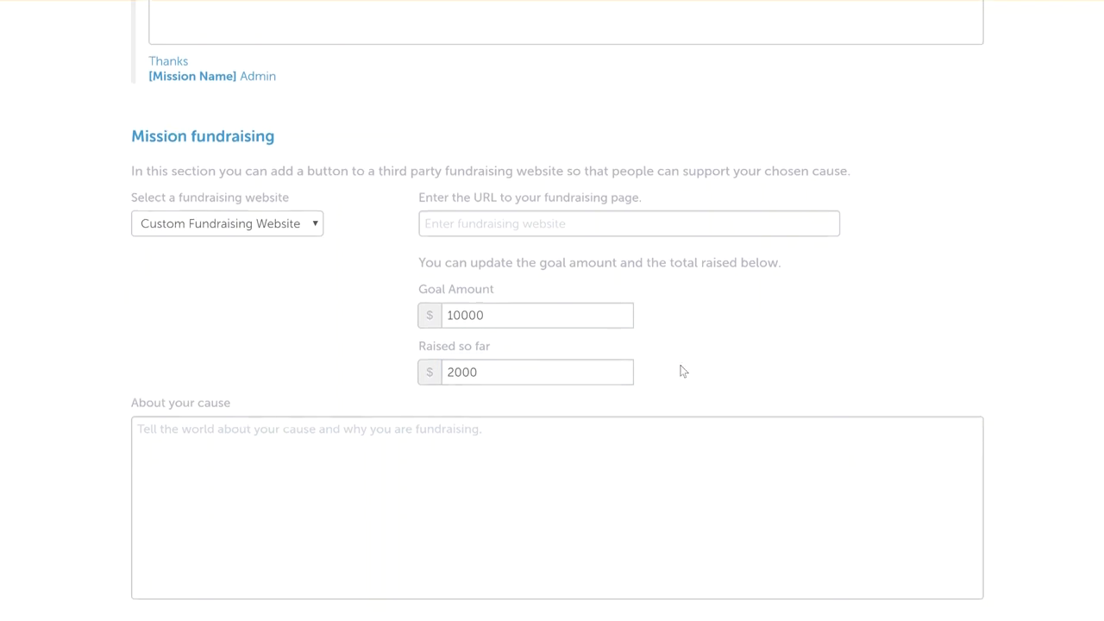
mouse_move(818, 317)
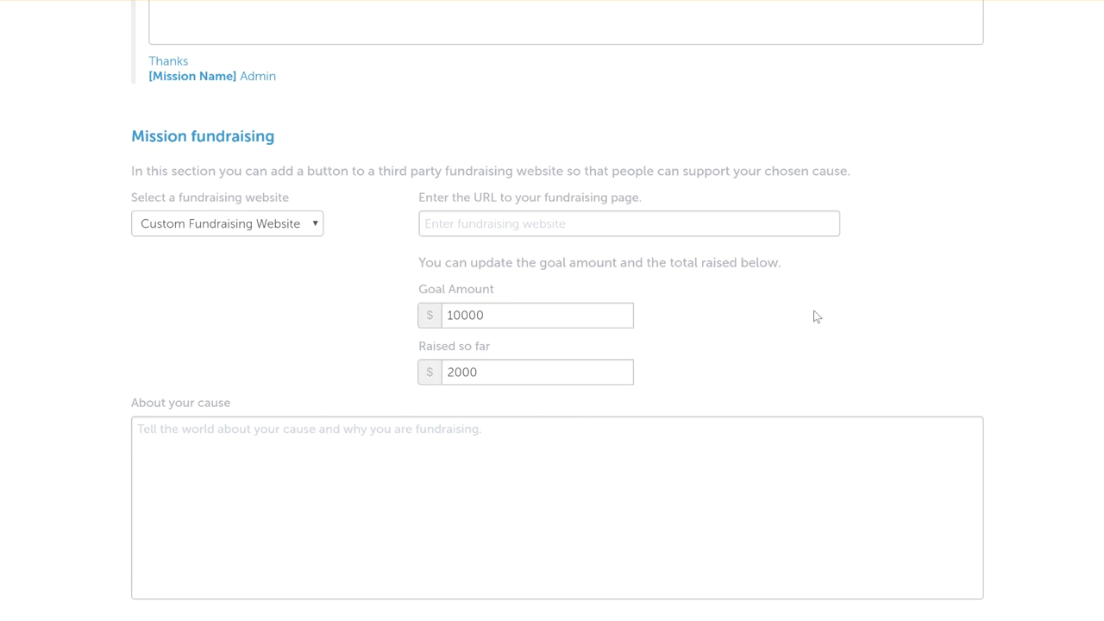
scroll("down", 3)
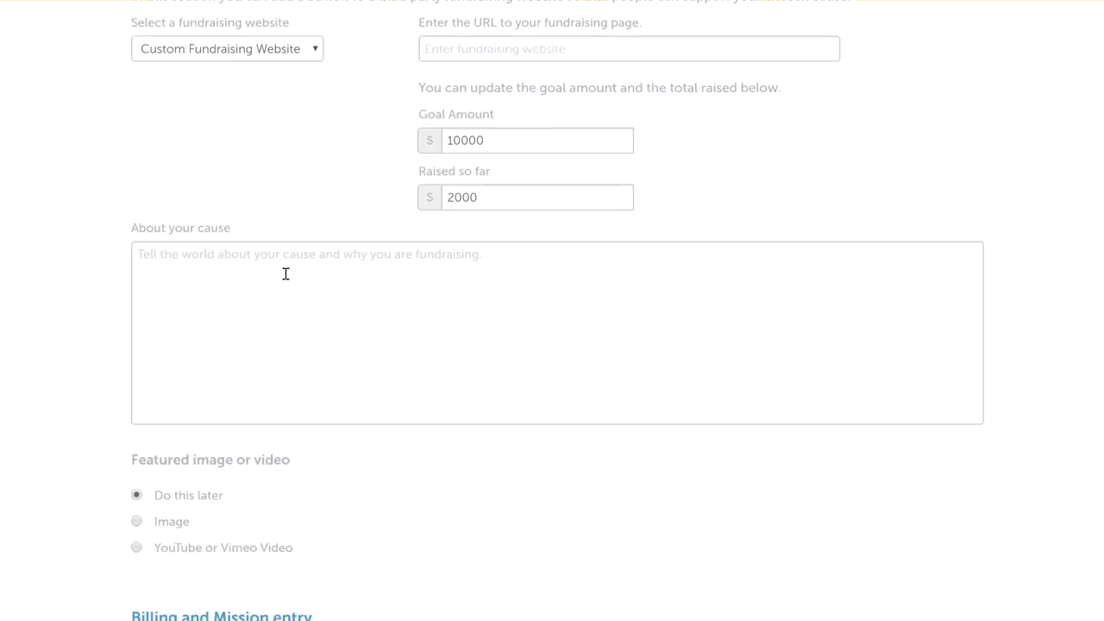
mouse_move(279, 230)
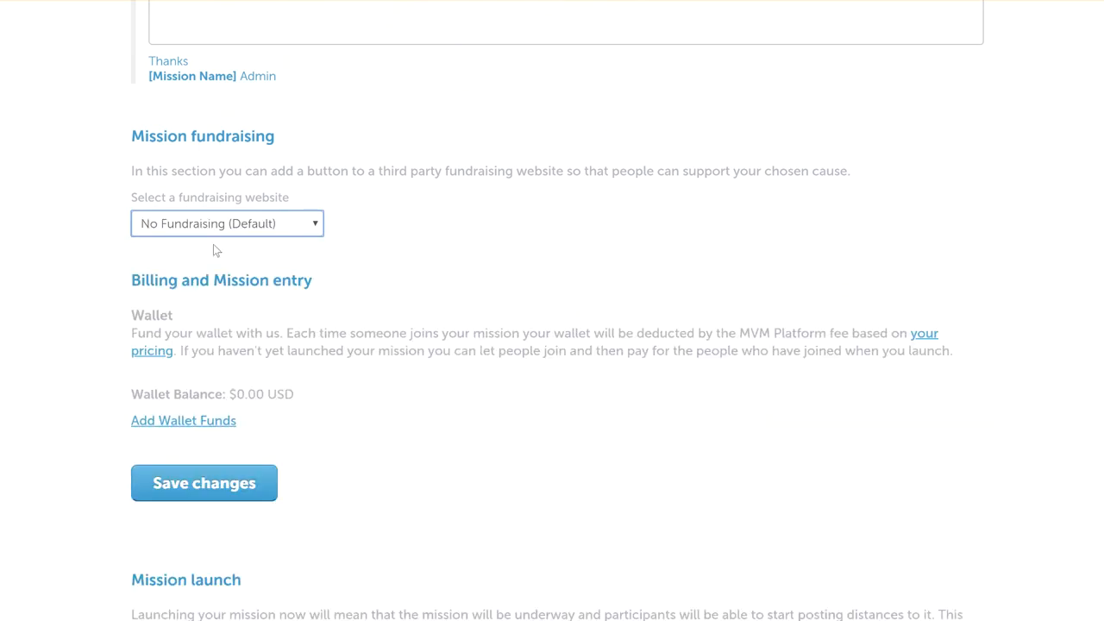
mouse_move(524, 262)
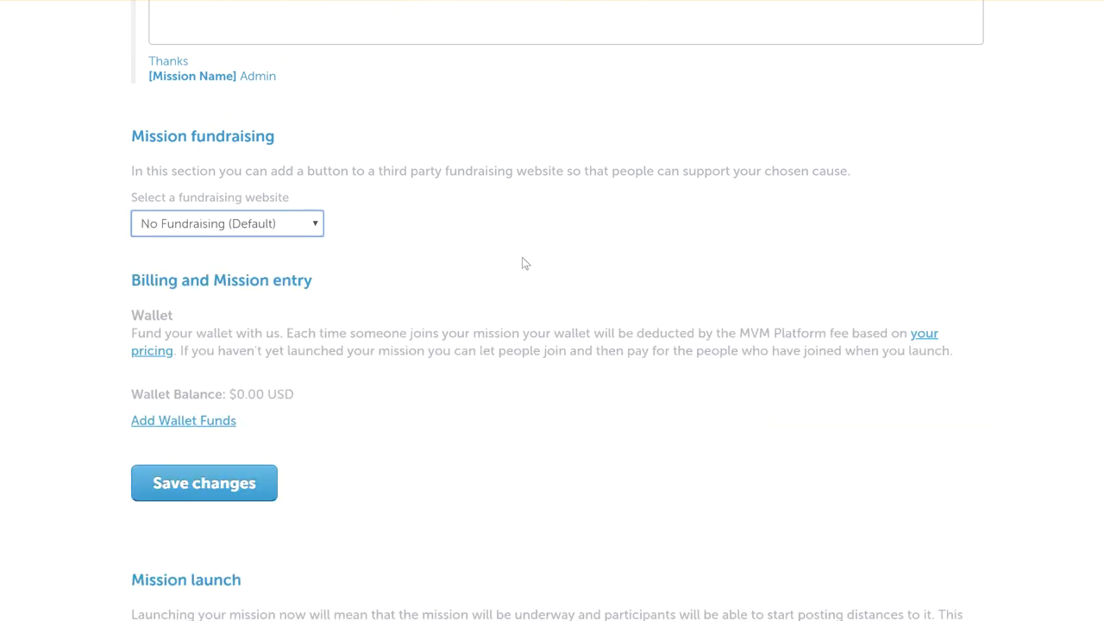
- Review Billing and Mission launch: $0.00 wallet balance and $40 top-up for four participants
scroll("down", 3)
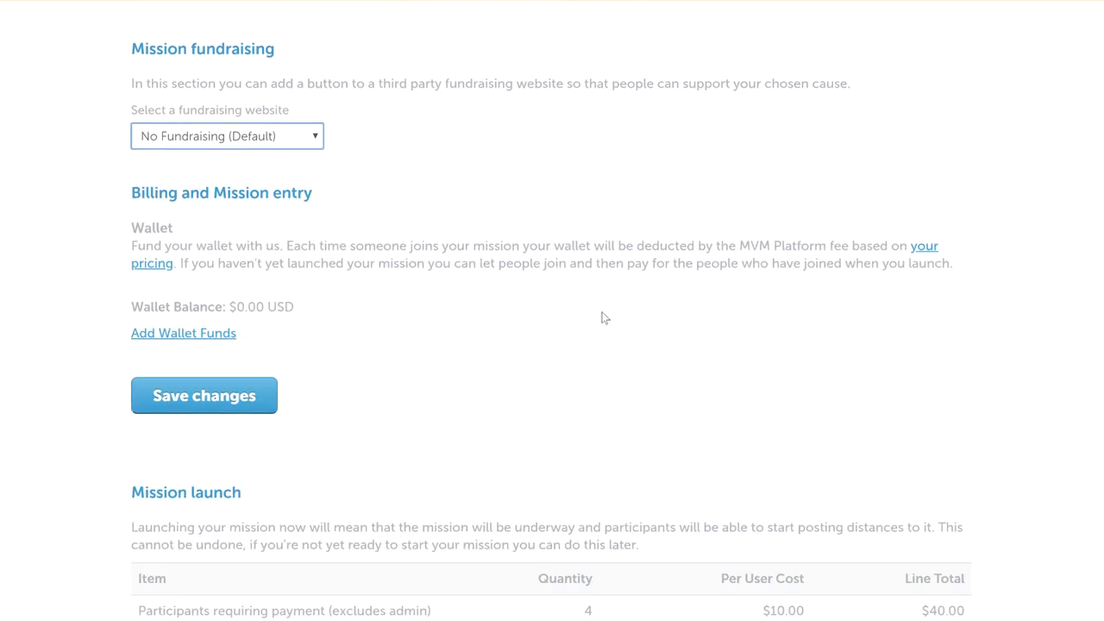
scroll("down", 3)
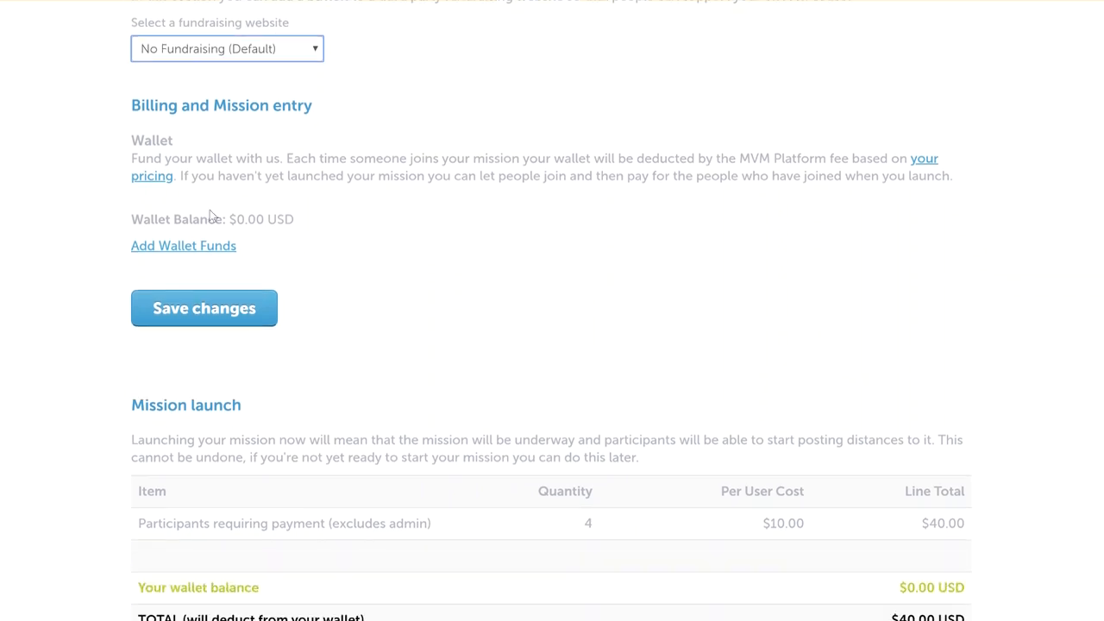
mouse_move(272, 214)
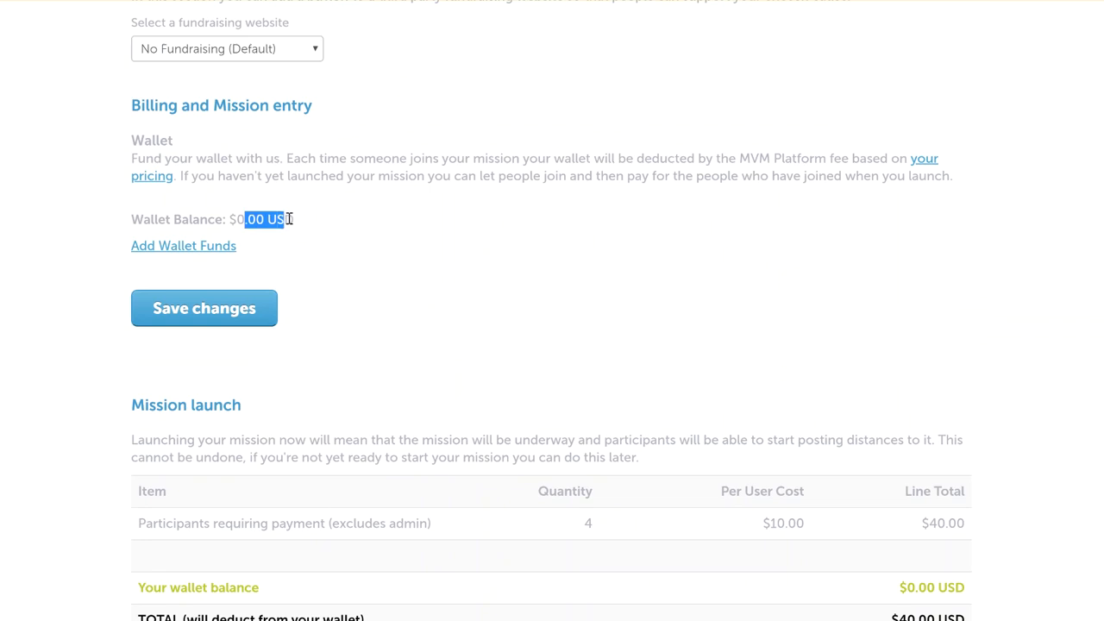
scroll("down", 3)
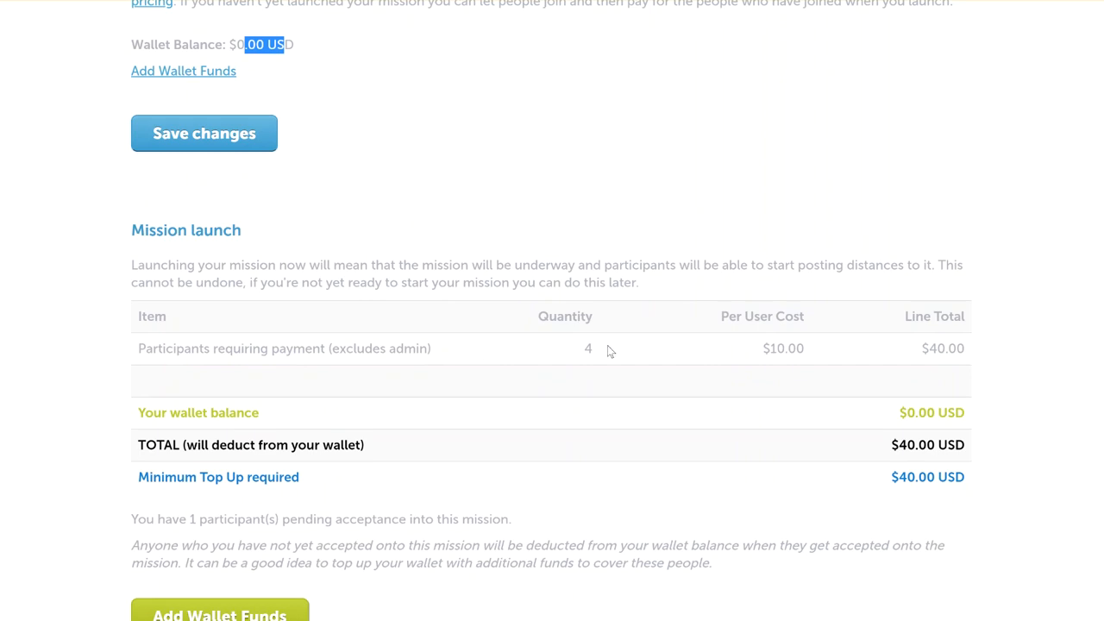
mouse_move(599, 354)
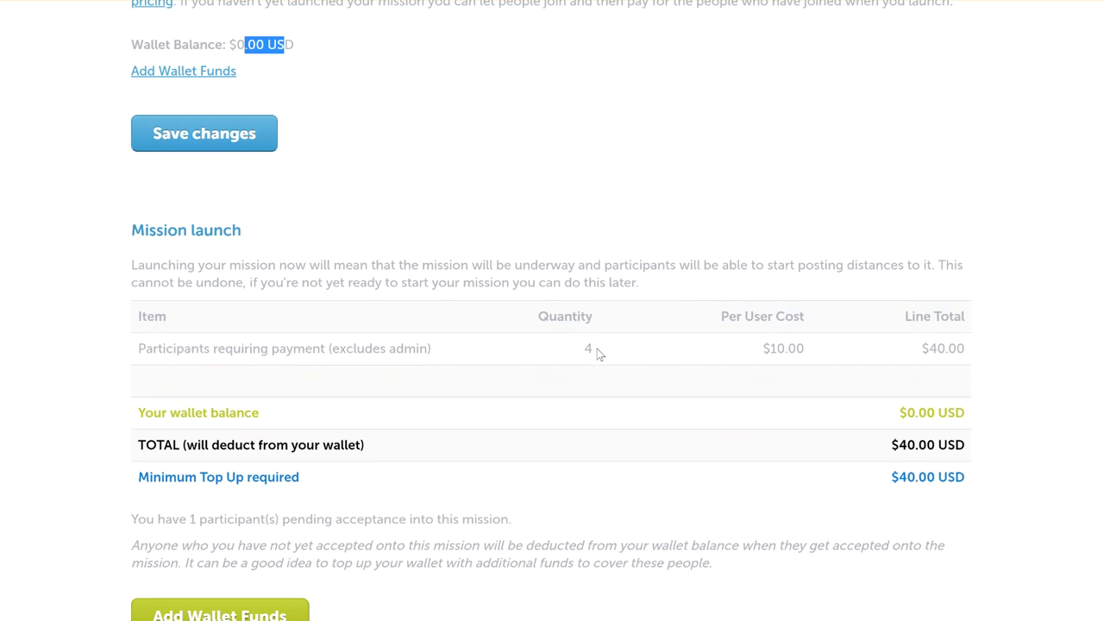
double_click(586, 348)
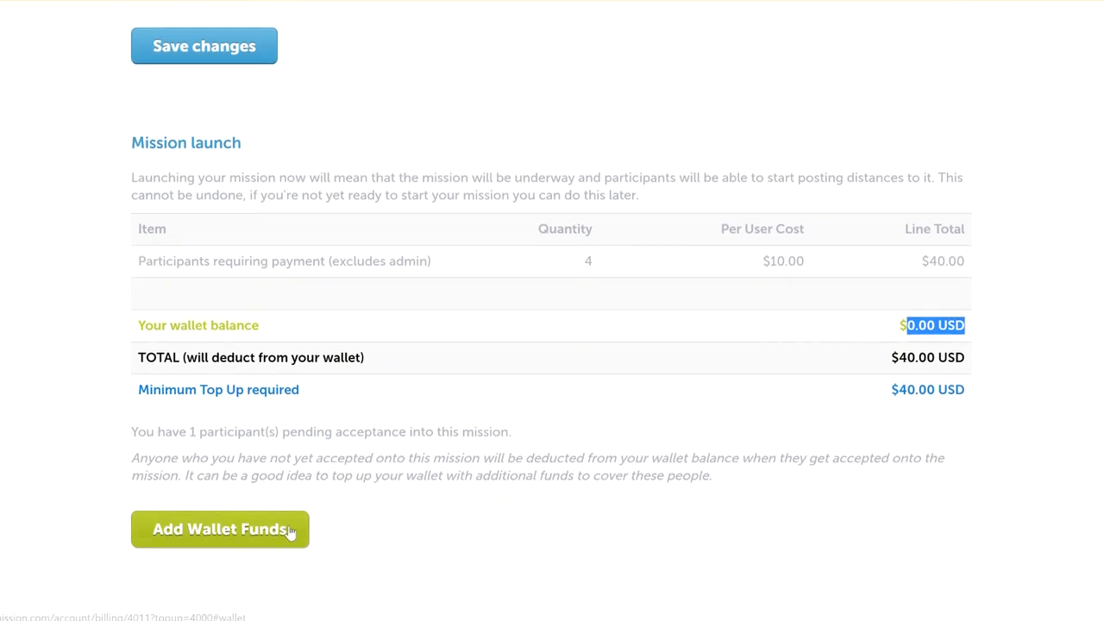
mouse_move(456, 495)
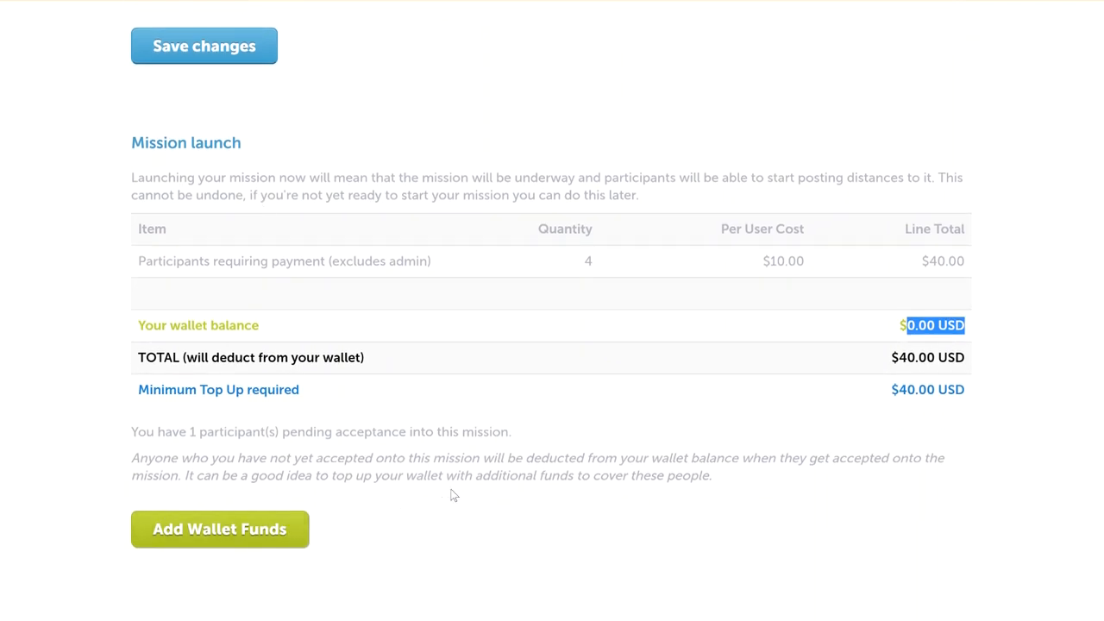
scroll("up", 3)
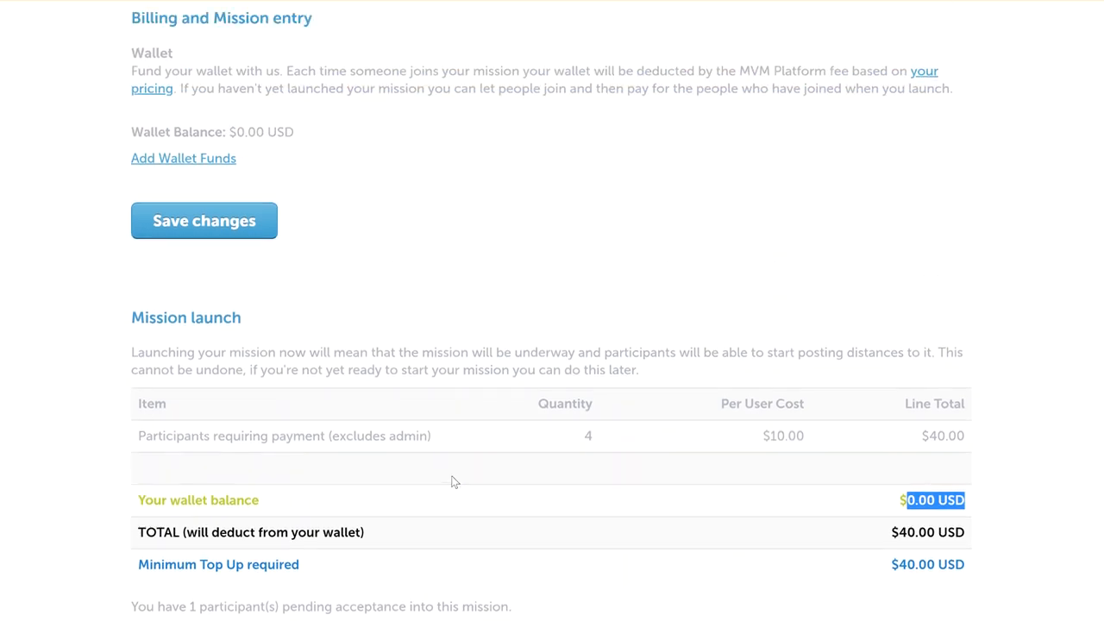
mouse_move(518, 431)
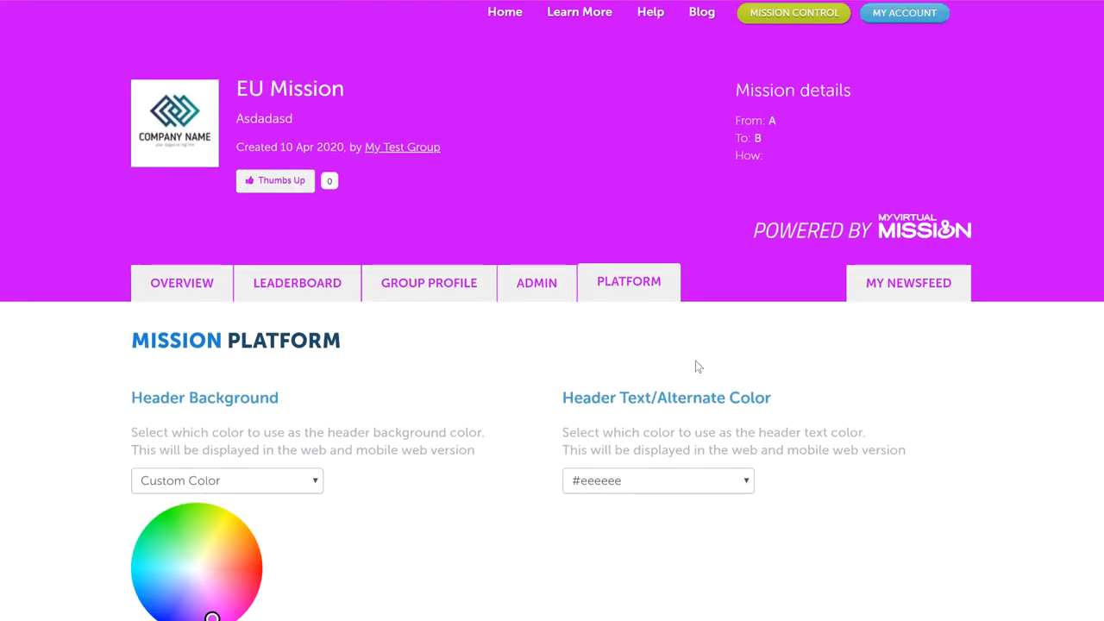
mouse_move(654, 363)
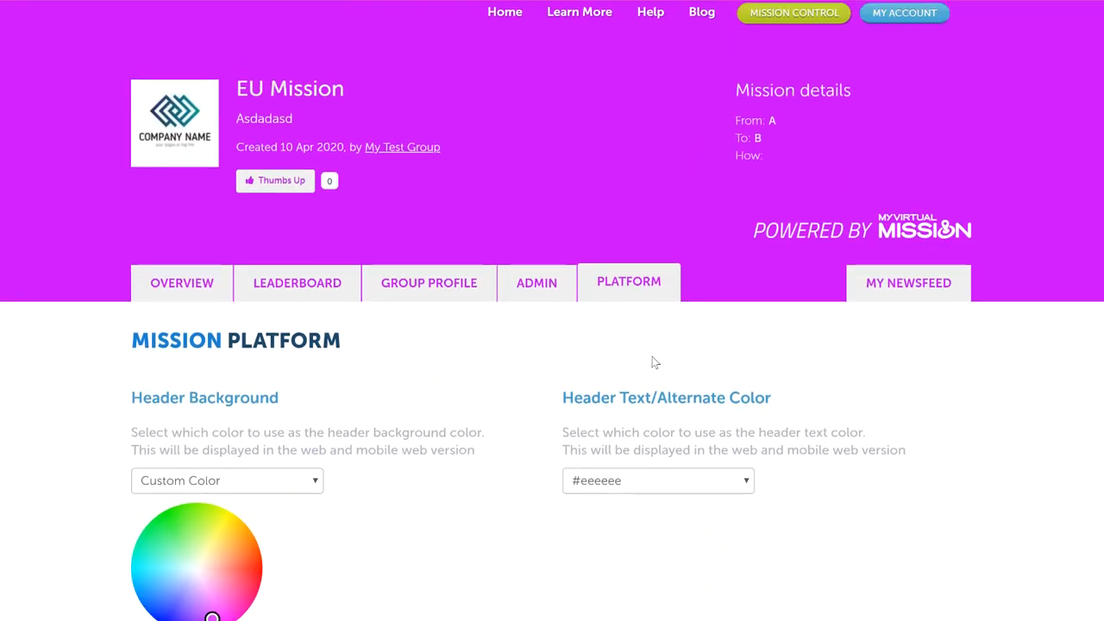
mouse_move(536, 300)
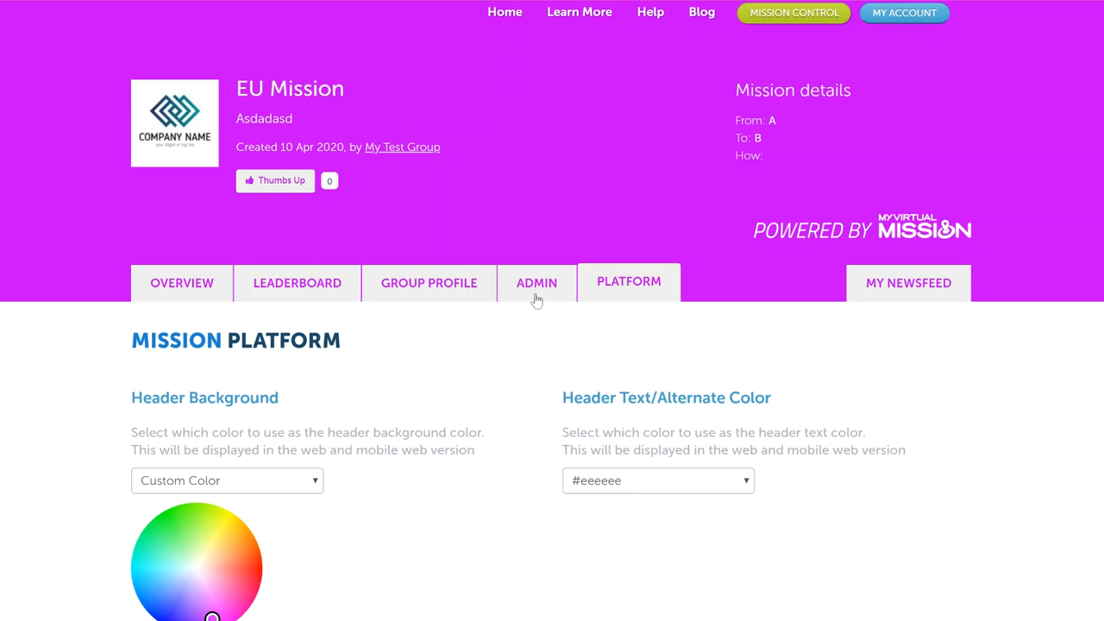
mouse_move(618, 357)
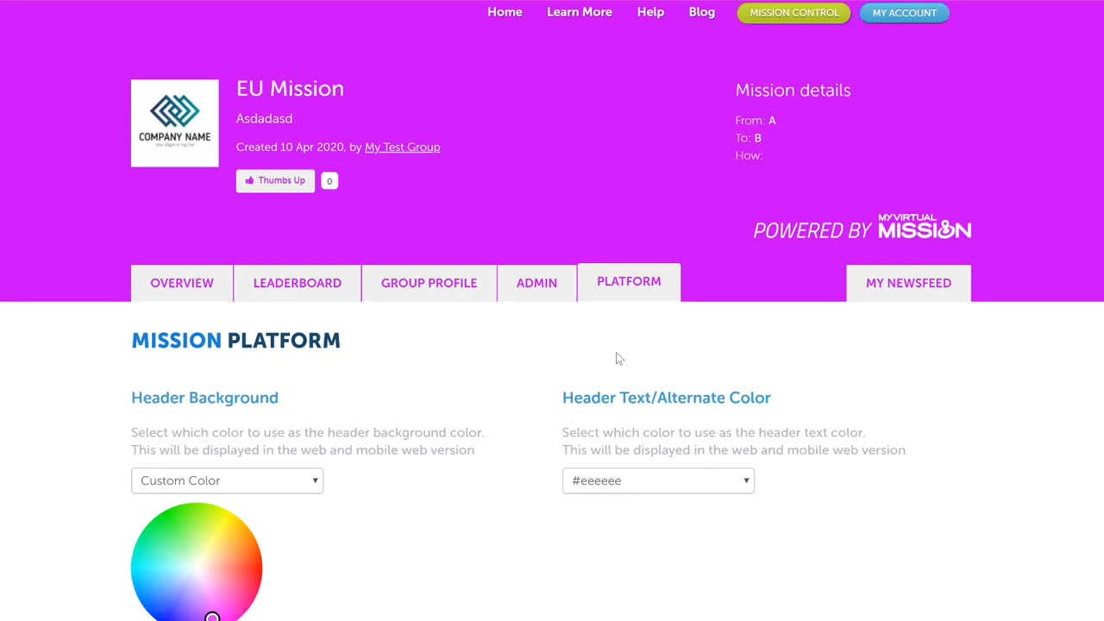
mouse_move(630, 357)
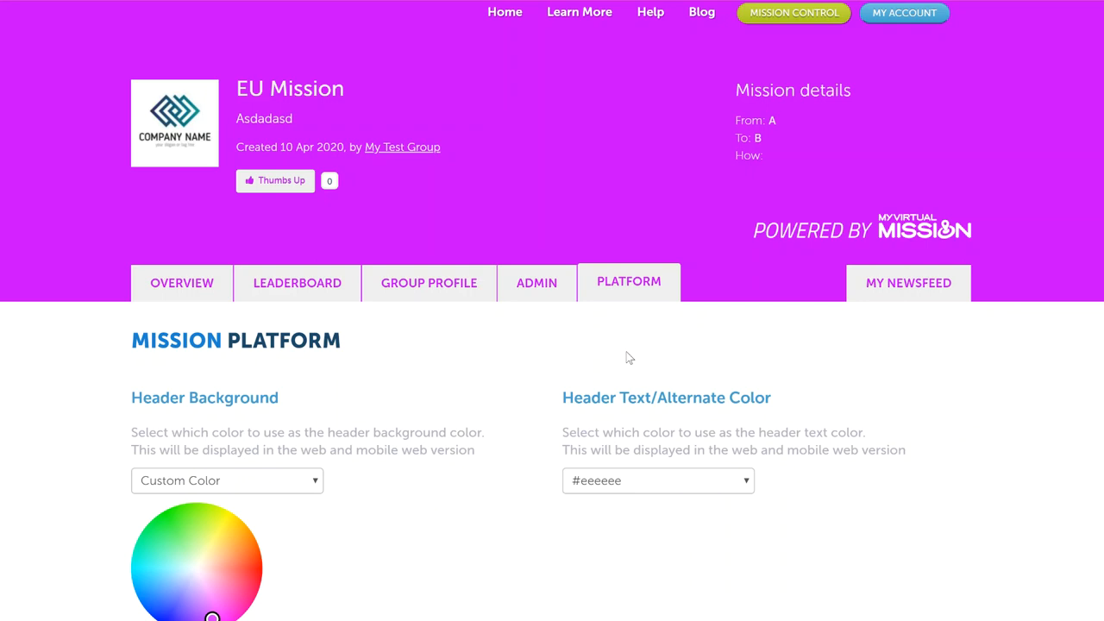